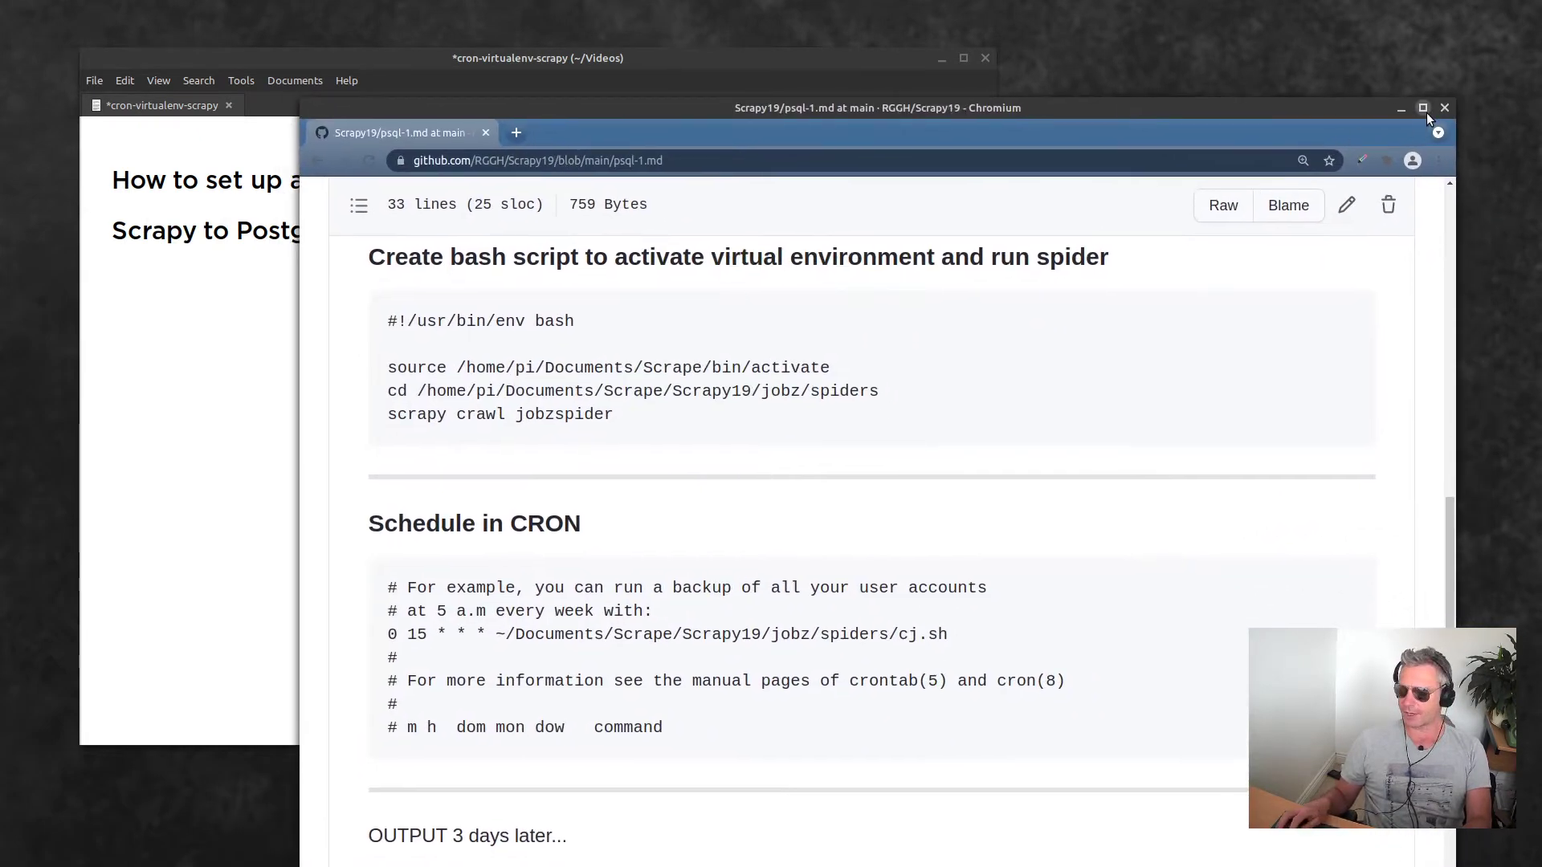
- Maximize the window, bring the bash script section into view and select the scrapy crawl jobzspider command
{"action": "left_click", "coordinate": [1421, 107]}
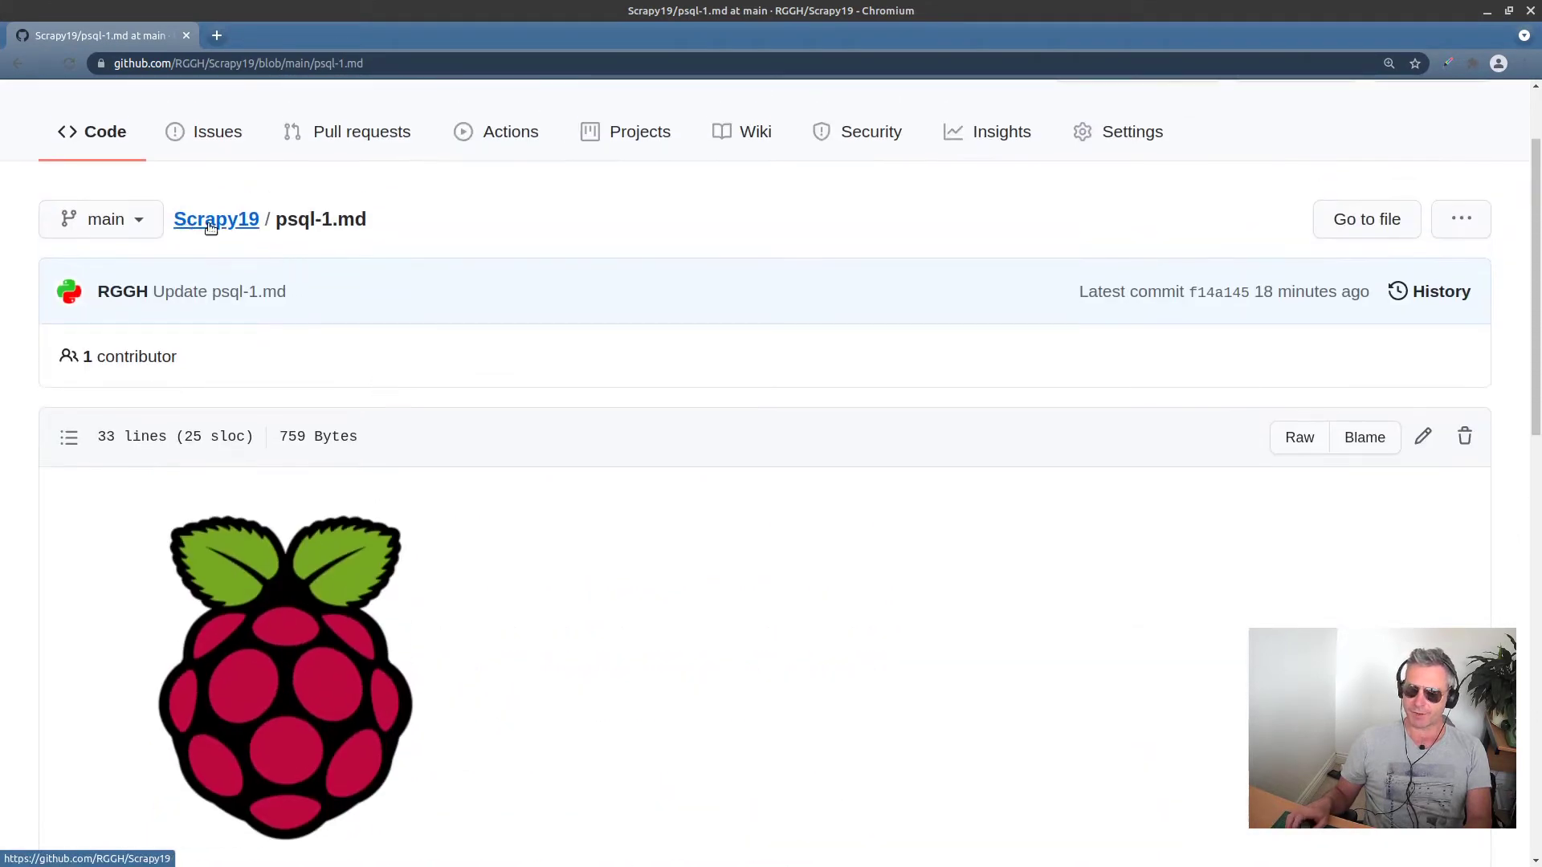
{"action": "scroll", "scroll_direction": "down", "scroll_amount": 3}
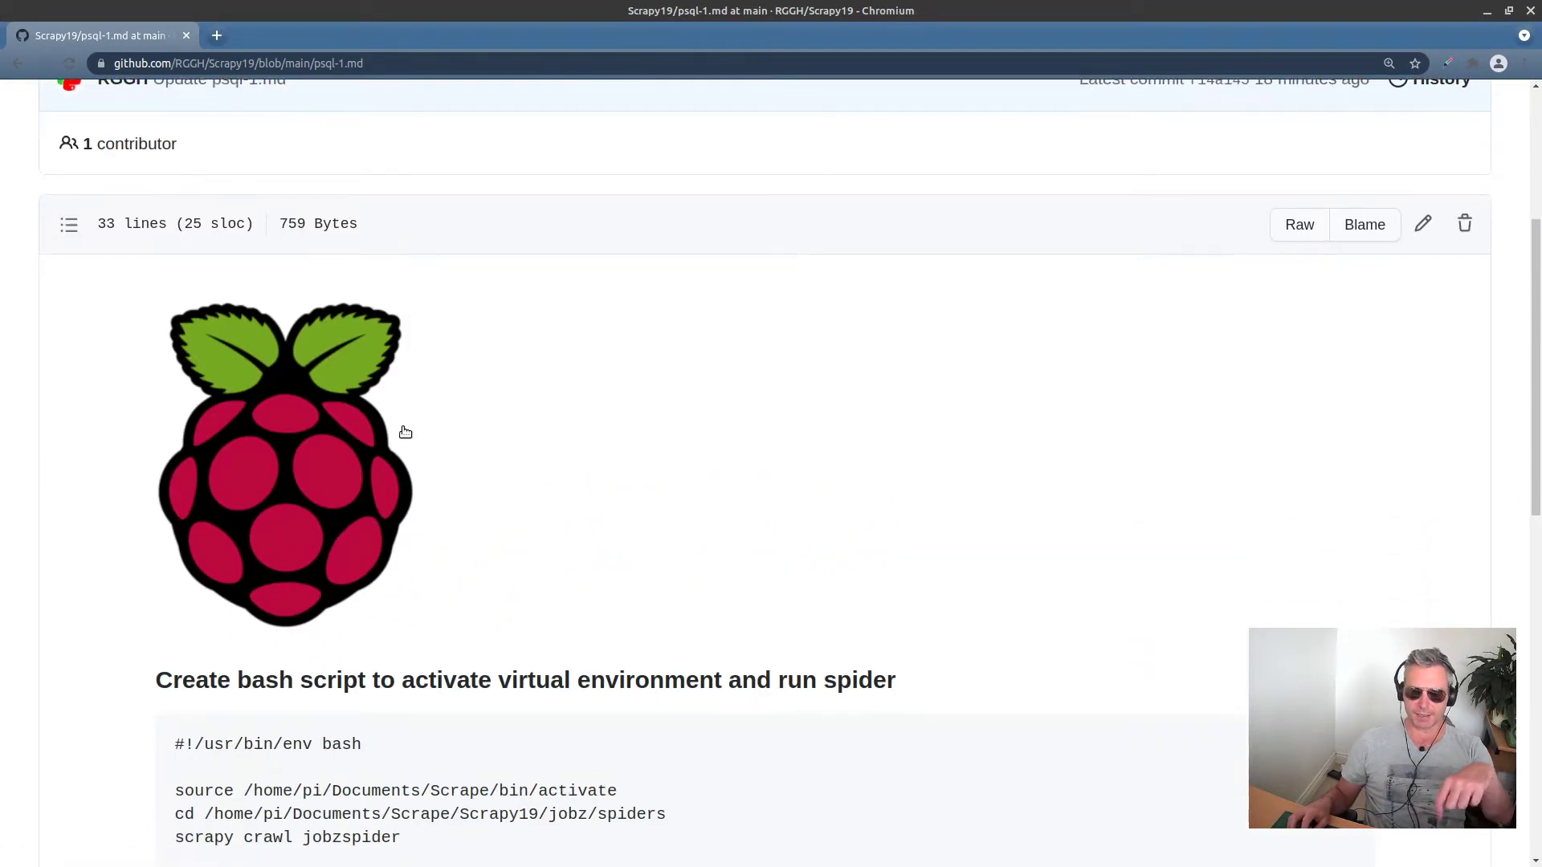
{"action": "scroll", "scroll_direction": "down", "scroll_amount": 3}
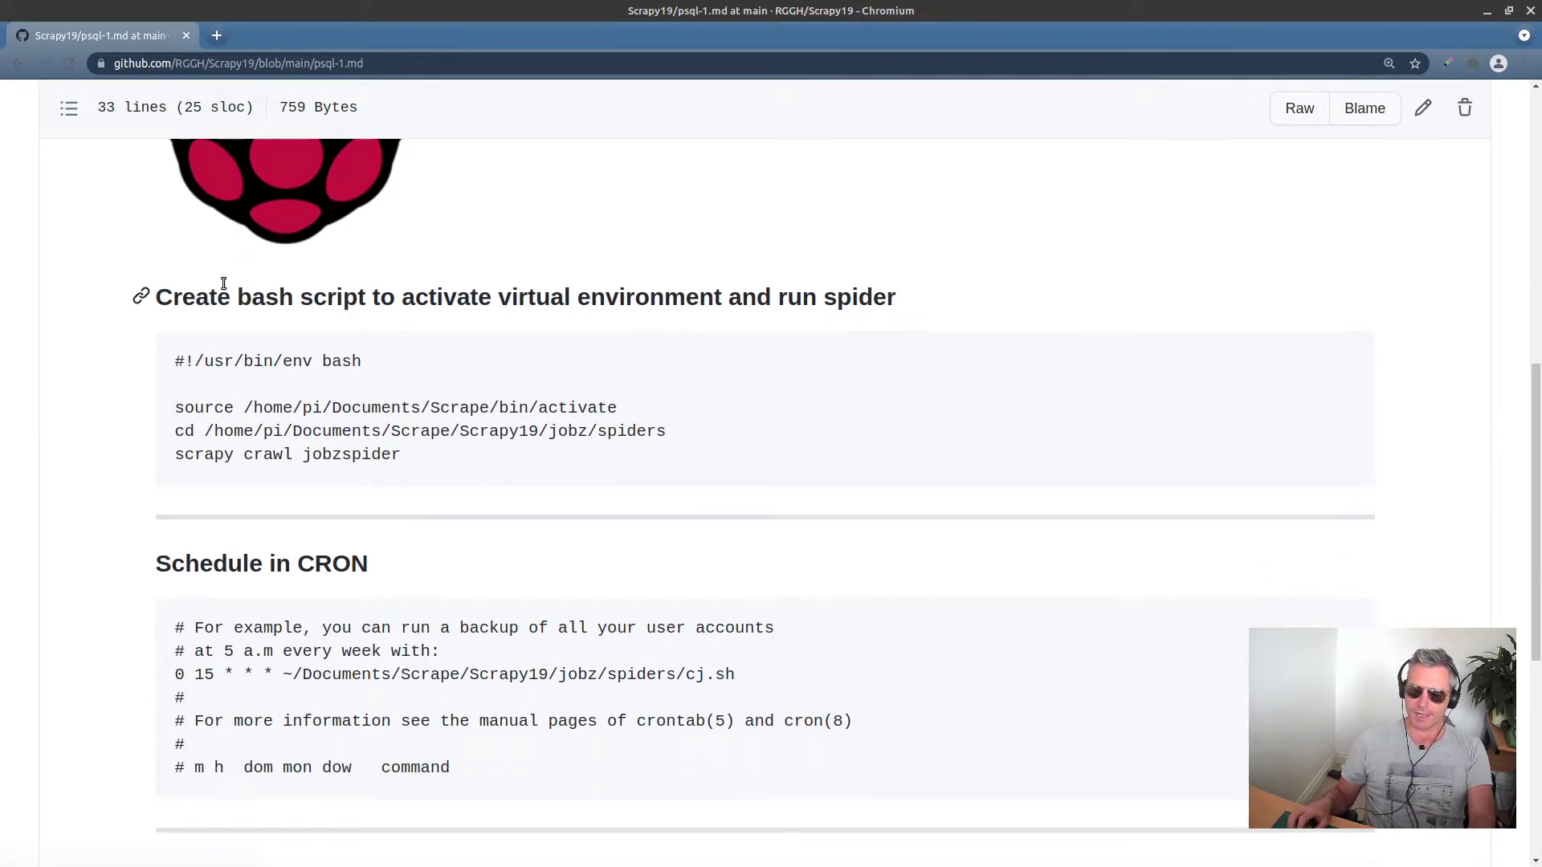
{"action": "scroll", "scroll_direction": "down", "scroll_amount": 3}
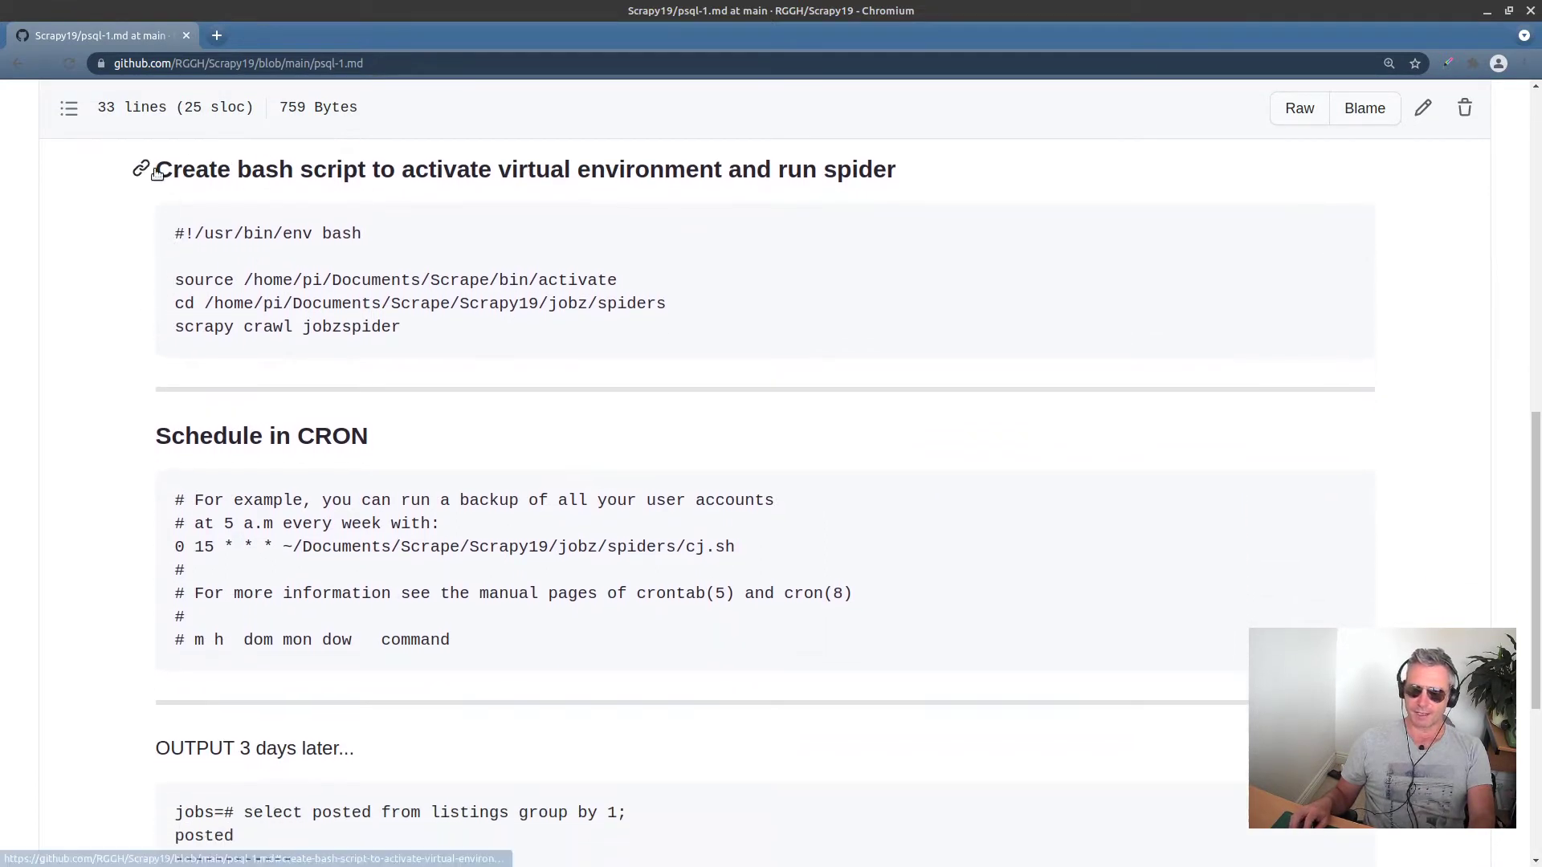
{"action": "mouse_move", "coordinate": [458, 198]}
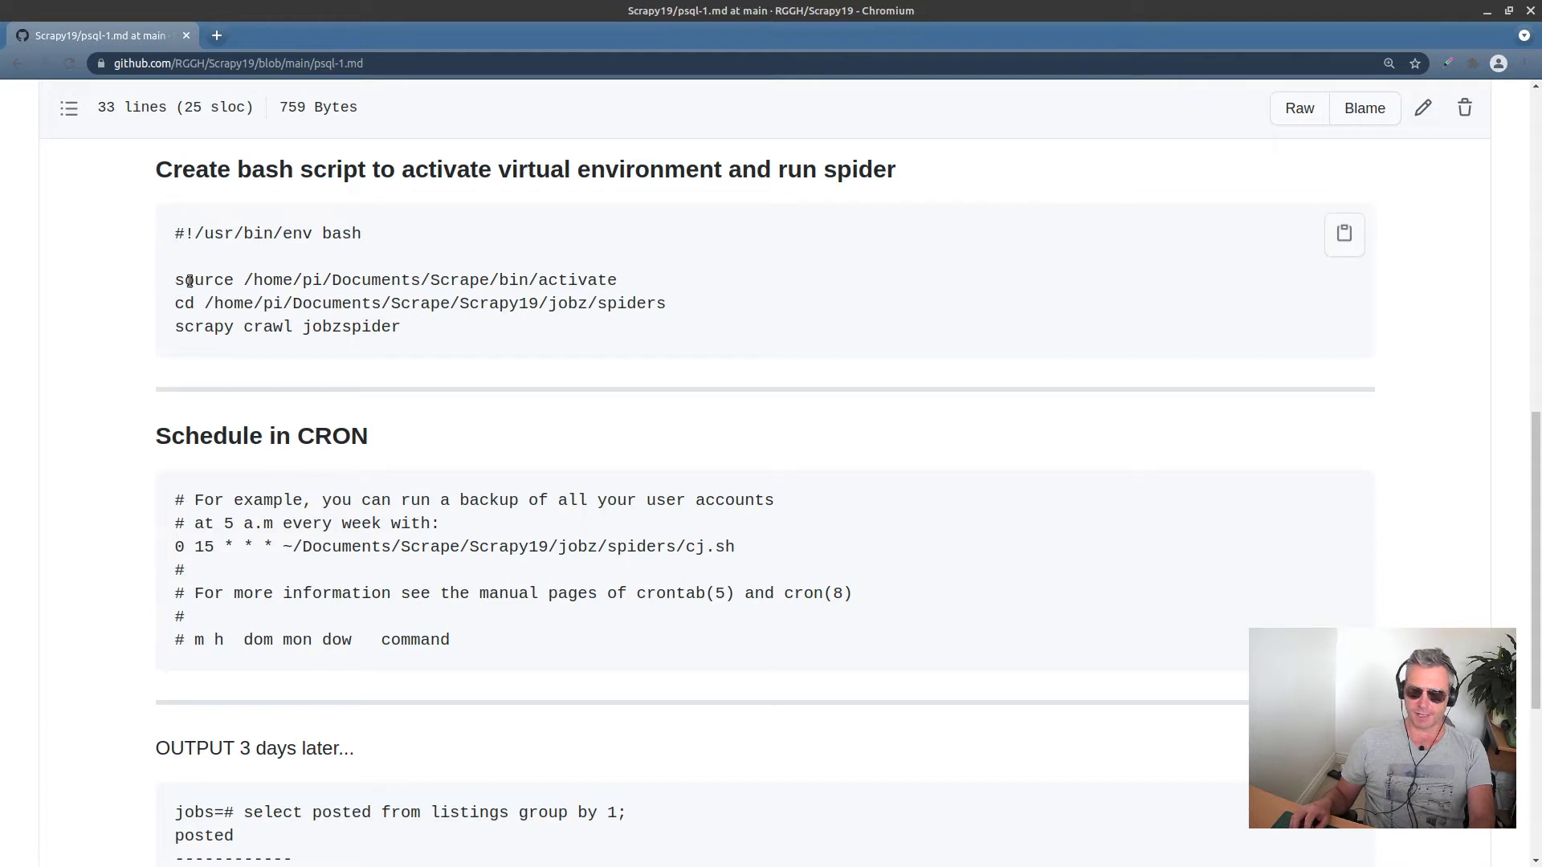
{"action": "mouse_move", "coordinate": [399, 336]}
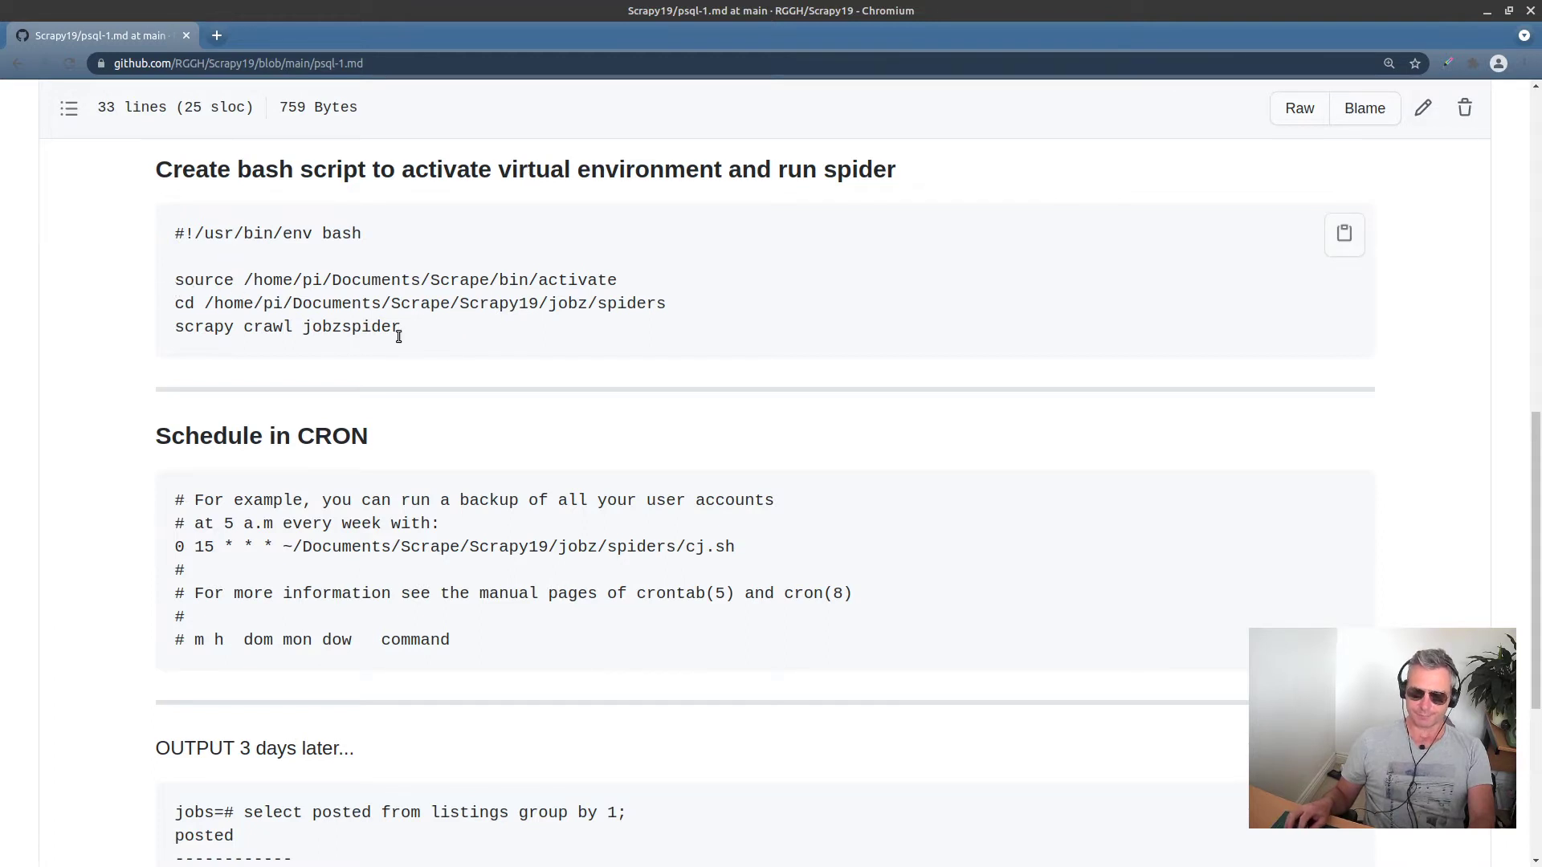
{"action": "double_click", "coordinate": [352, 326]}
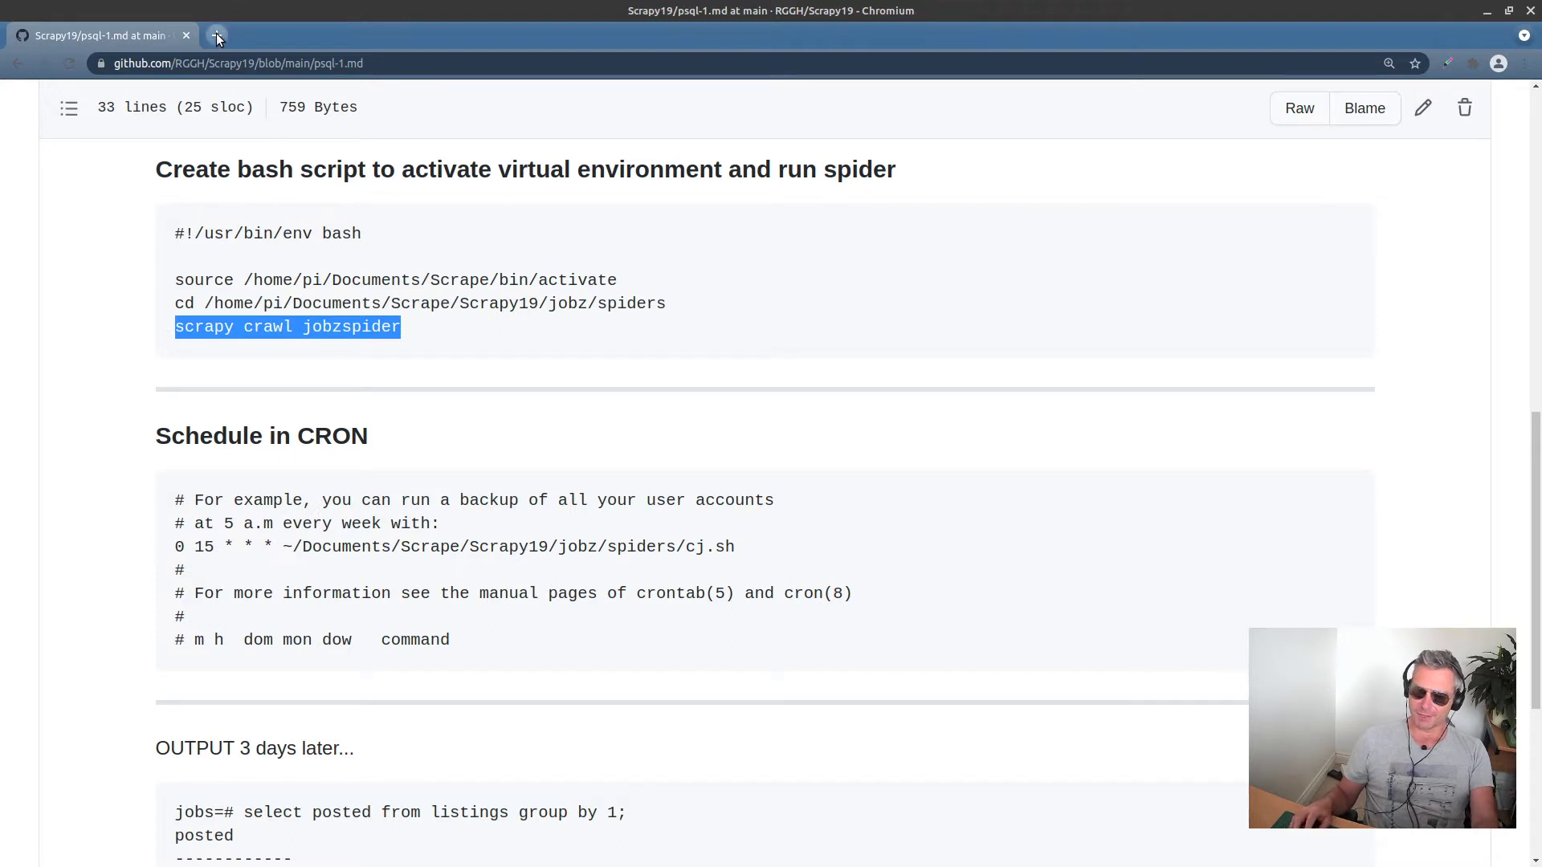
- In a new tab, search for 'scrapy docs' and go to the Scrapy 2.5 documentation
{"action": "left_click", "coordinate": [217, 37]}
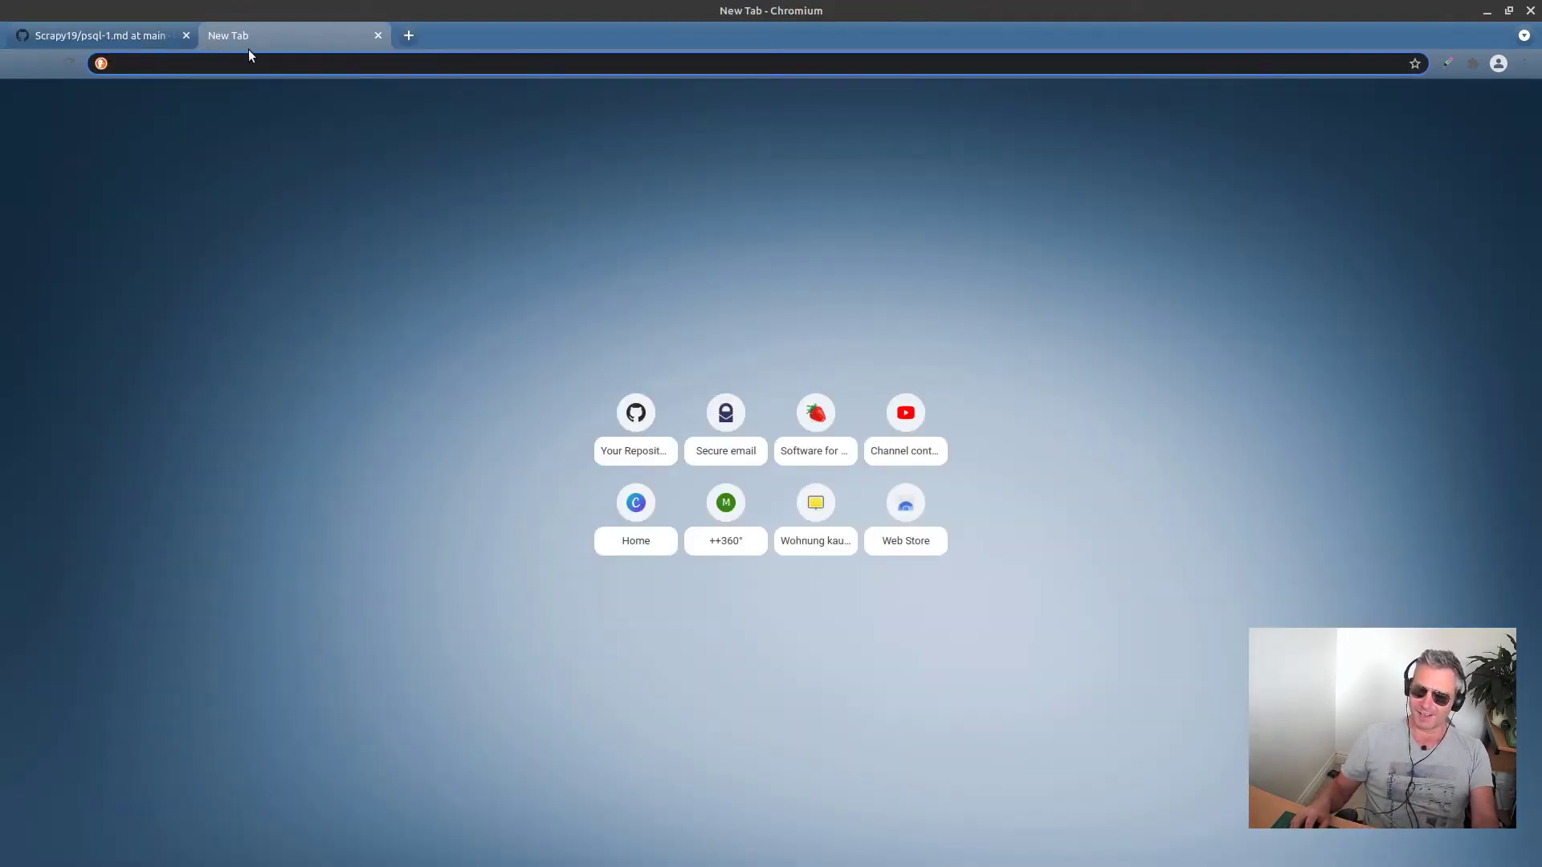
{"action": "type", "text": "scry d"}
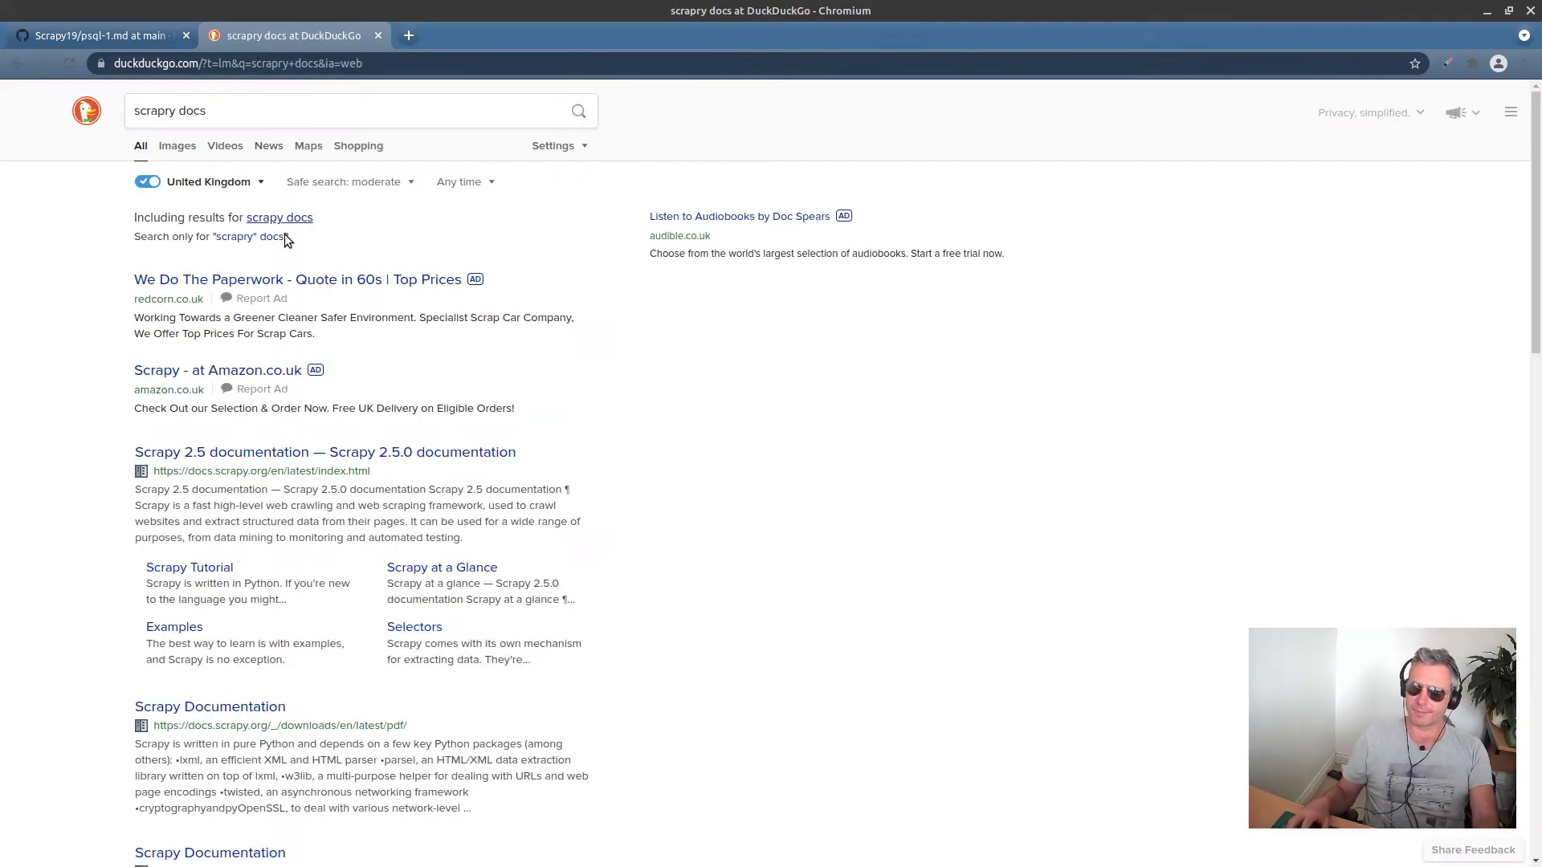
{"action": "mouse_move", "coordinate": [283, 519]}
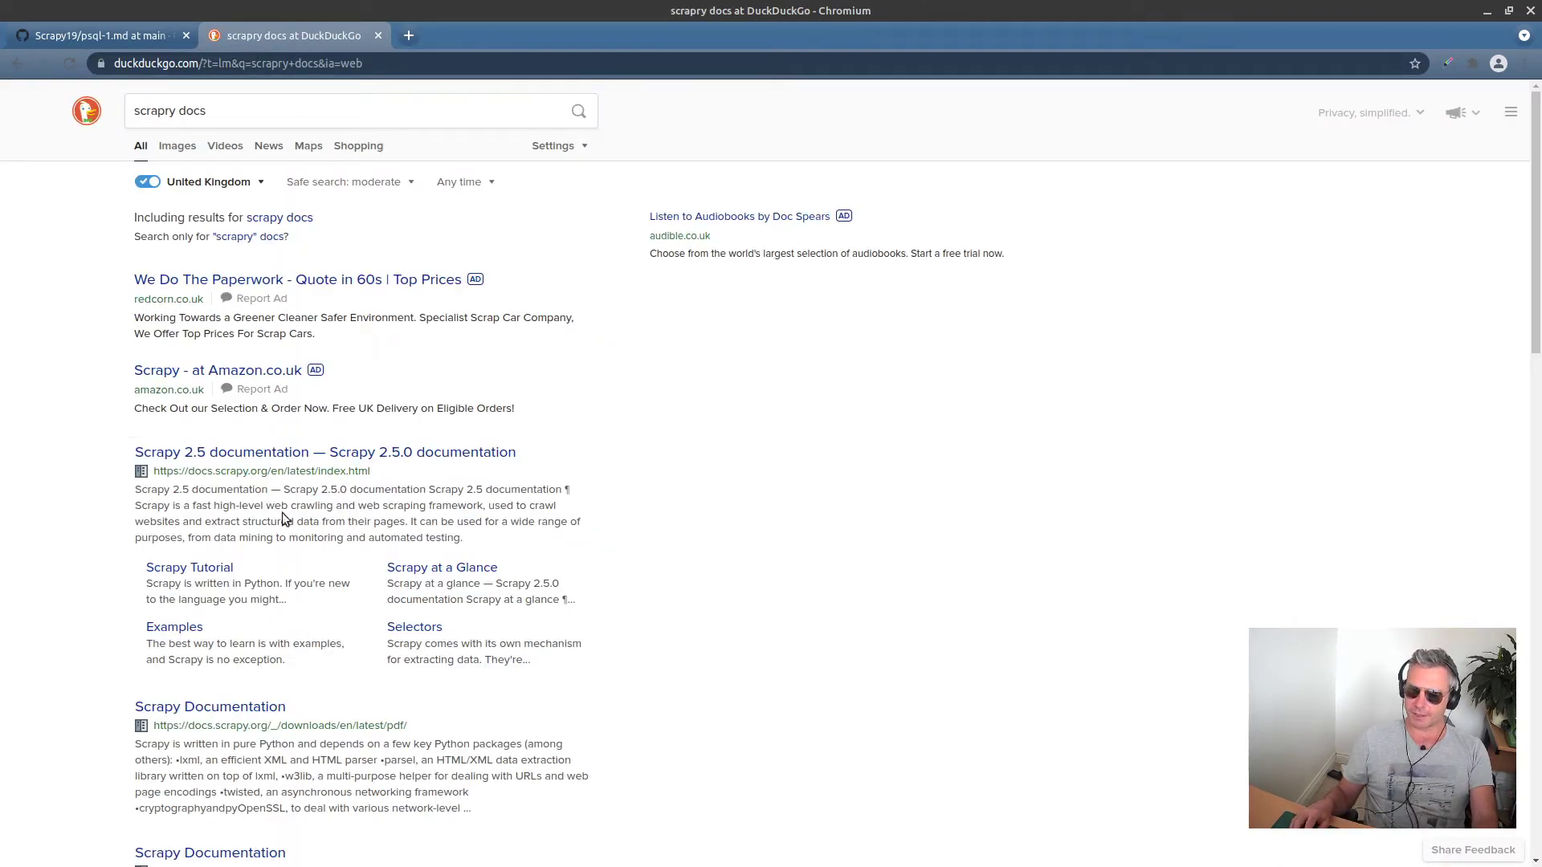
{"action": "left_click", "coordinate": [325, 451]}
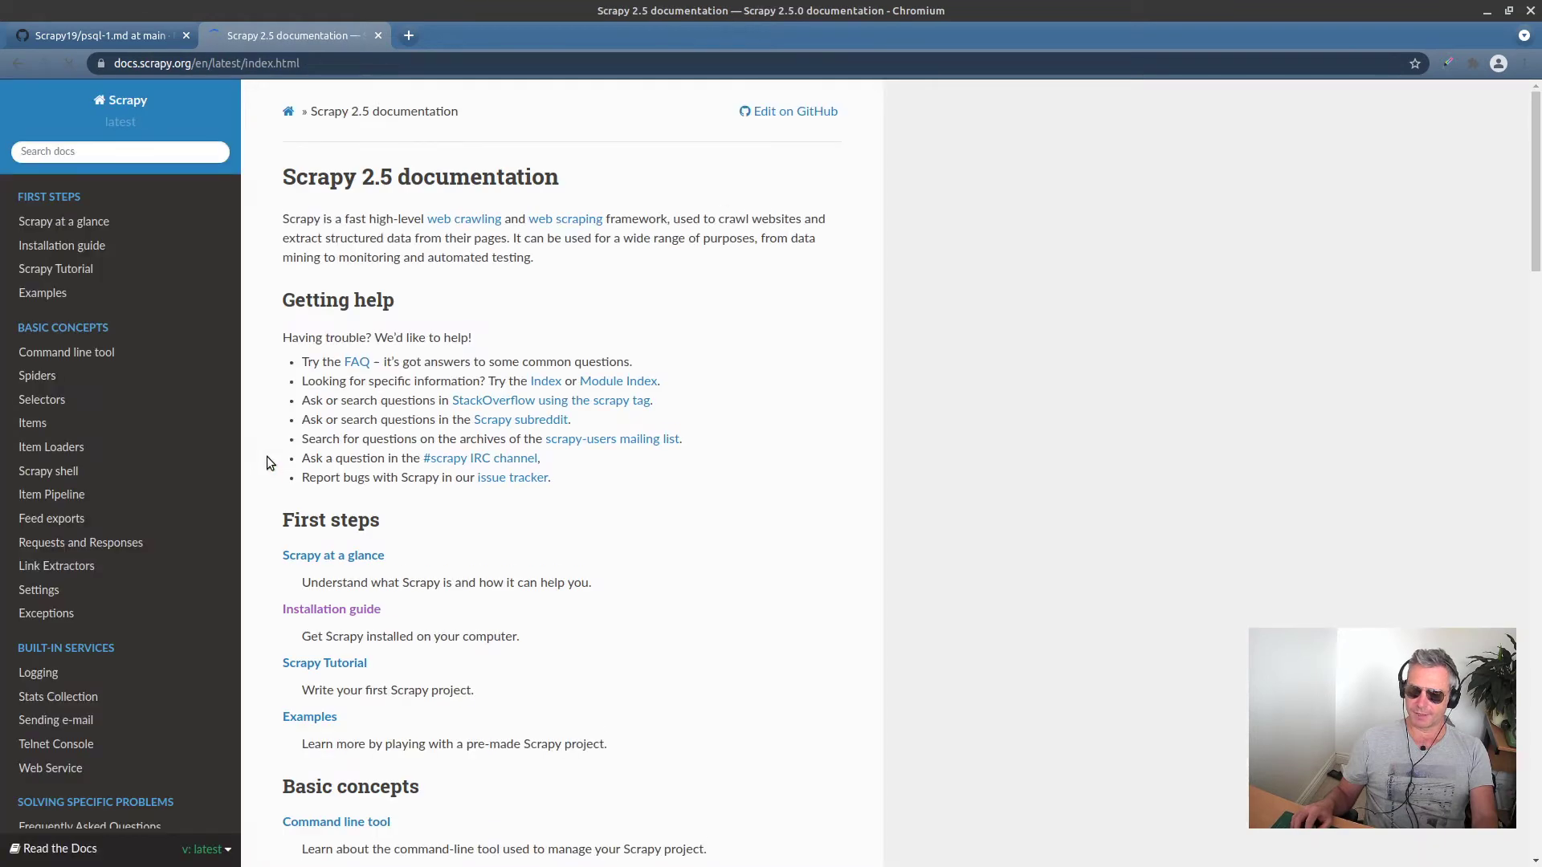
- Search the Scrapy docs for 'virtual environment', then return to the GitHub notes tab
{"action": "left_click", "coordinate": [107, 151]}
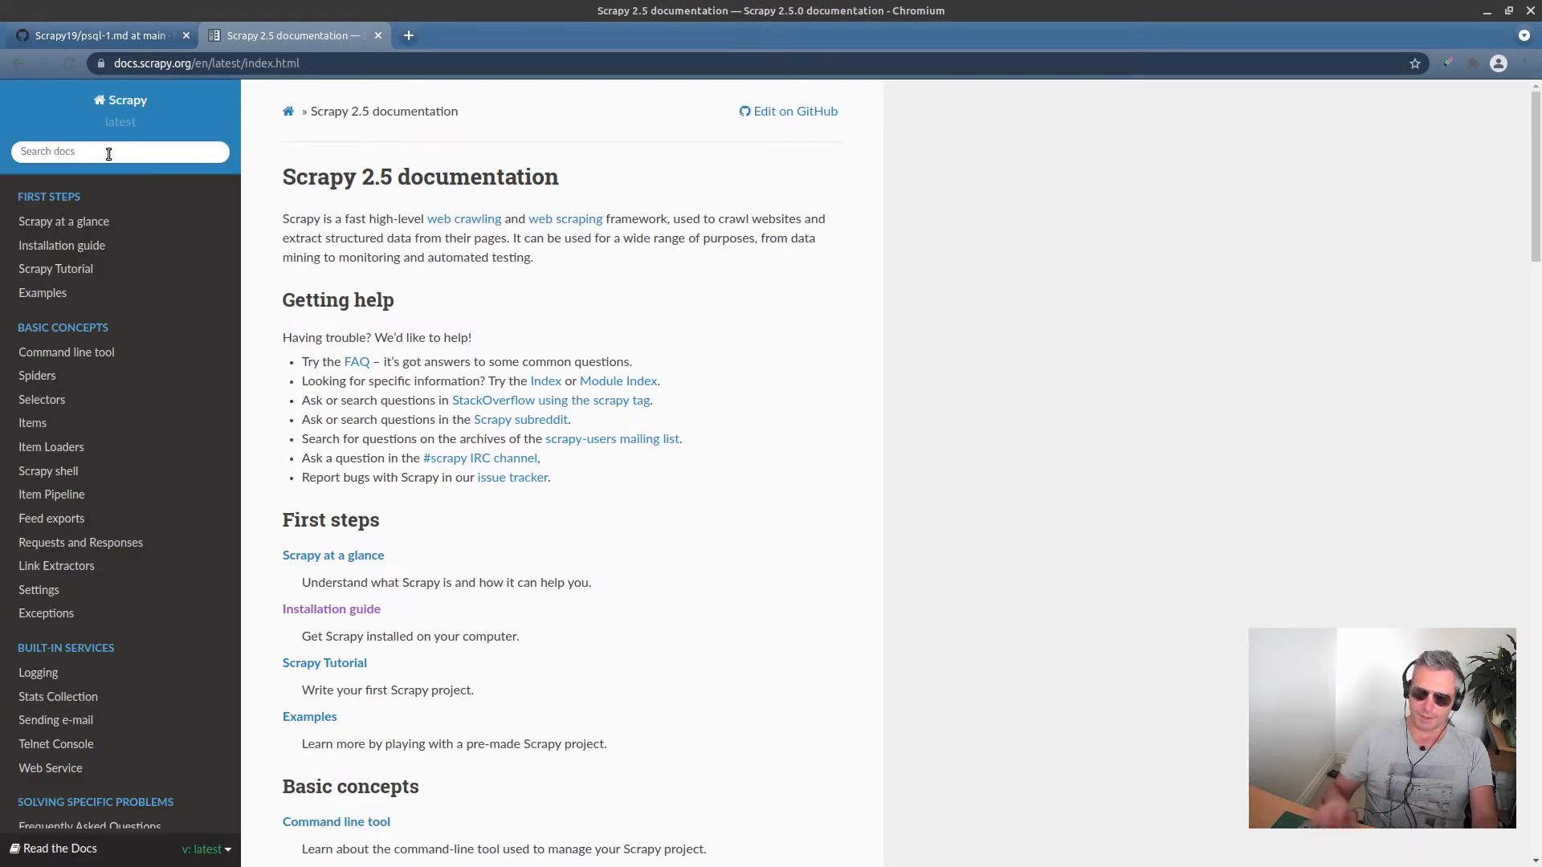
{"action": "type", "text": "virtual"}
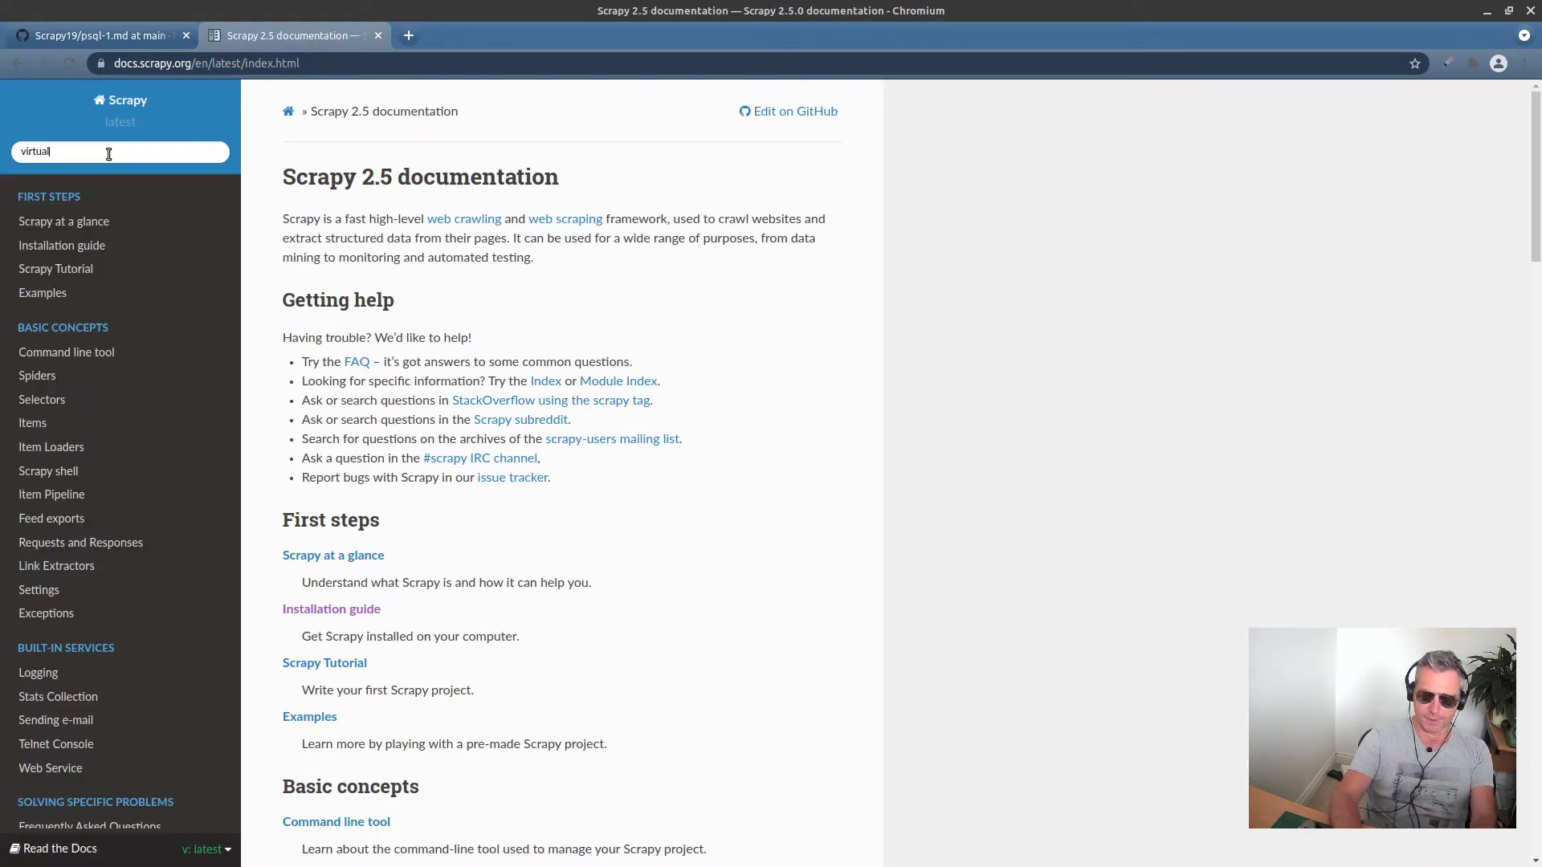
{"action": "type", "text": "environment"}
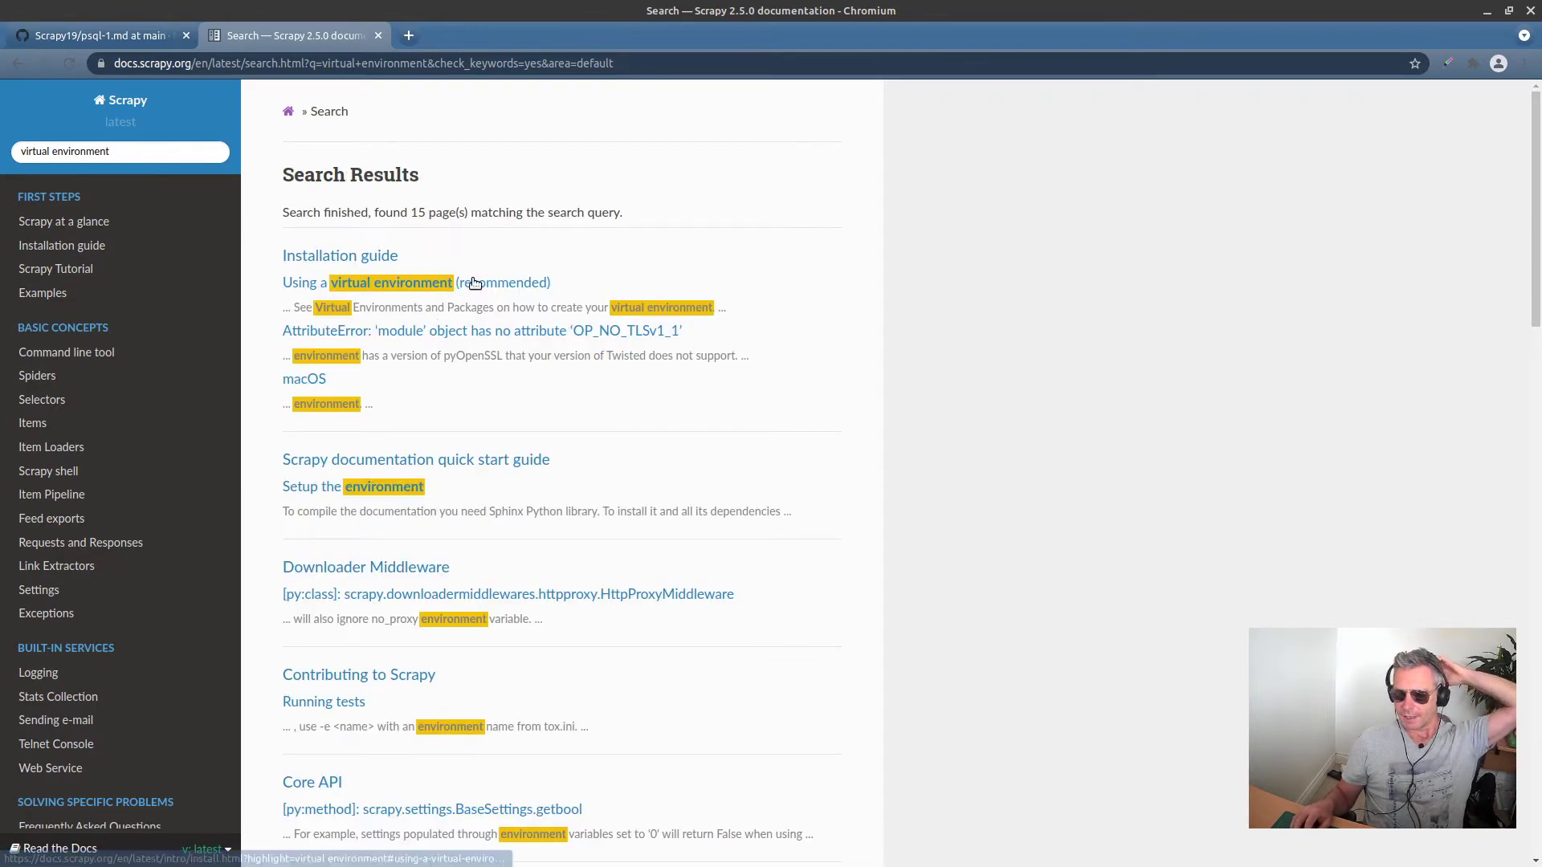
{"action": "mouse_move", "coordinate": [538, 332]}
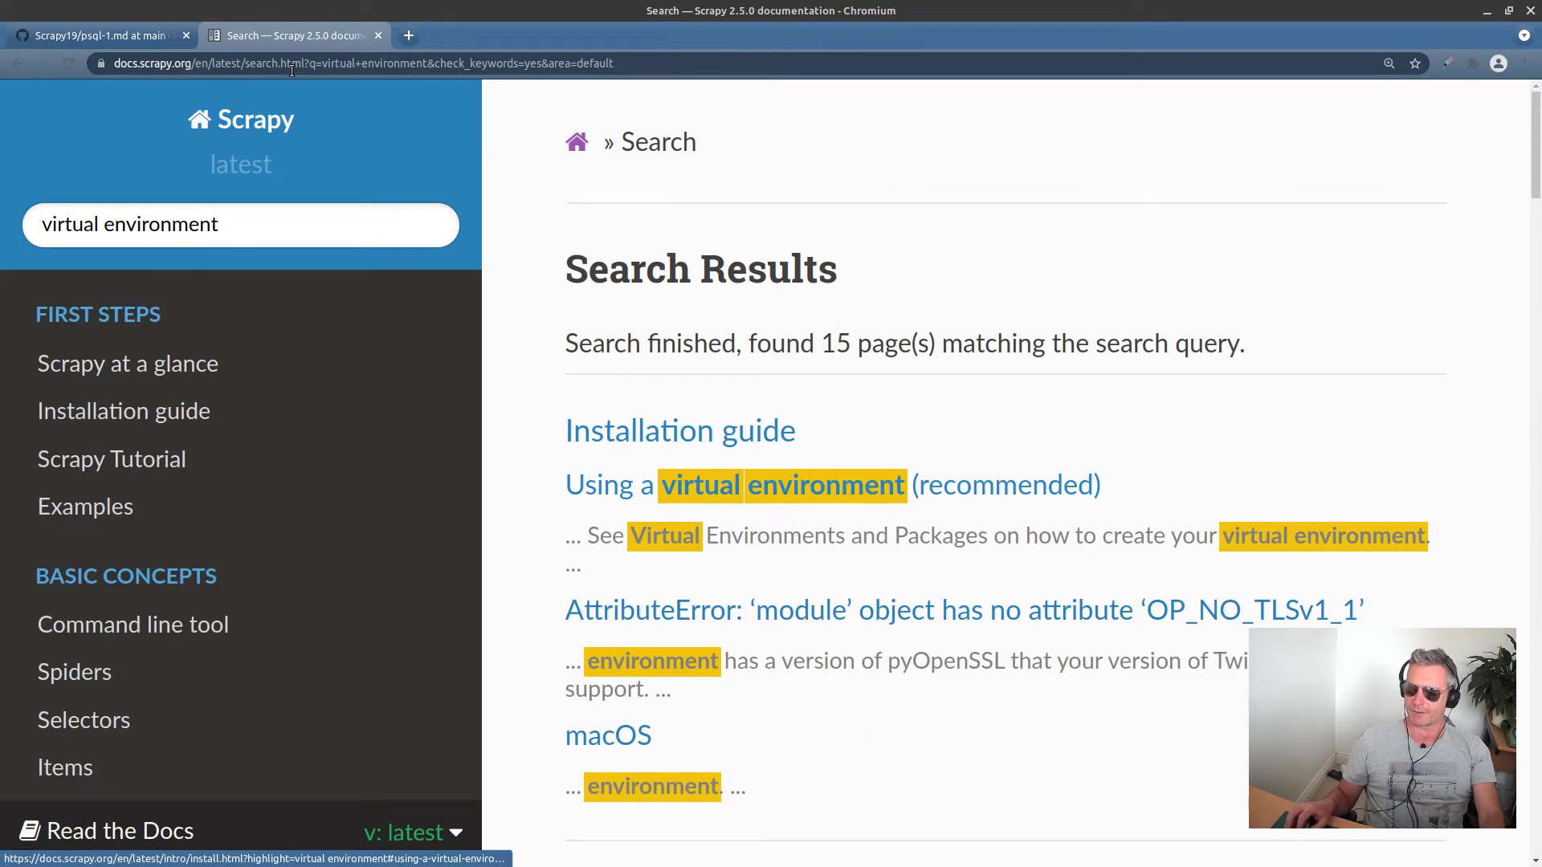
{"action": "left_click", "coordinate": [93, 36]}
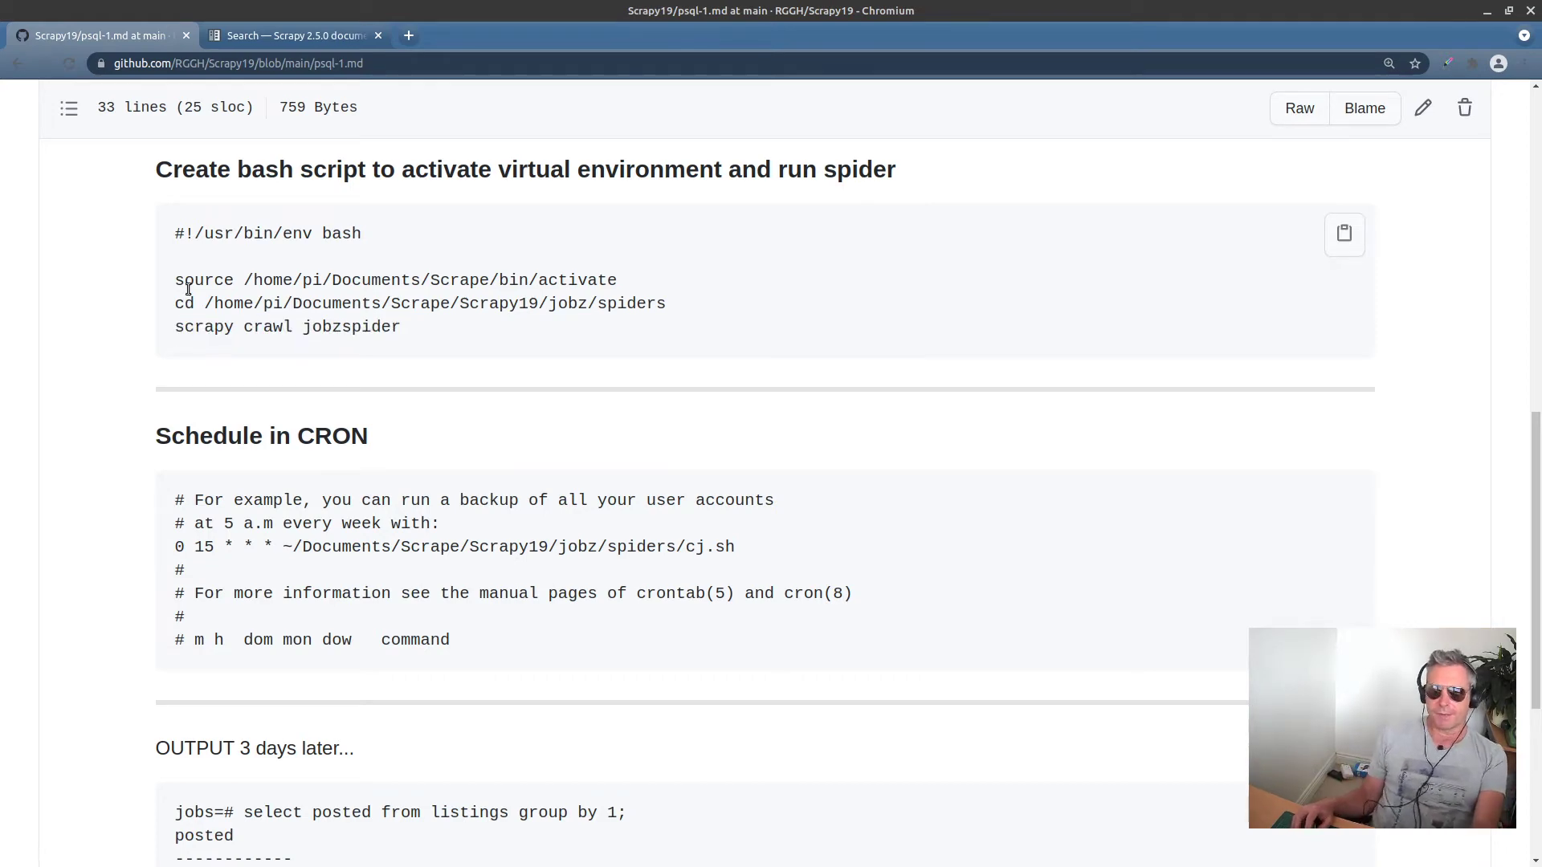
- Select a word in the bash script code block of the repo notes
{"action": "double_click", "coordinate": [180, 280]}
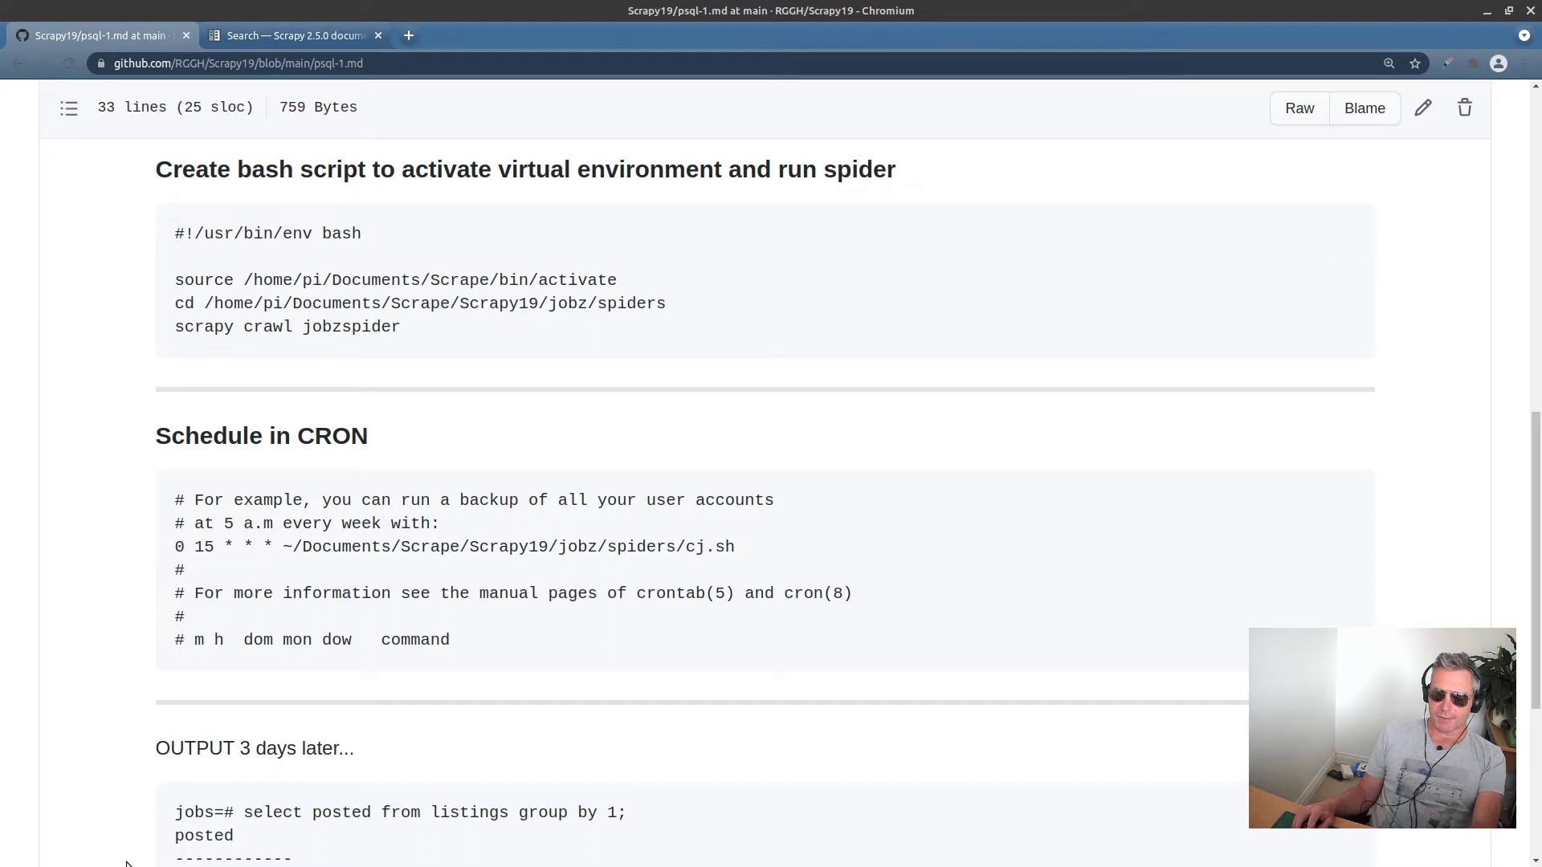
{"action": "mouse_move", "coordinate": [5, 843]}
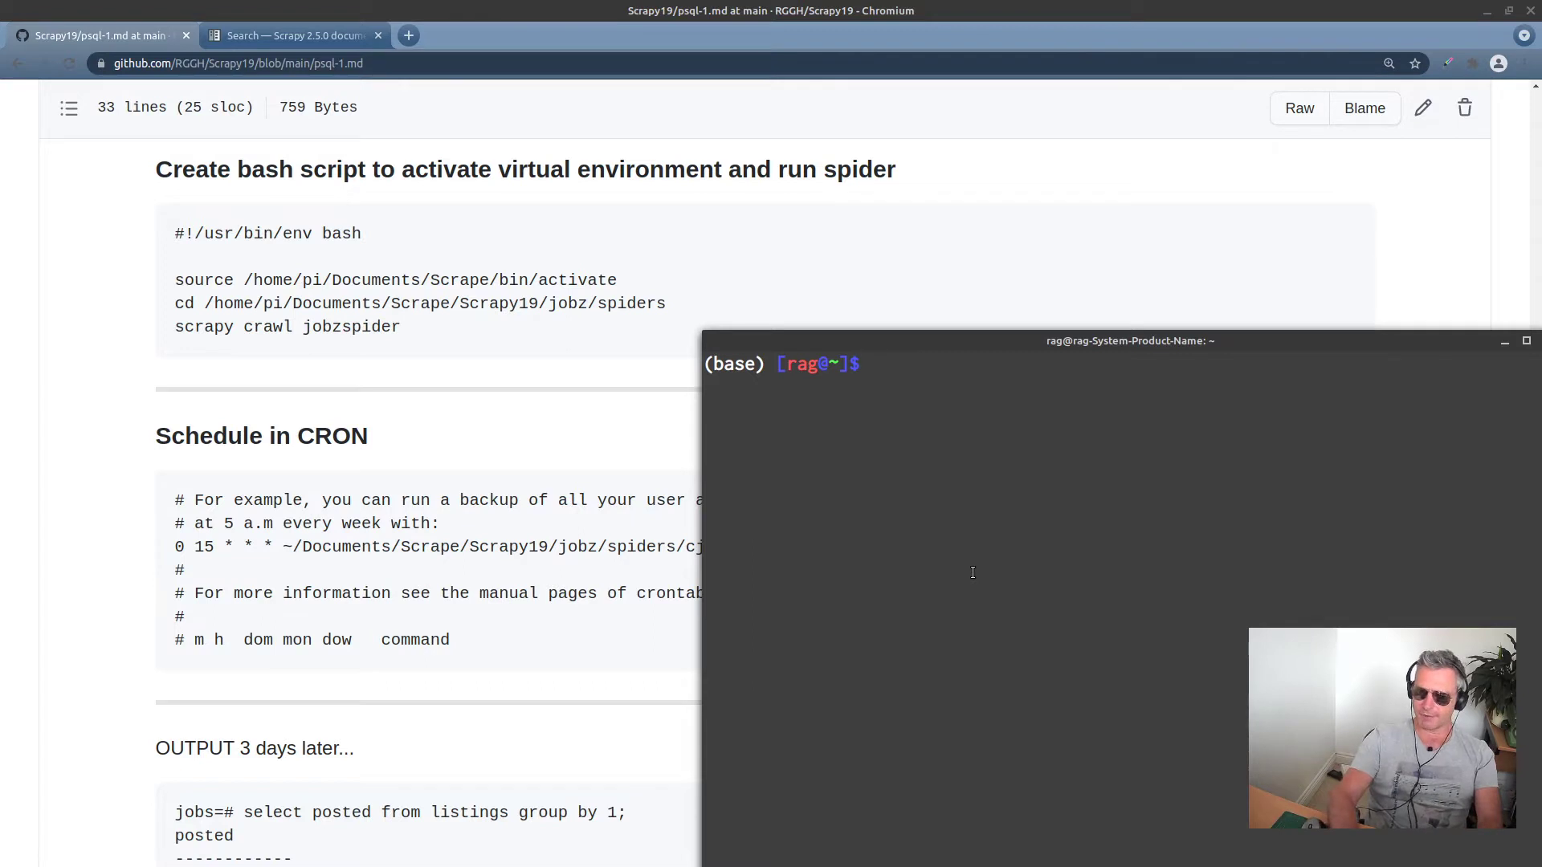
- Create cj.sh in vim, selecting the whole bash script from the notes to copy in
{"action": "left_click", "coordinate": [873, 365]}
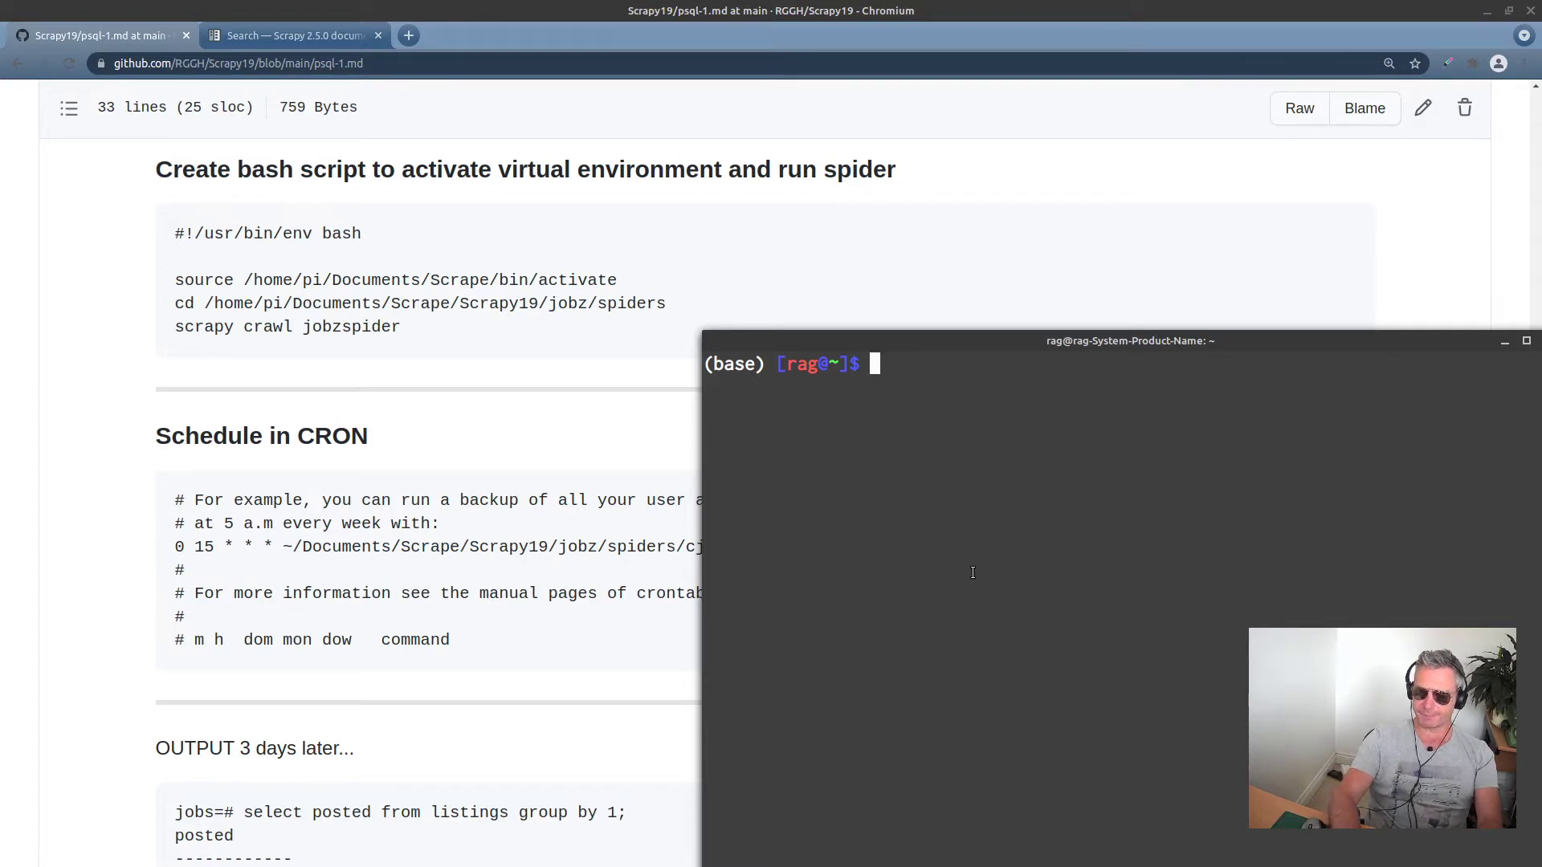
{"action": "type", "text": "vim"}
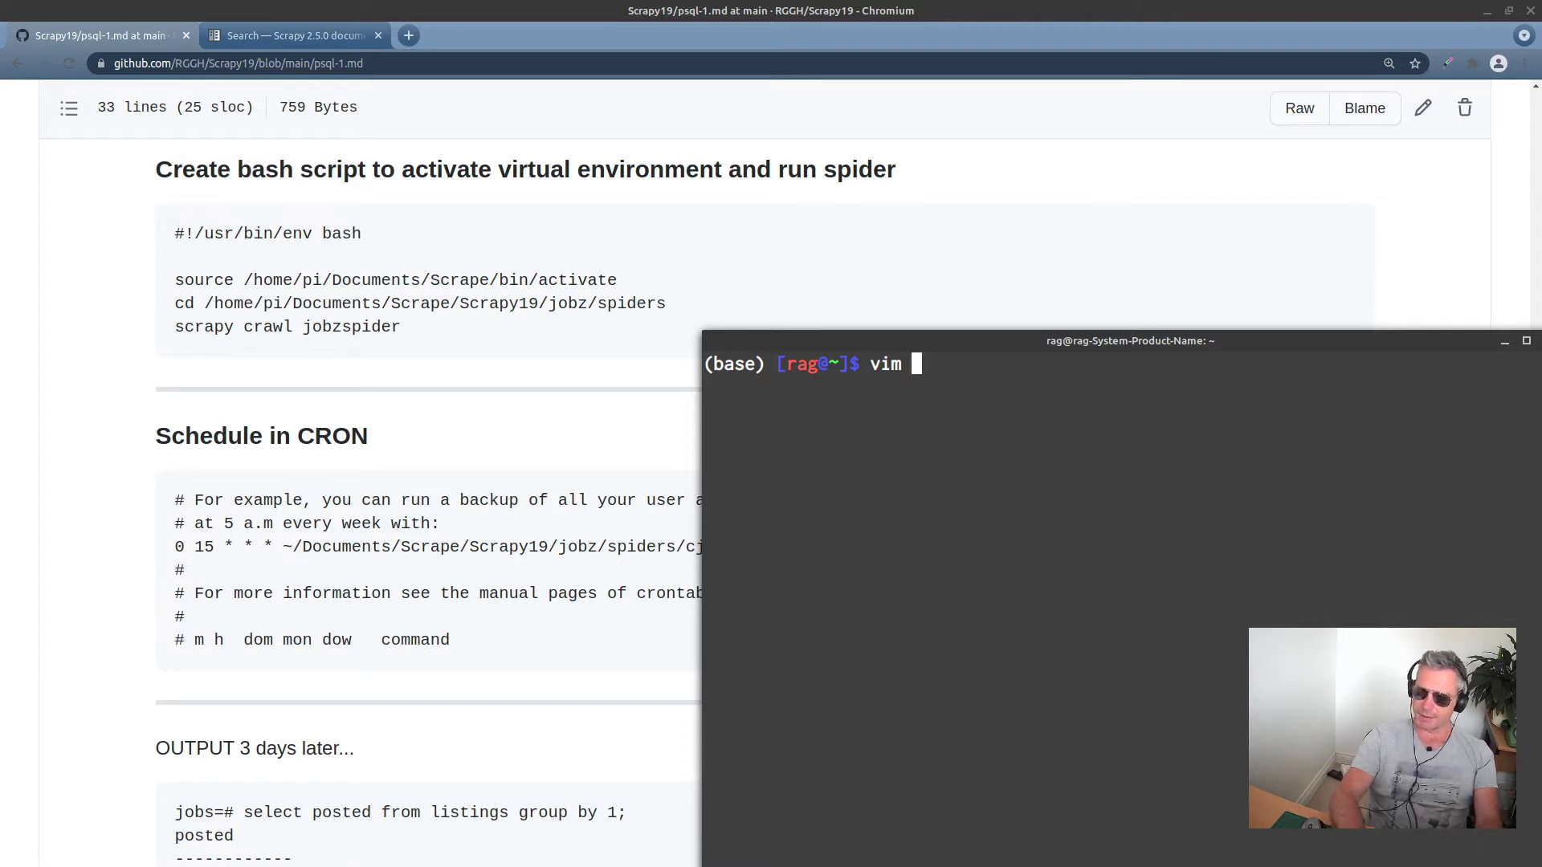
{"action": "type", "text": "cj.s"}
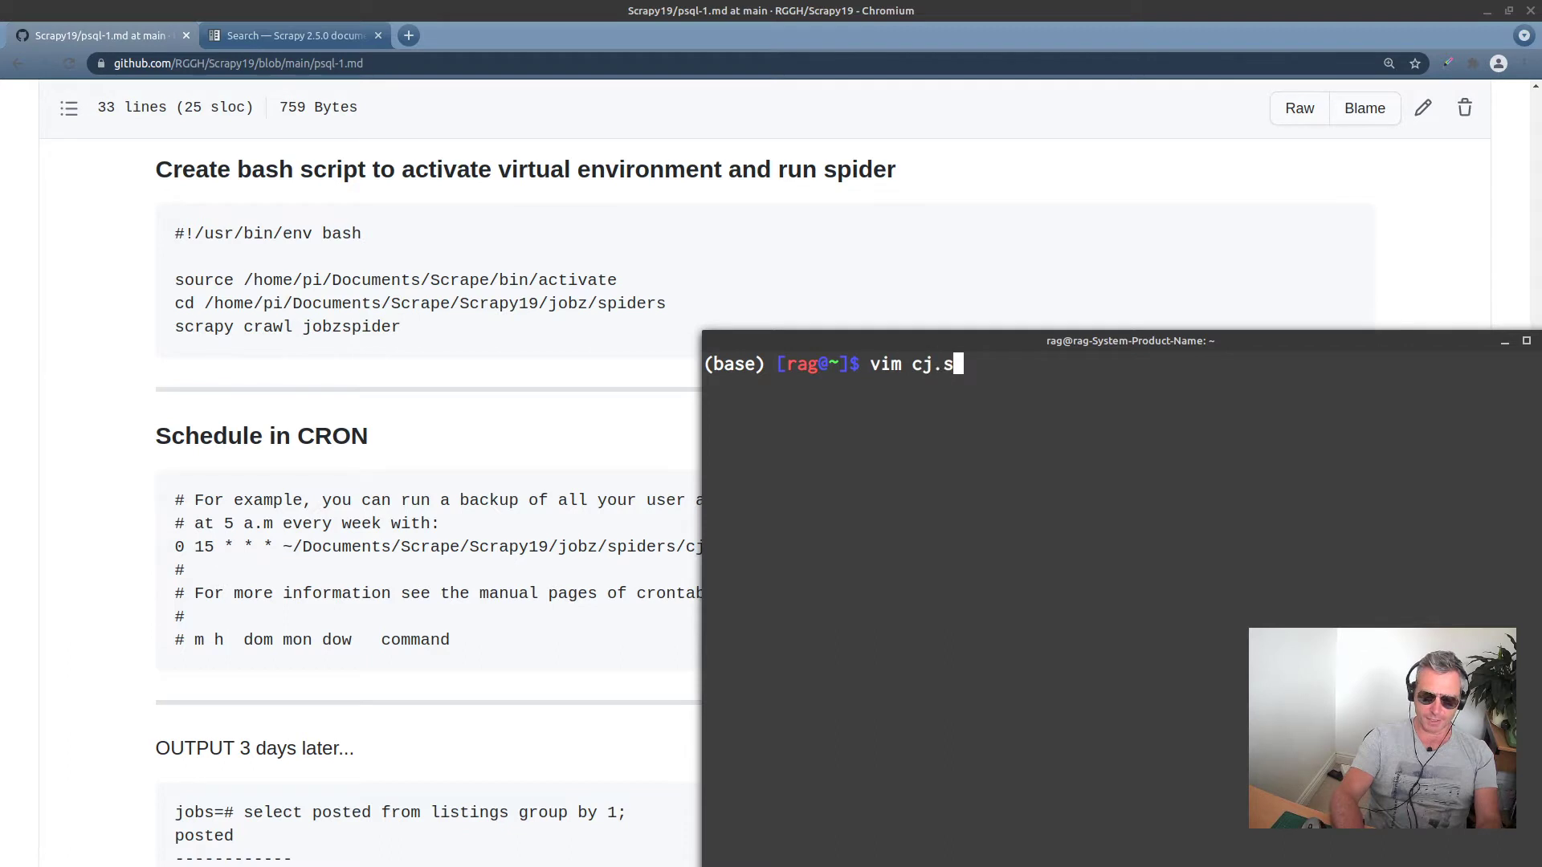
{"action": "type", "text": "h"}
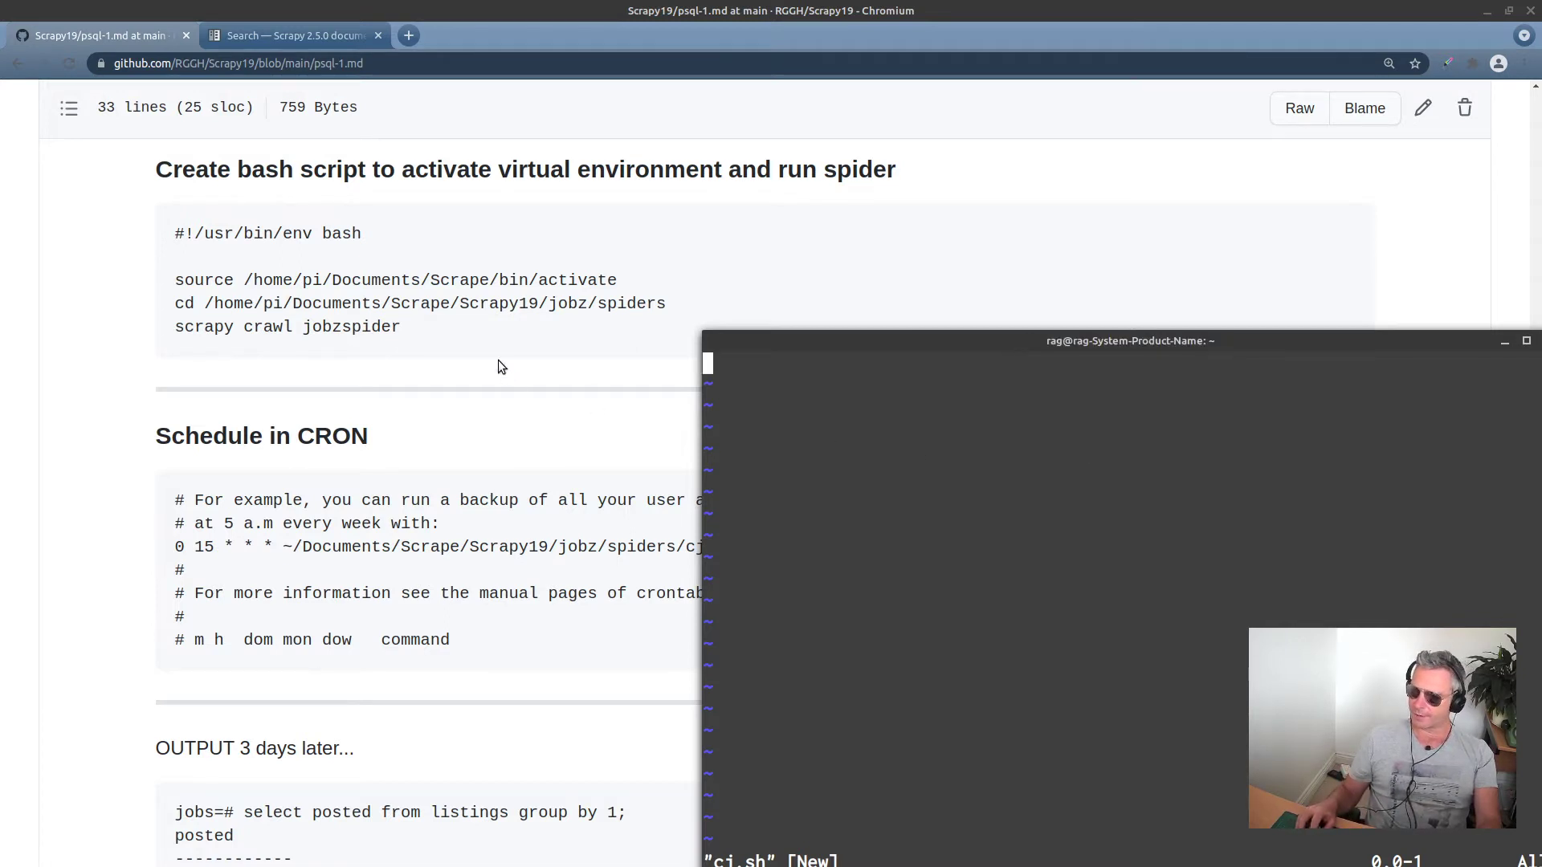
{"action": "left_click_drag", "start_coordinate": [175, 232], "coordinate": [400, 326]}
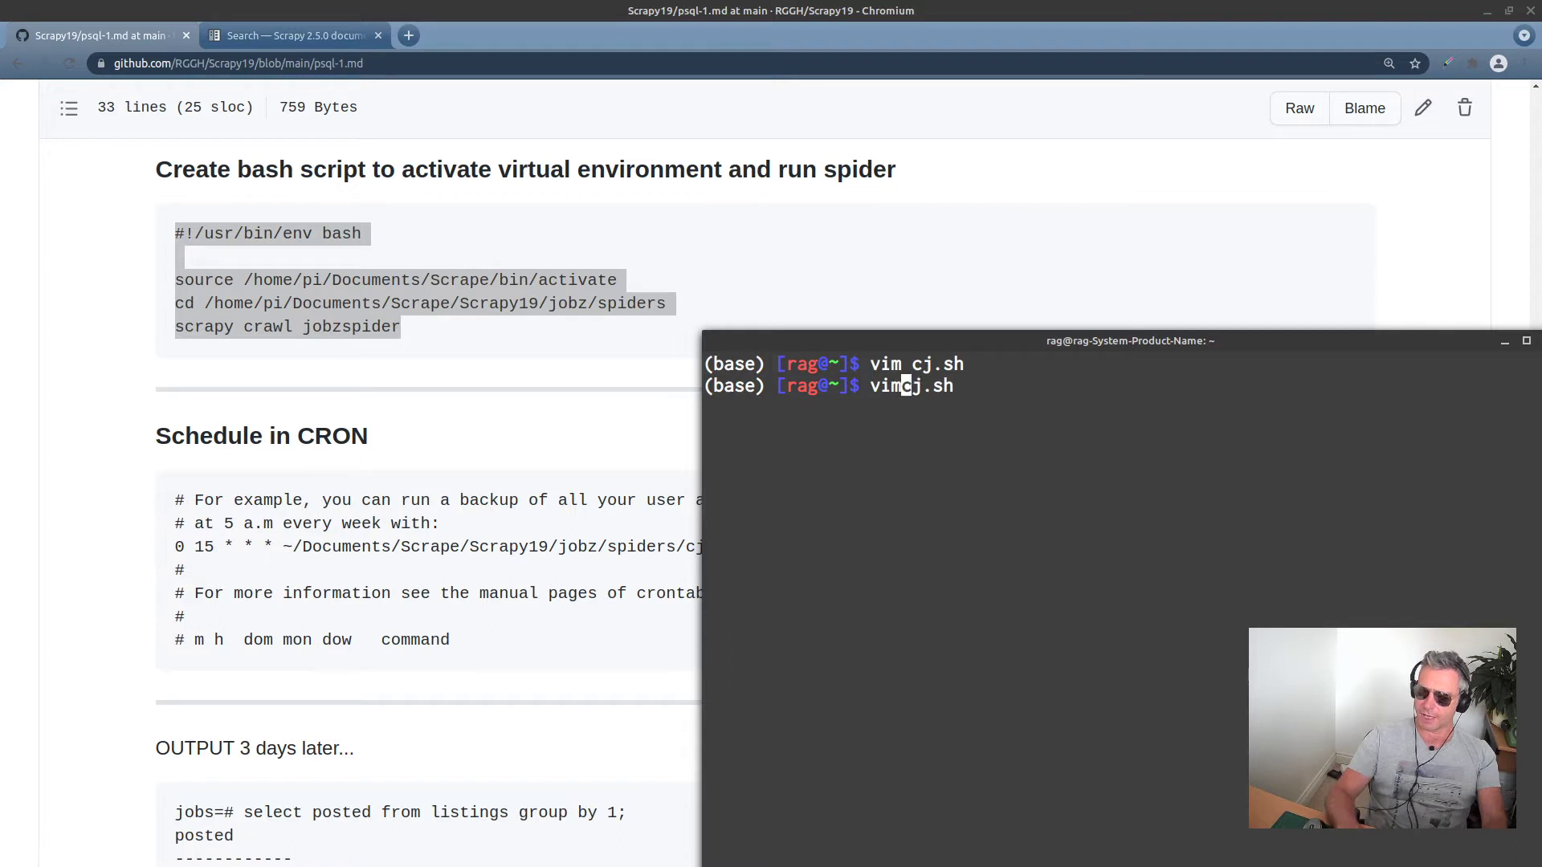
- Make cj.sh executable with chmod, then delete it with rm cj.sh
{"action": "type", "text": "hmoid"}
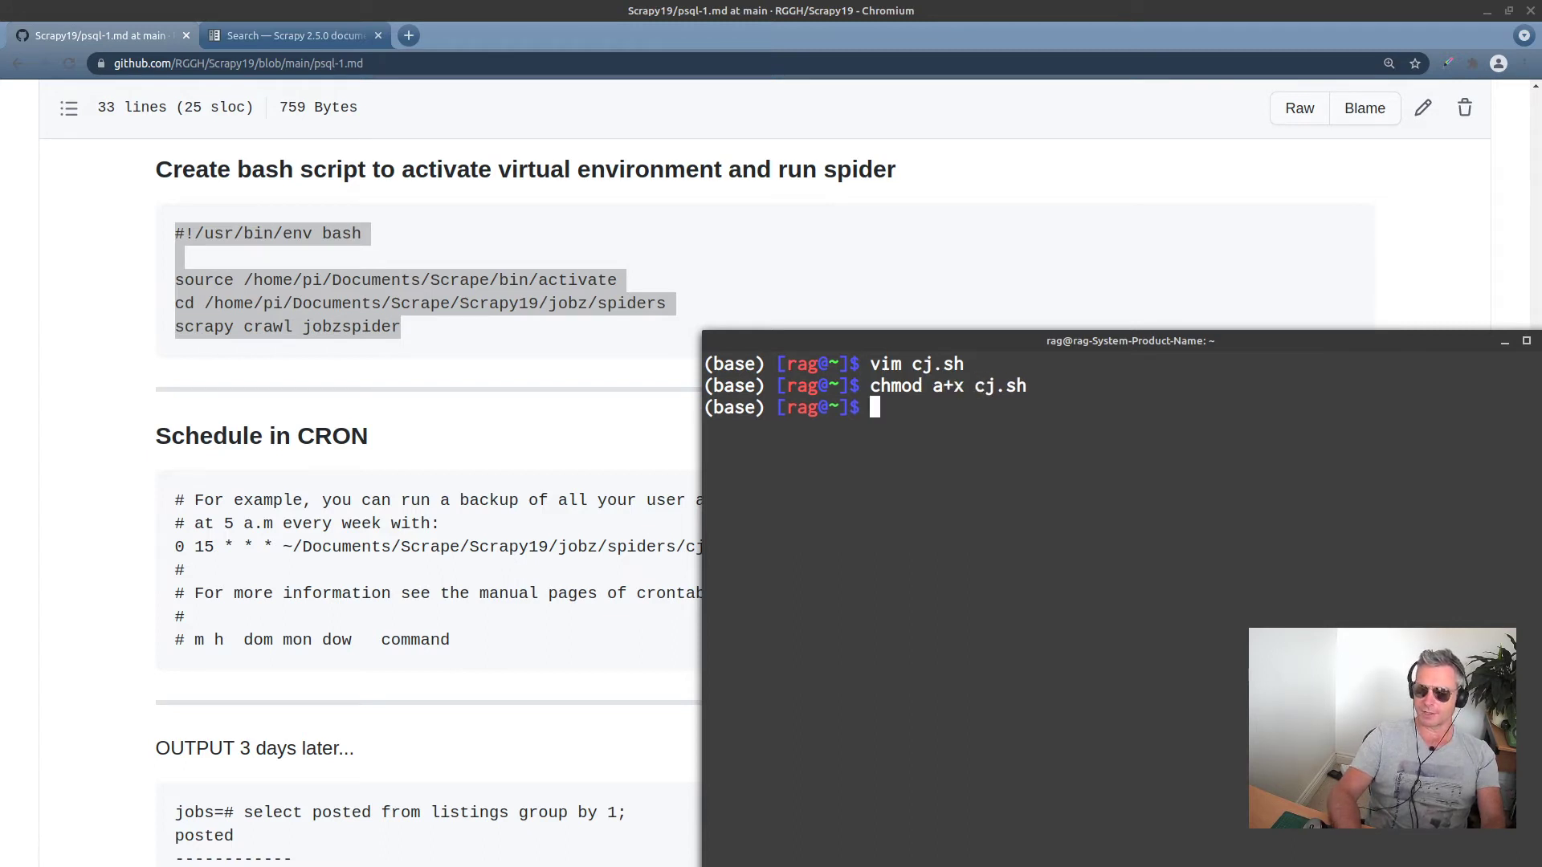
{"action": "type", "text": "rm"}
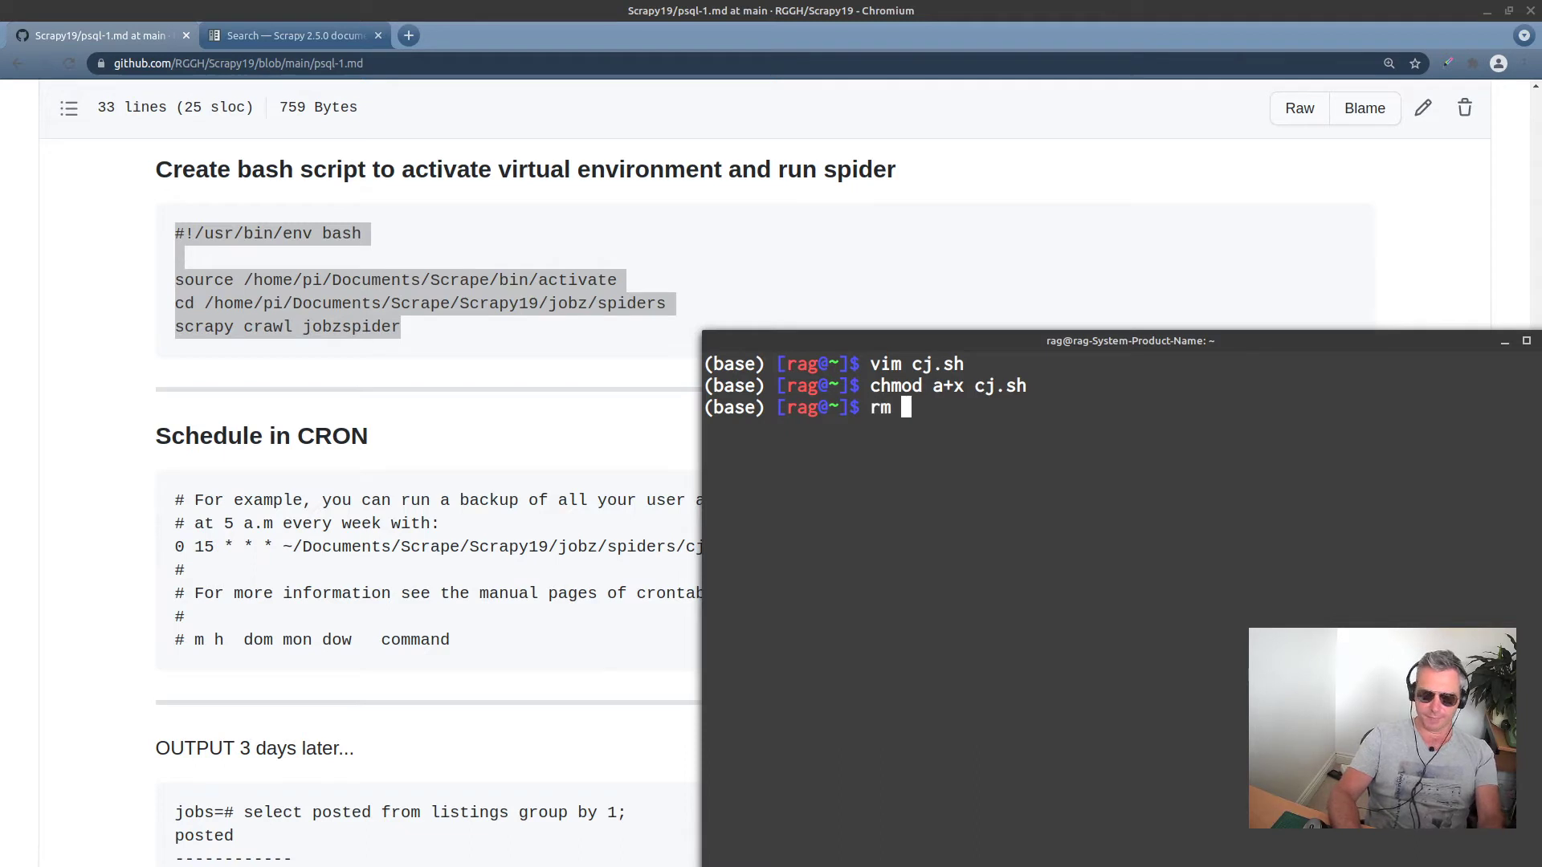
{"action": "type", "text": "cj.sh"}
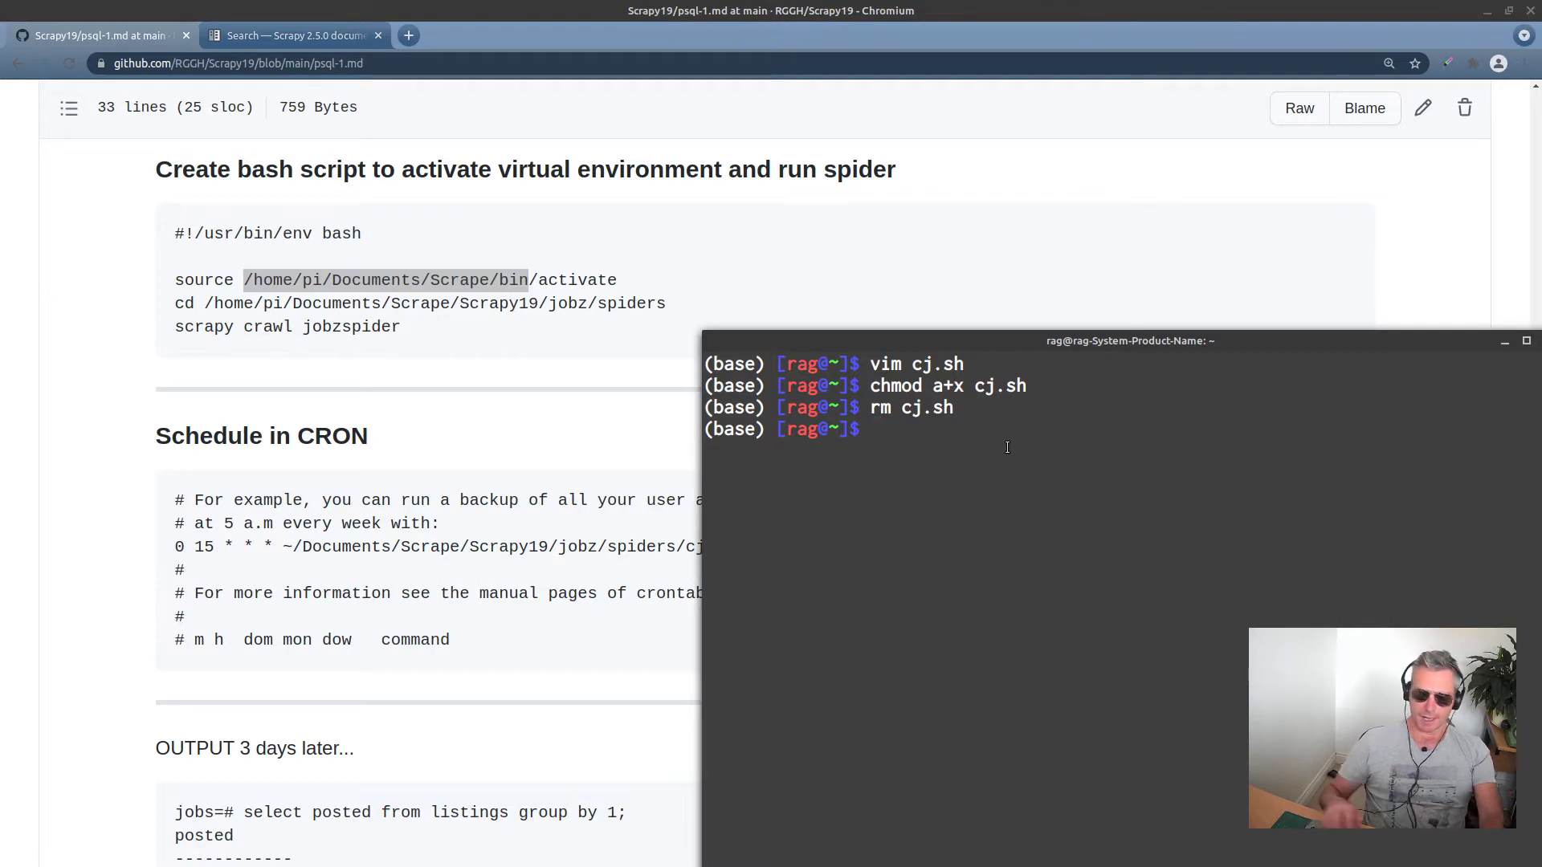
- Create a new virtual environment with virtualenv myproject
{"action": "type", "text": "s"}
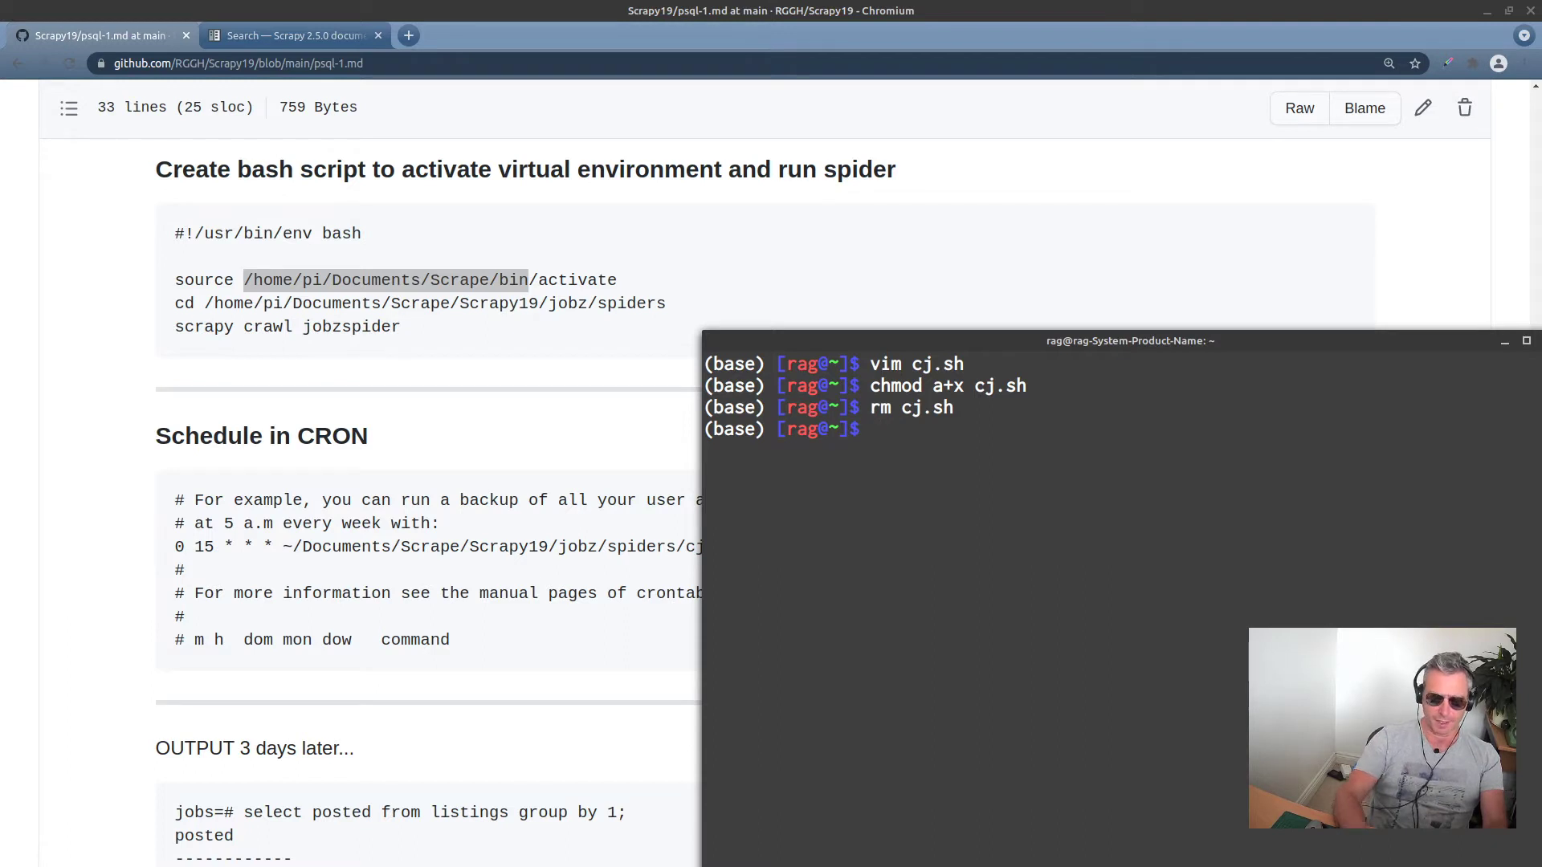
{"action": "type", "text": "virtual"}
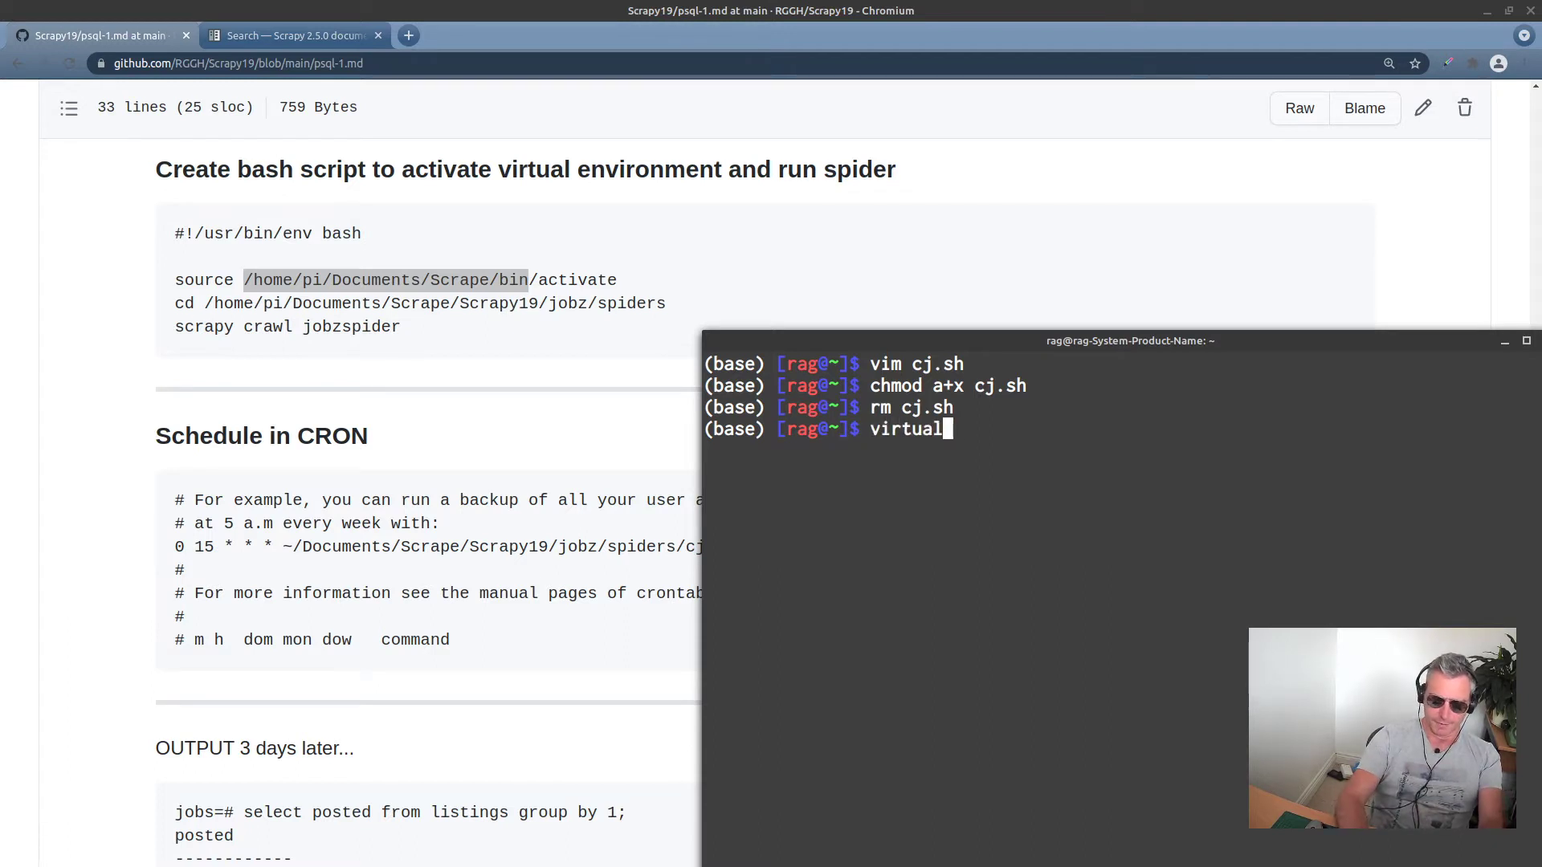
{"action": "type", "text": "env"}
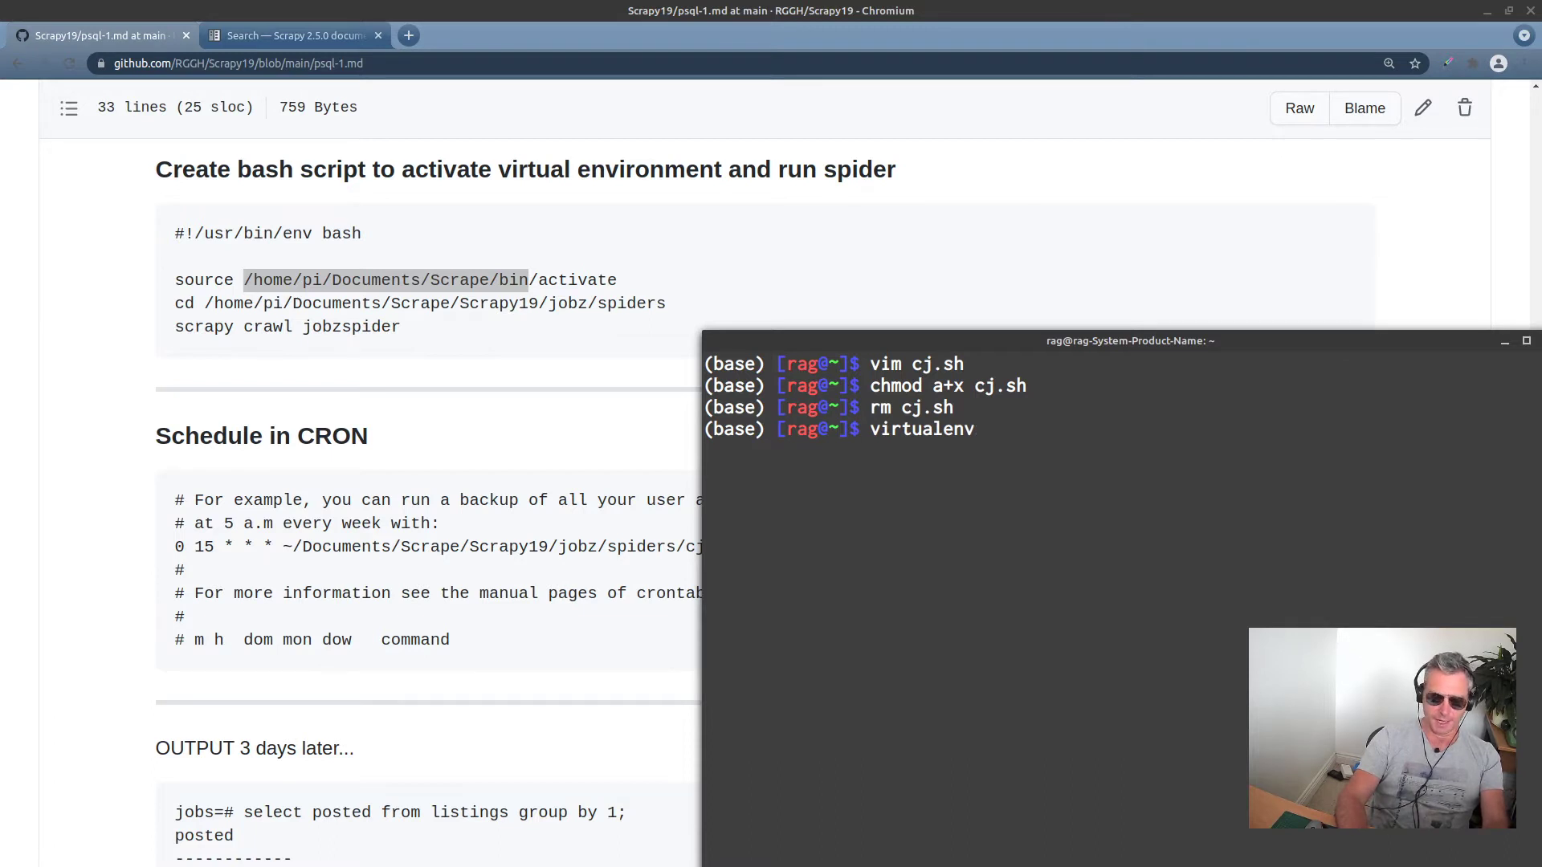
{"action": "type", "text": "mypr"}
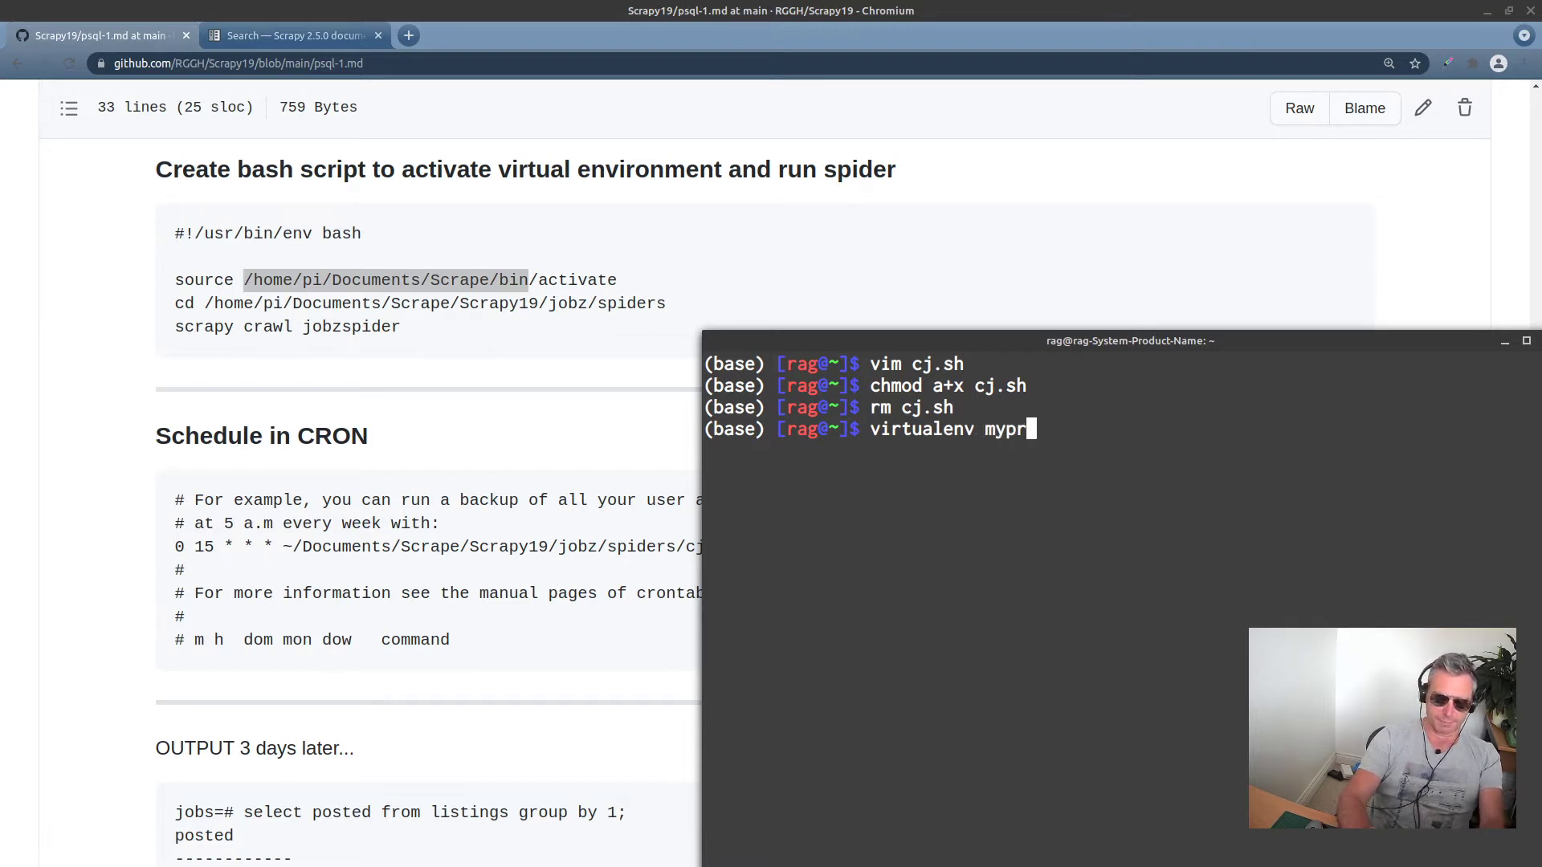
{"action": "type", "text": "ojetc"}
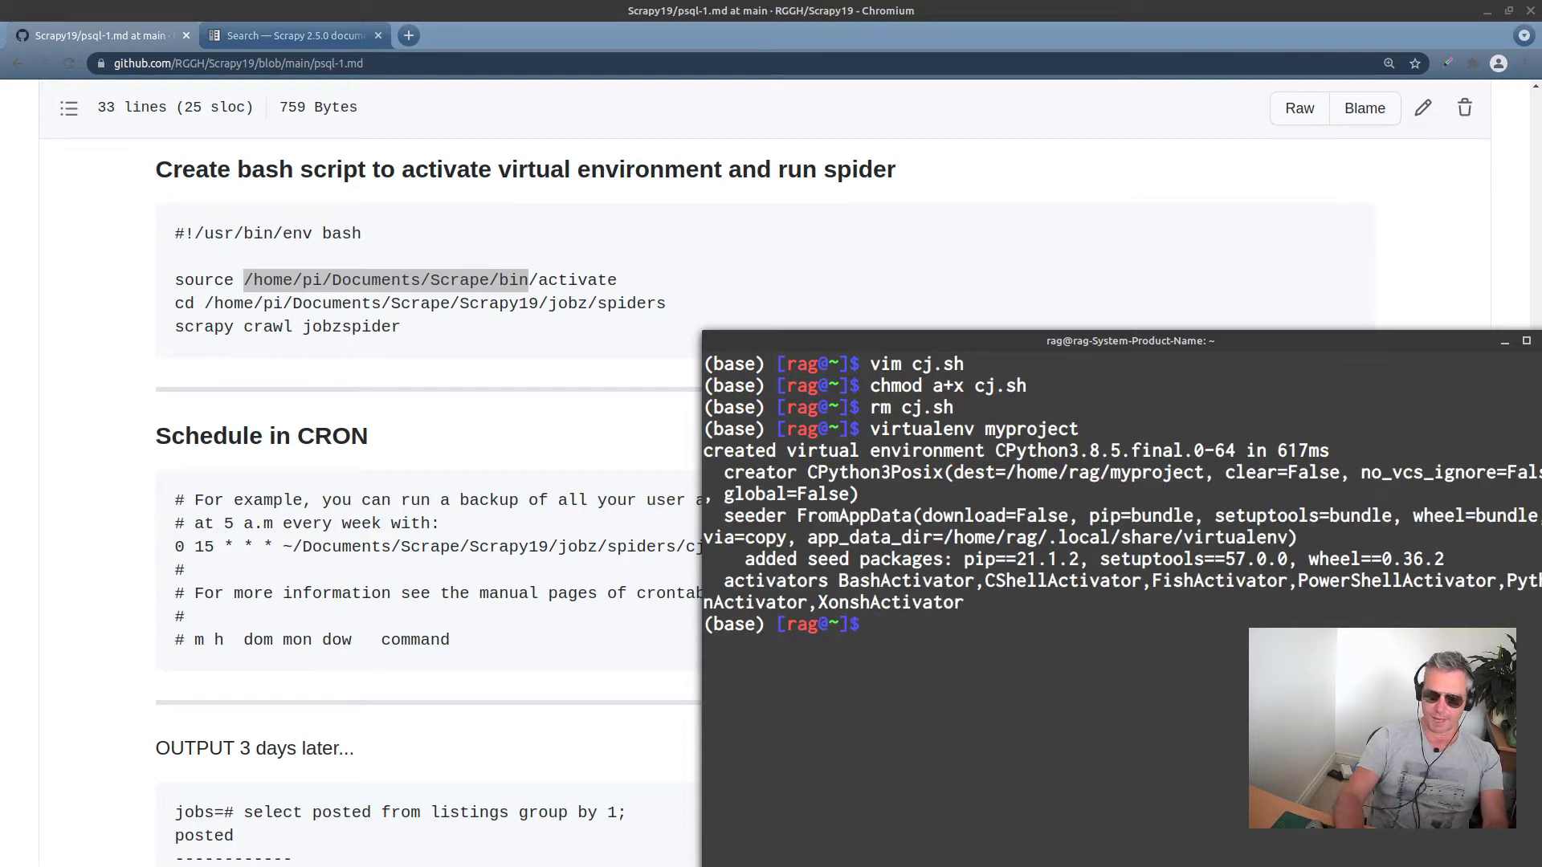
- Move into myproject and its bin folder, listing the activate scripts there
{"action": "type", "text": "cd myproject/"}
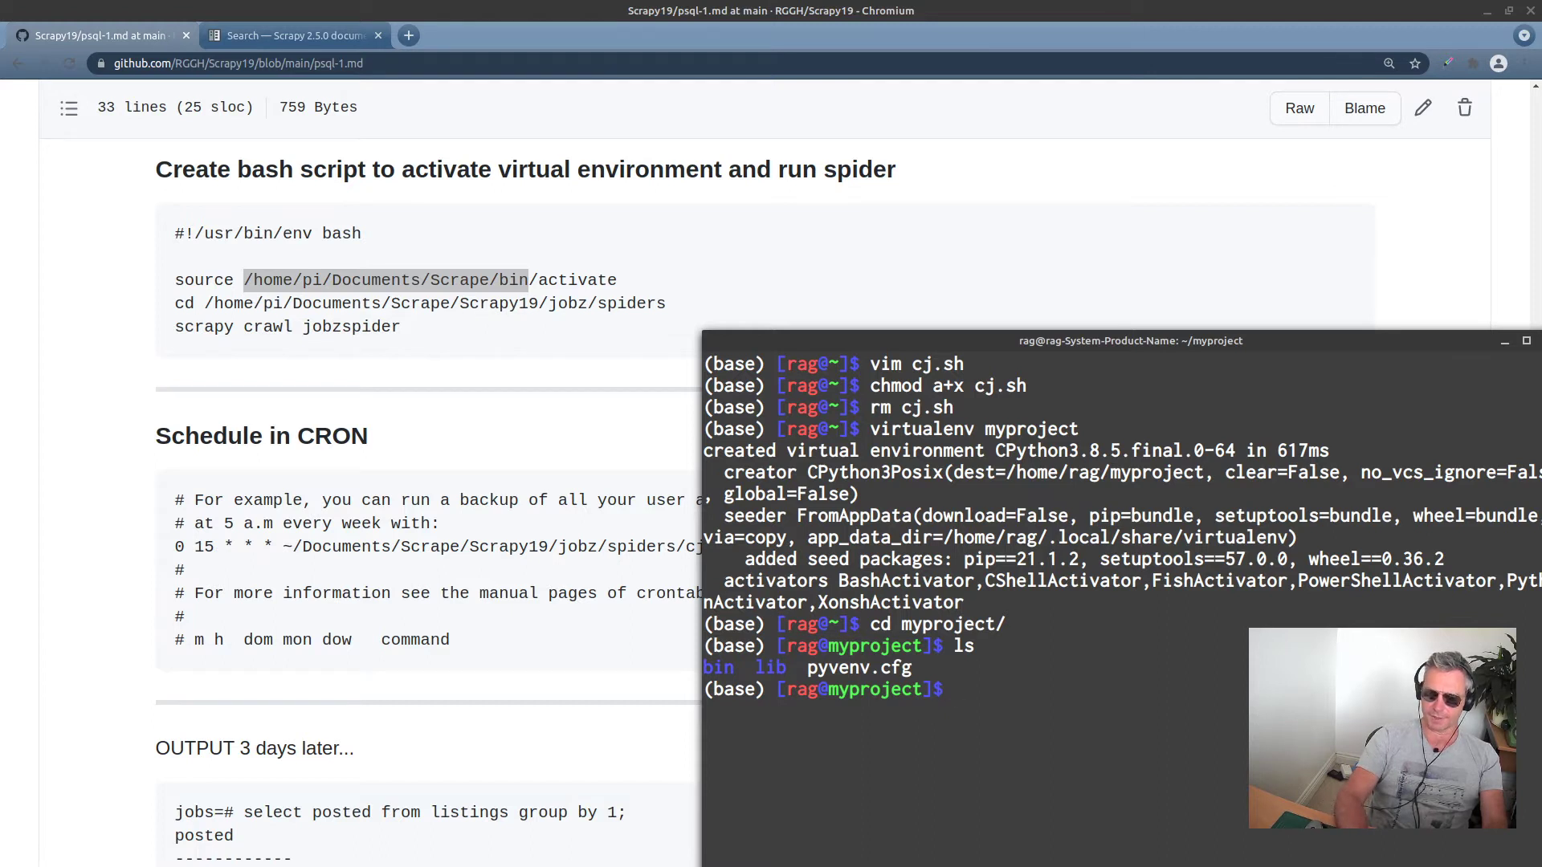
{"action": "type", "text": "cd bin"}
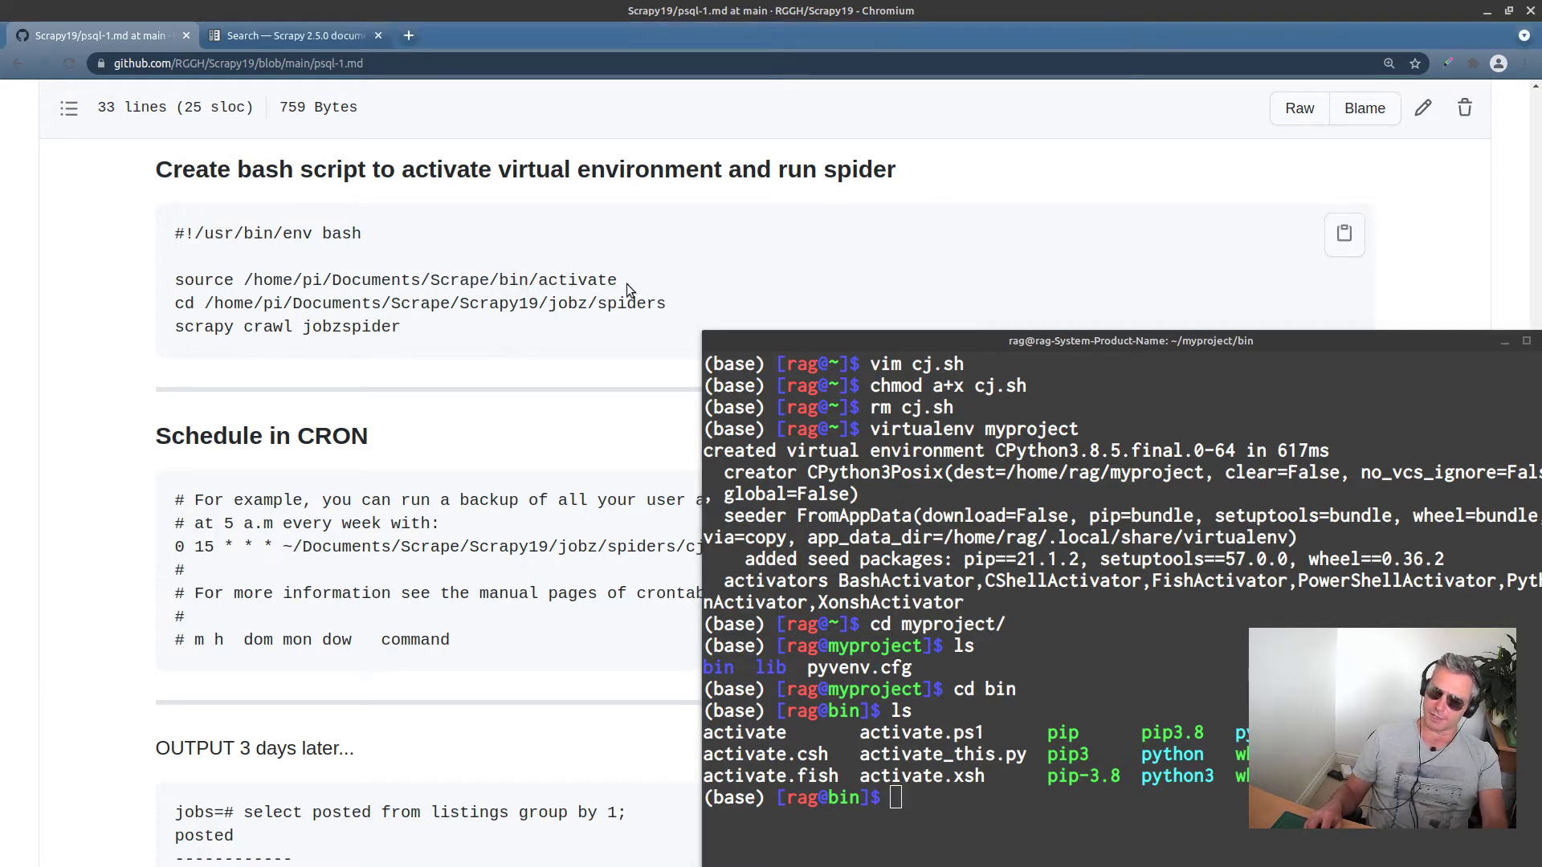
{"action": "double_click", "coordinate": [578, 280]}
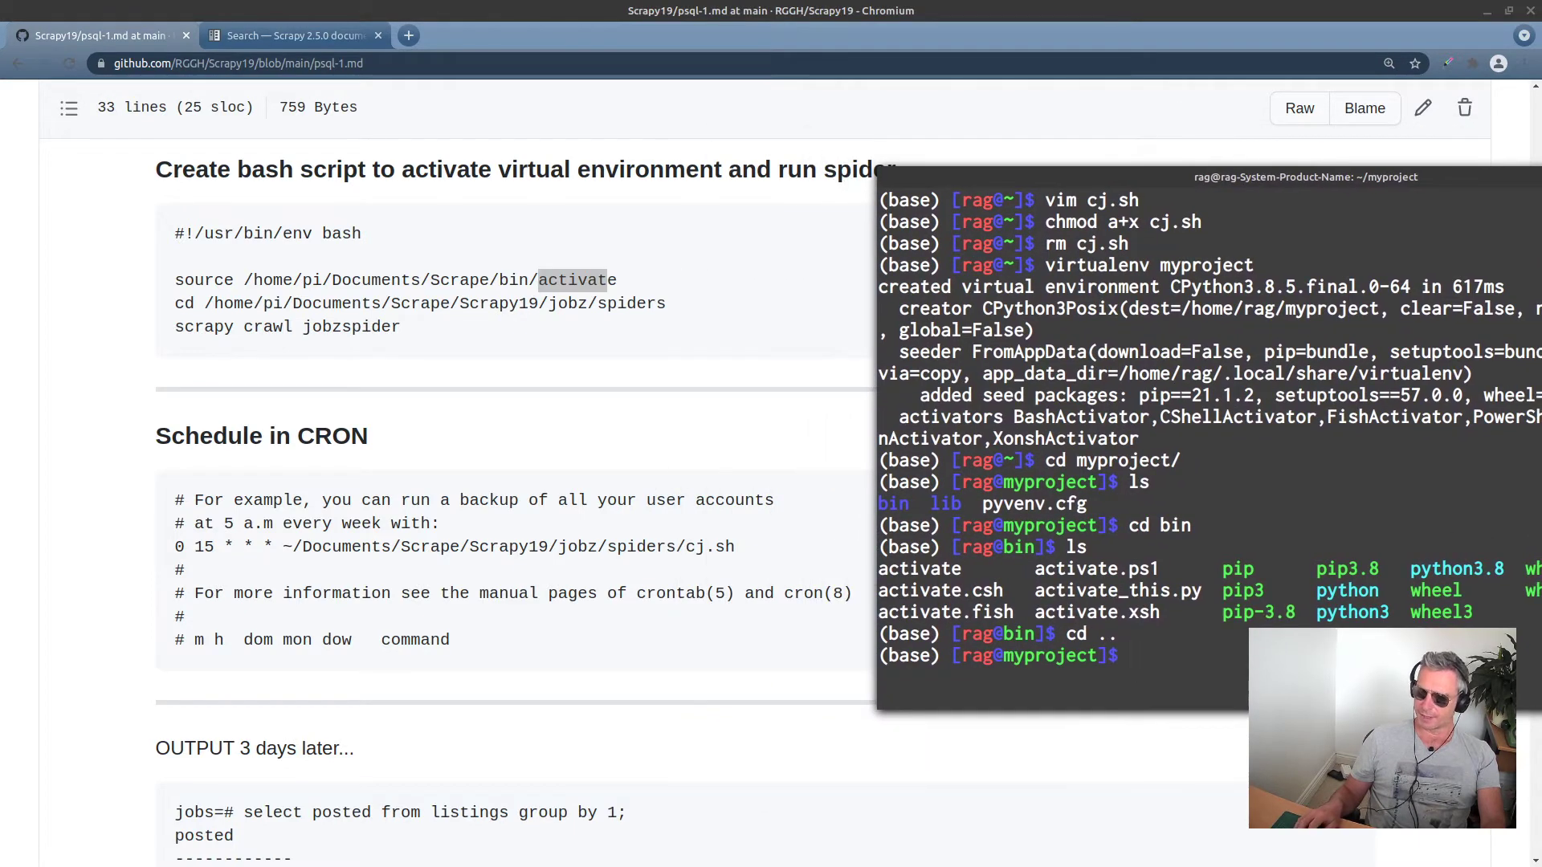
- Run crontab -e and choose option 1 to edit the crontab in nano
{"action": "type", "text": "cro"}
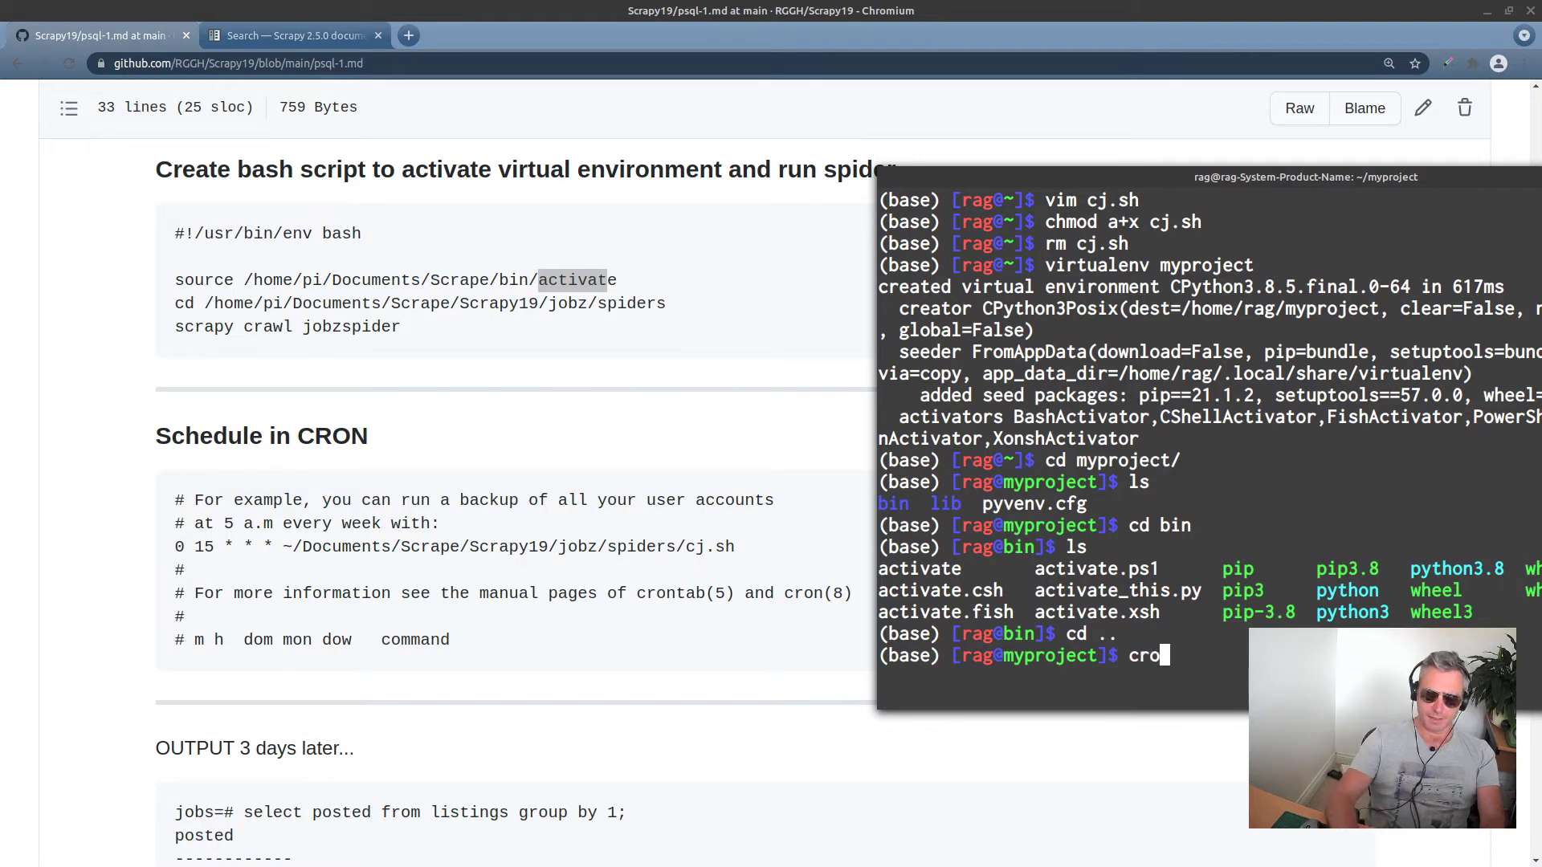
{"action": "type", "text": "ntab"}
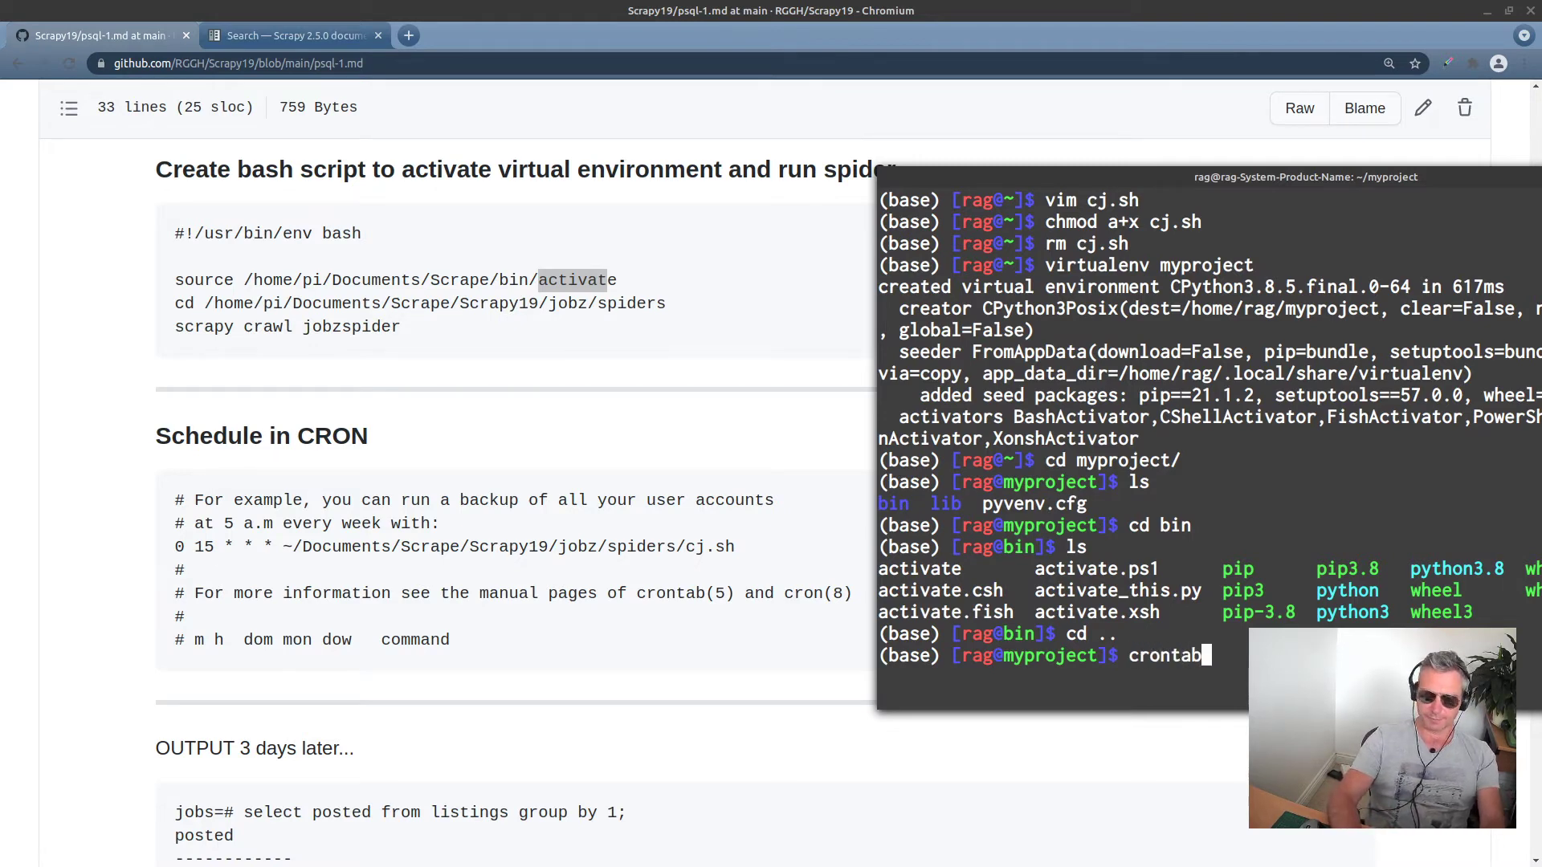
{"action": "type", "text": "-e"}
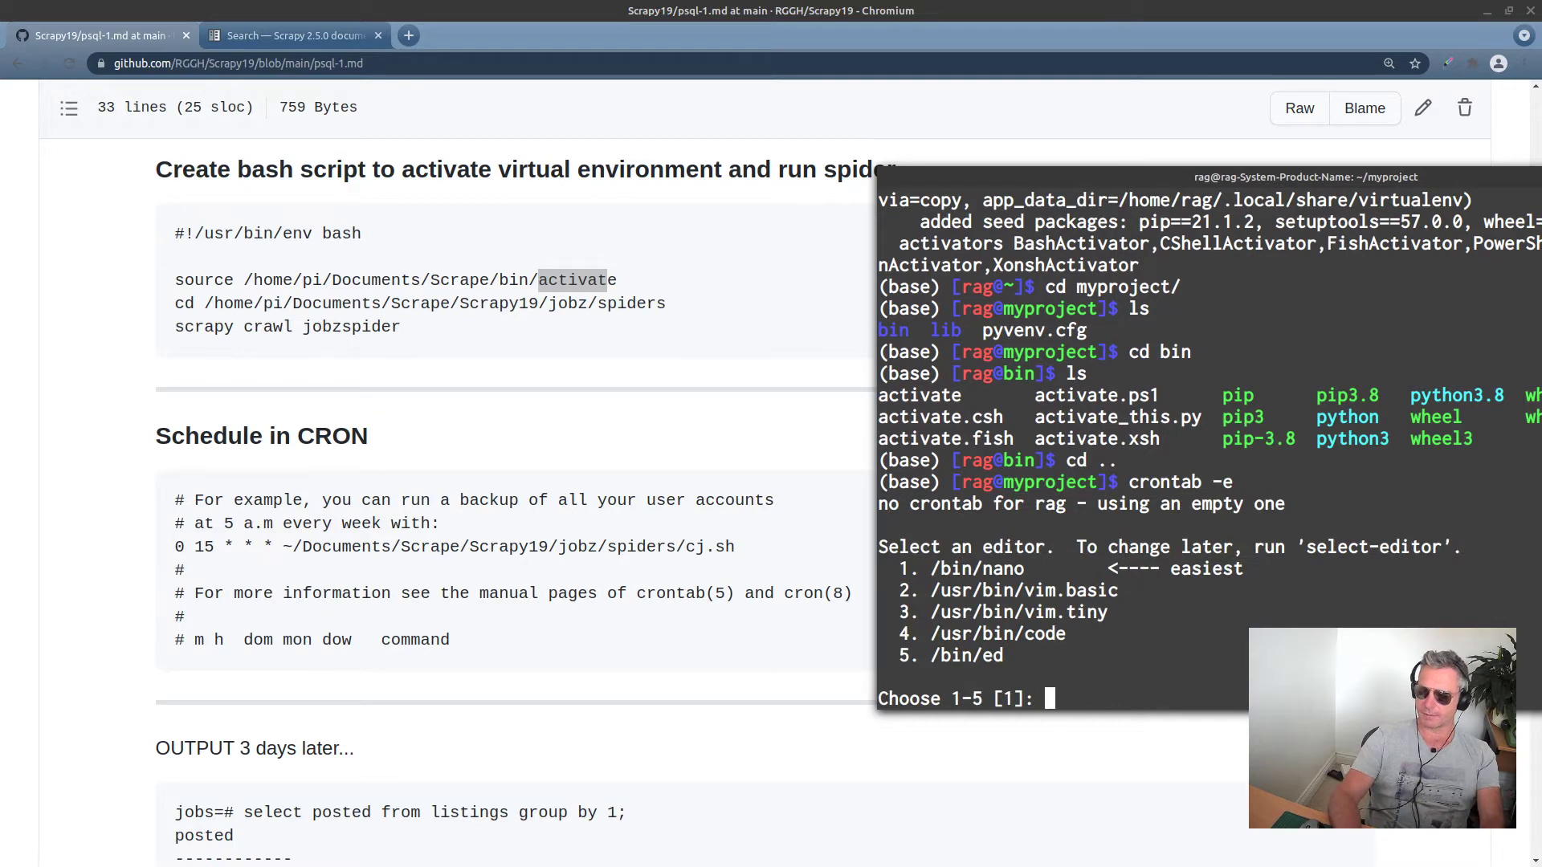
{"action": "type", "text": "1"}
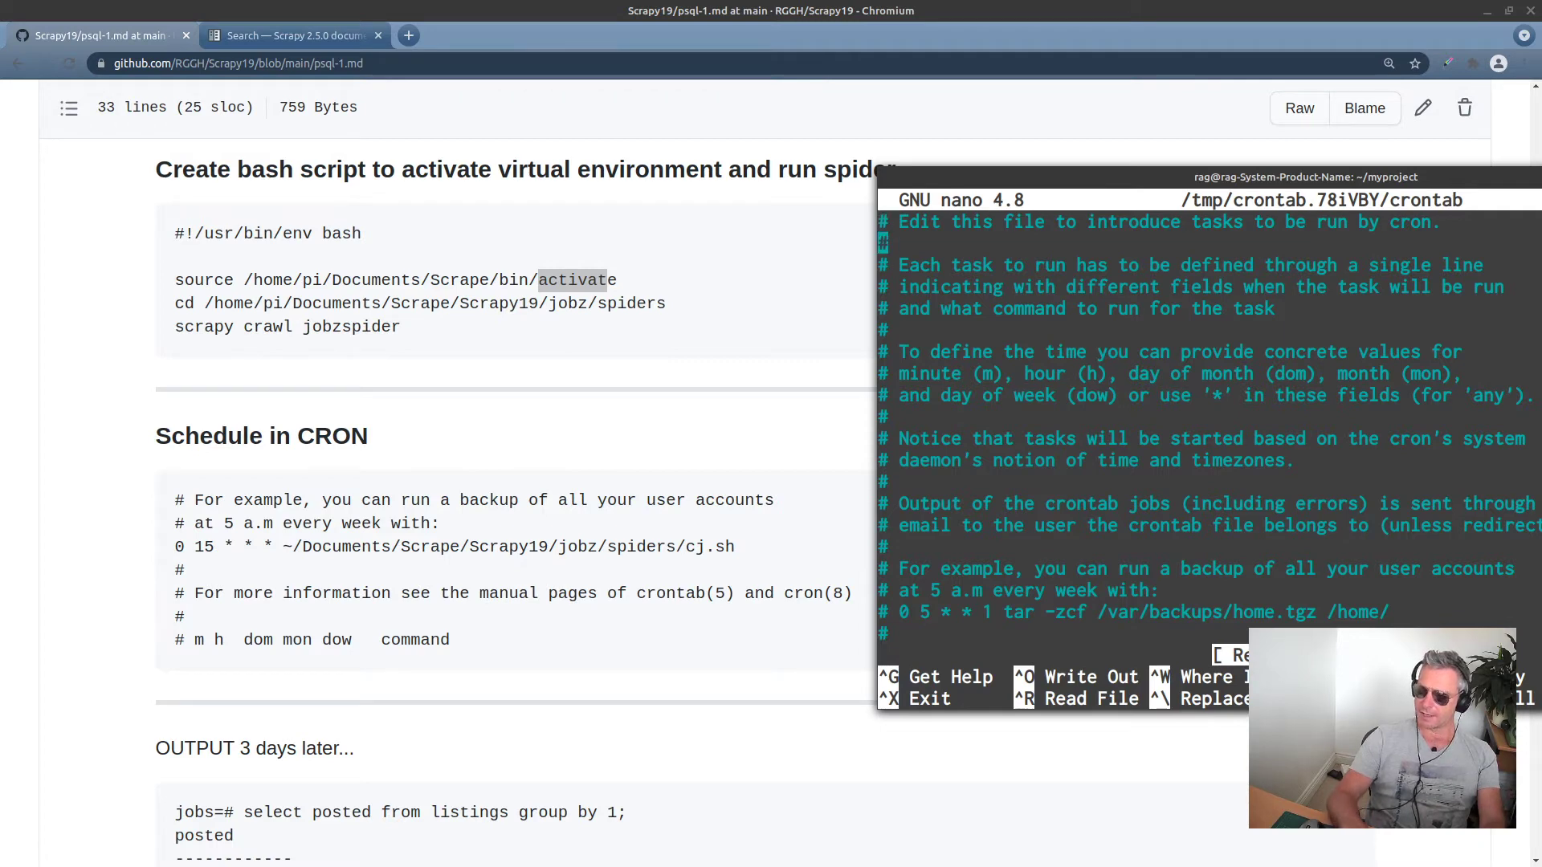
- Scroll the crontab template, try a 5 in the example schedule line, then exit nano without saving
{"action": "scroll", "scroll_direction": "down", "scroll_amount": 3}
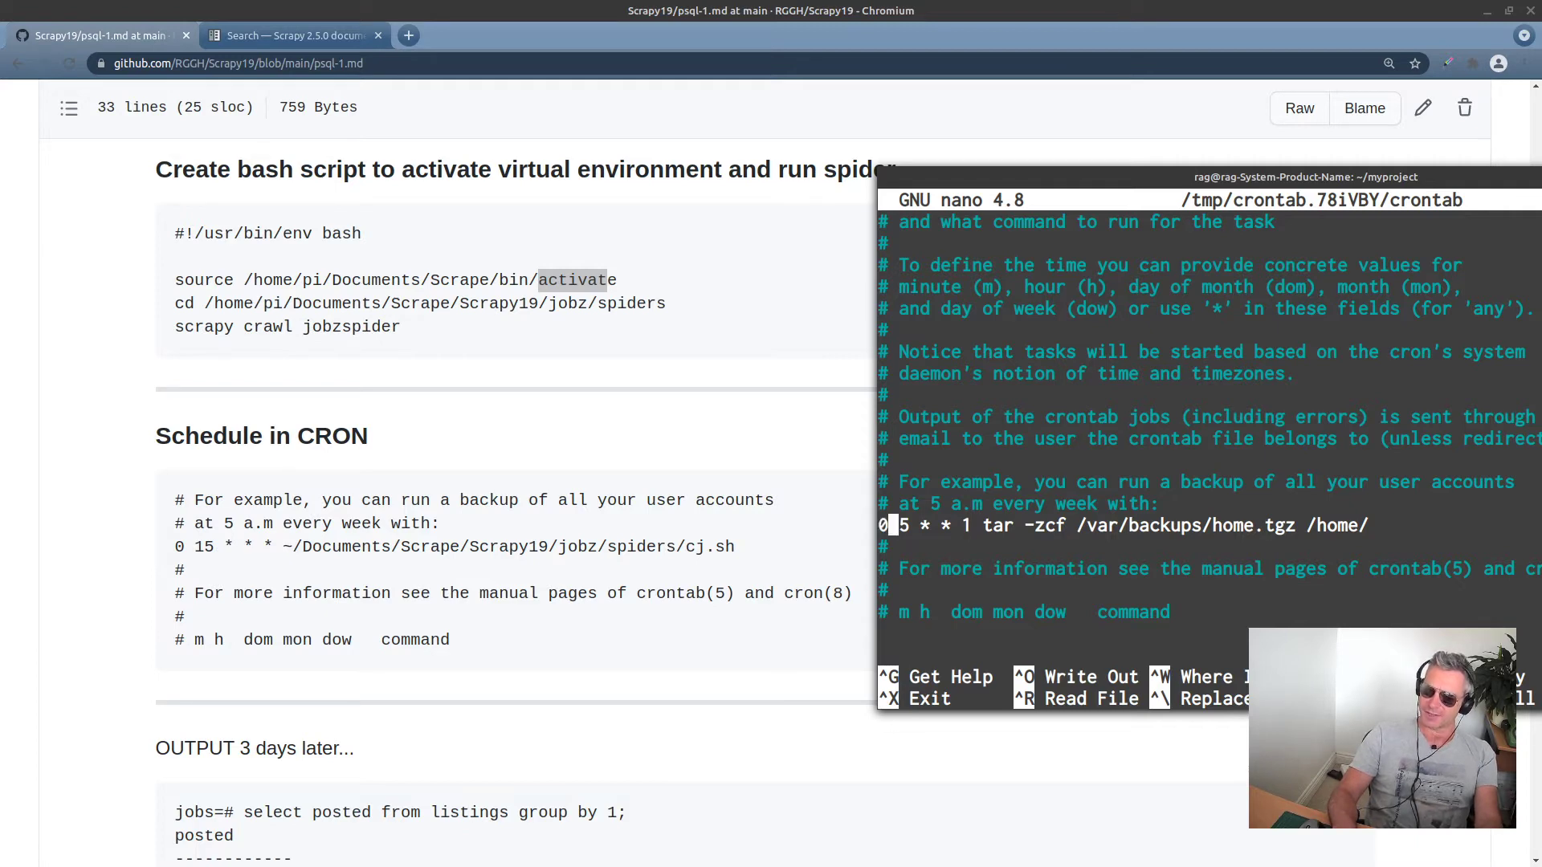
{"action": "type", "text": "5"}
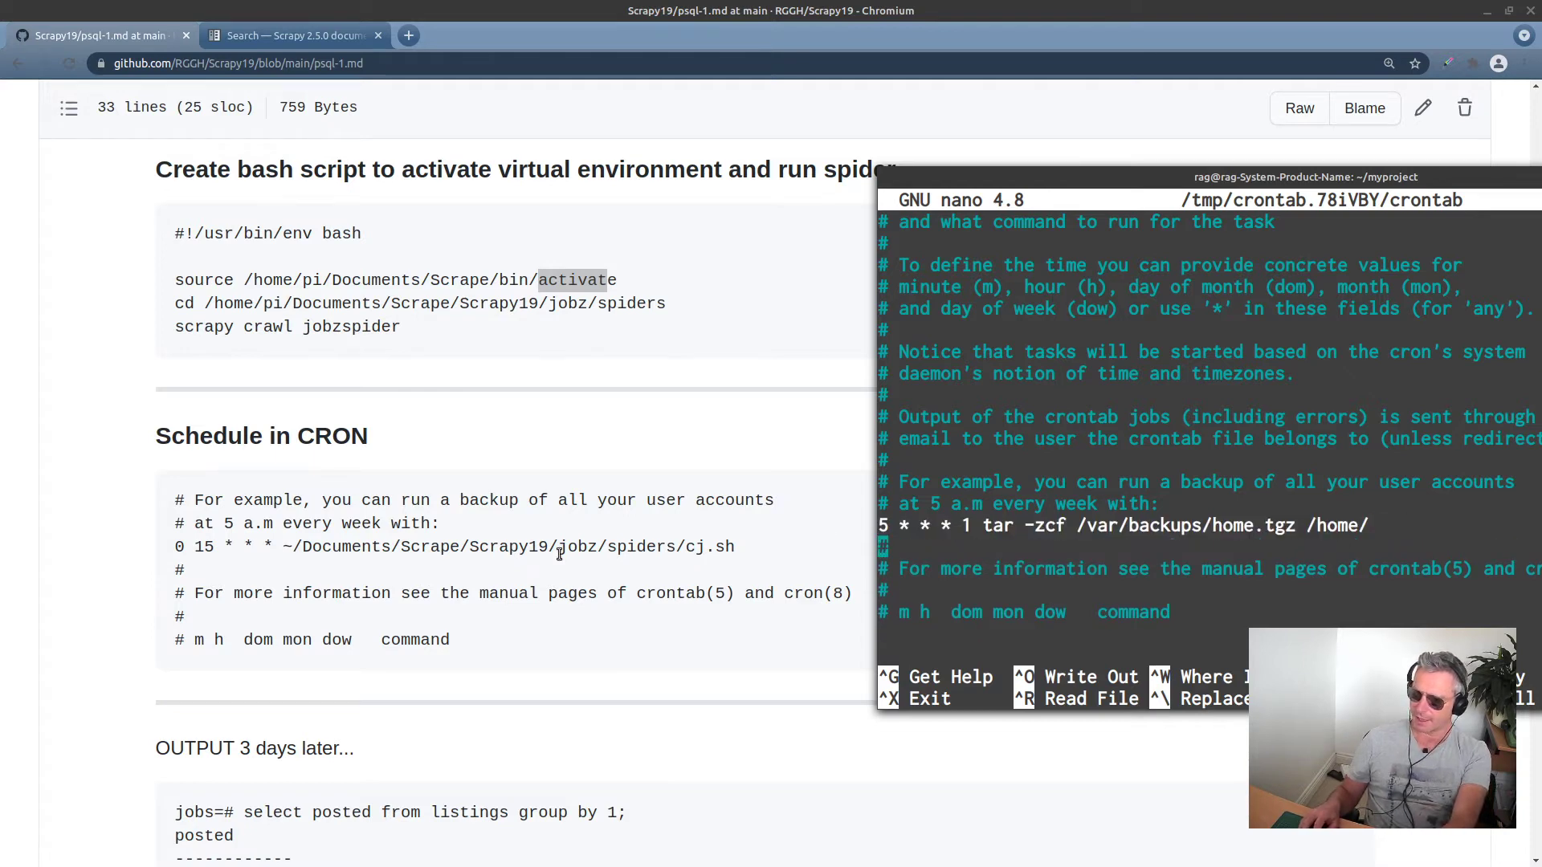
{"action": "triple_click", "coordinate": [453, 547]}
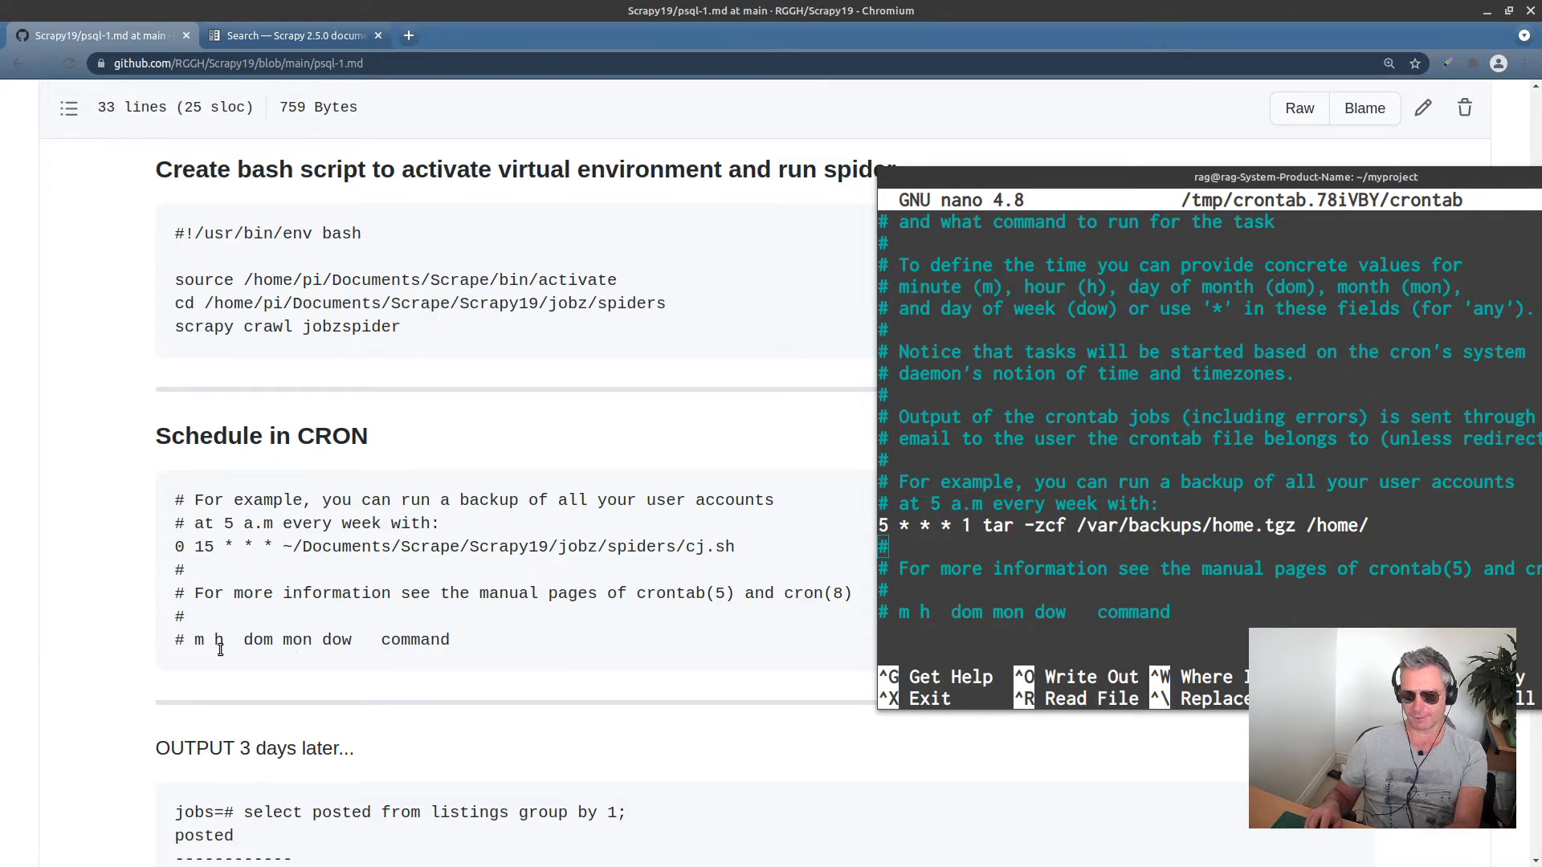
{"action": "double_click", "coordinate": [198, 641]}
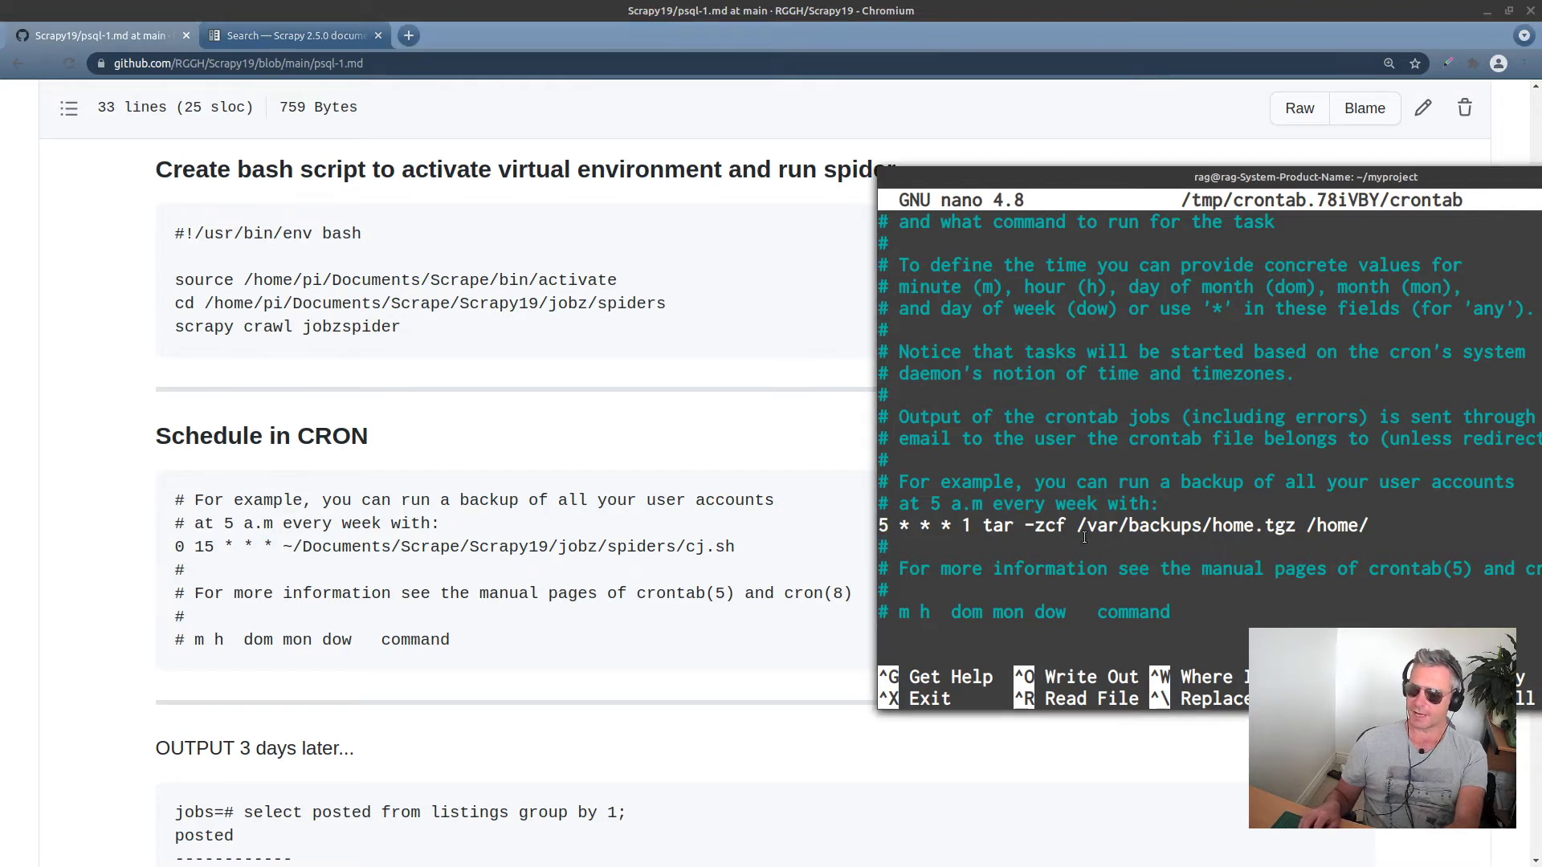
{"action": "key", "text": "ctrl+x"}
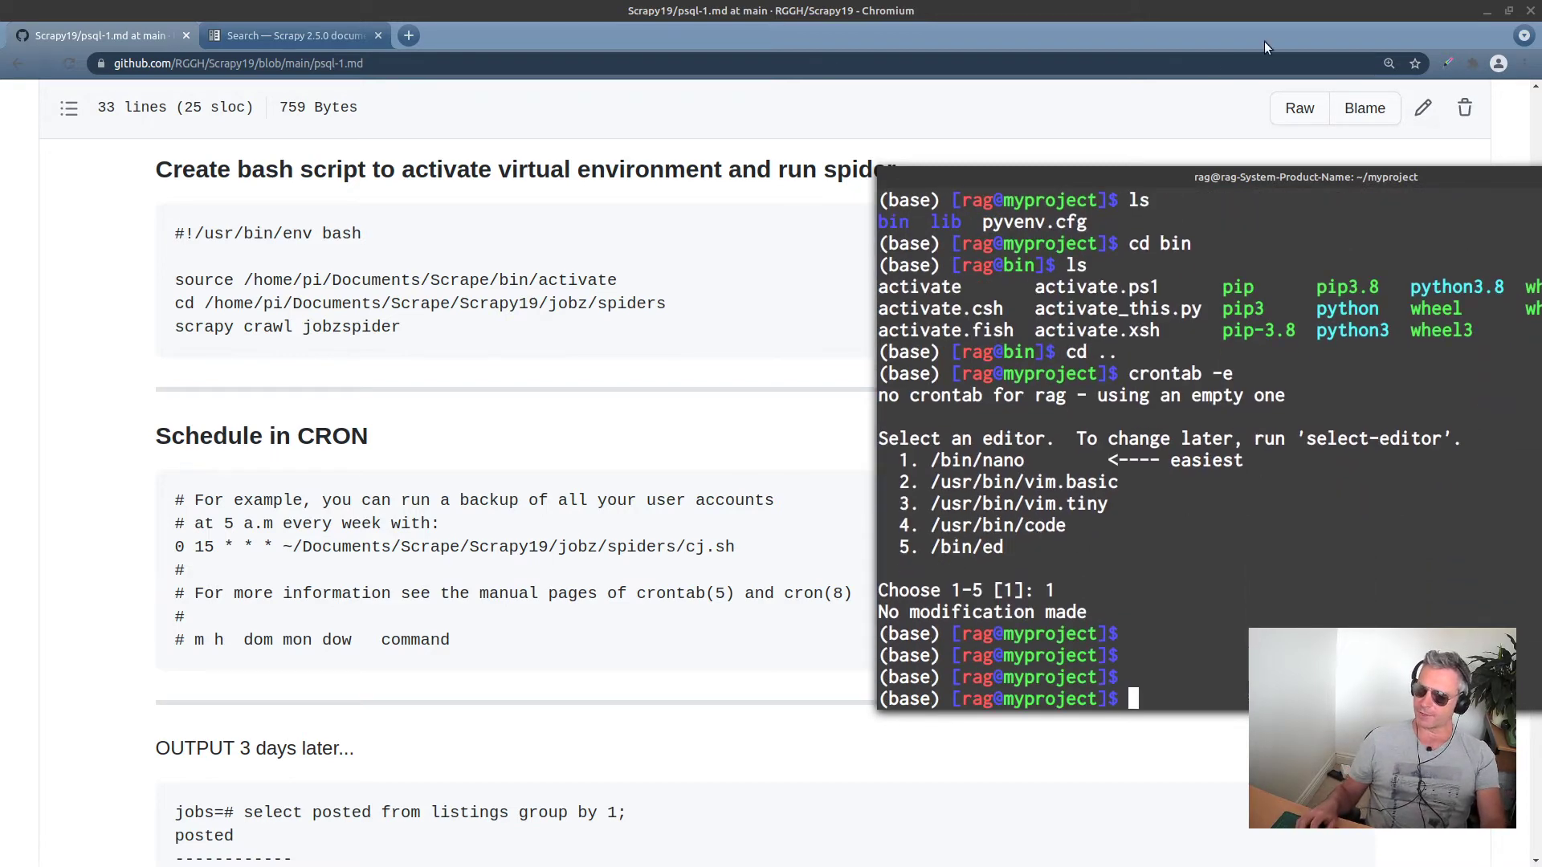
- Centre the terminal window and log into the pi4 machine with ssh pi@pi4
{"action": "left_click_drag", "start_coordinate": [1308, 176], "coordinate": [1159, 175]}
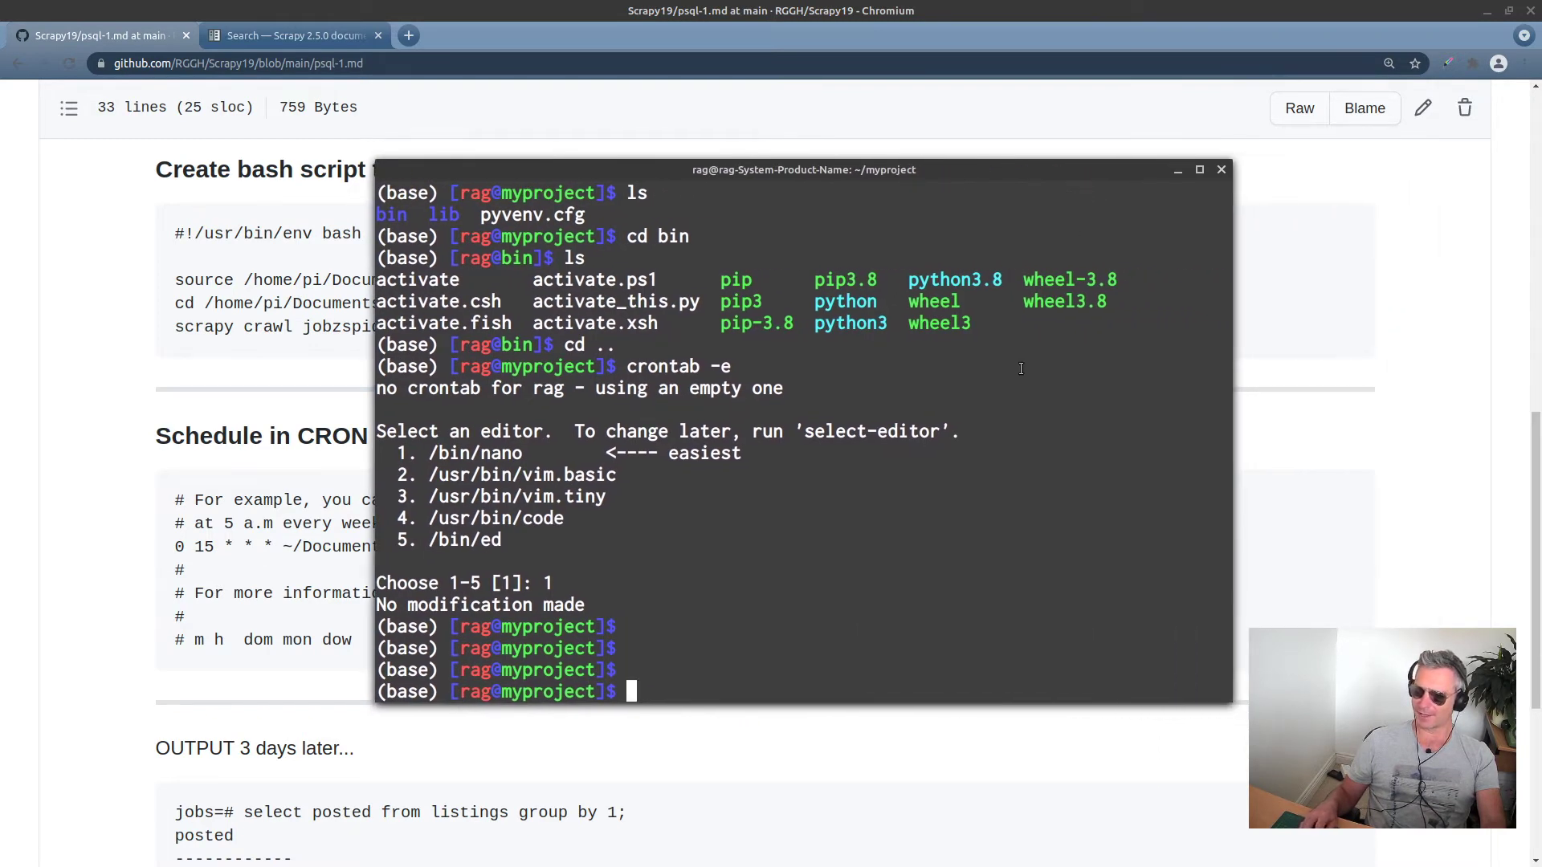
{"action": "type", "text": "ssh pi"}
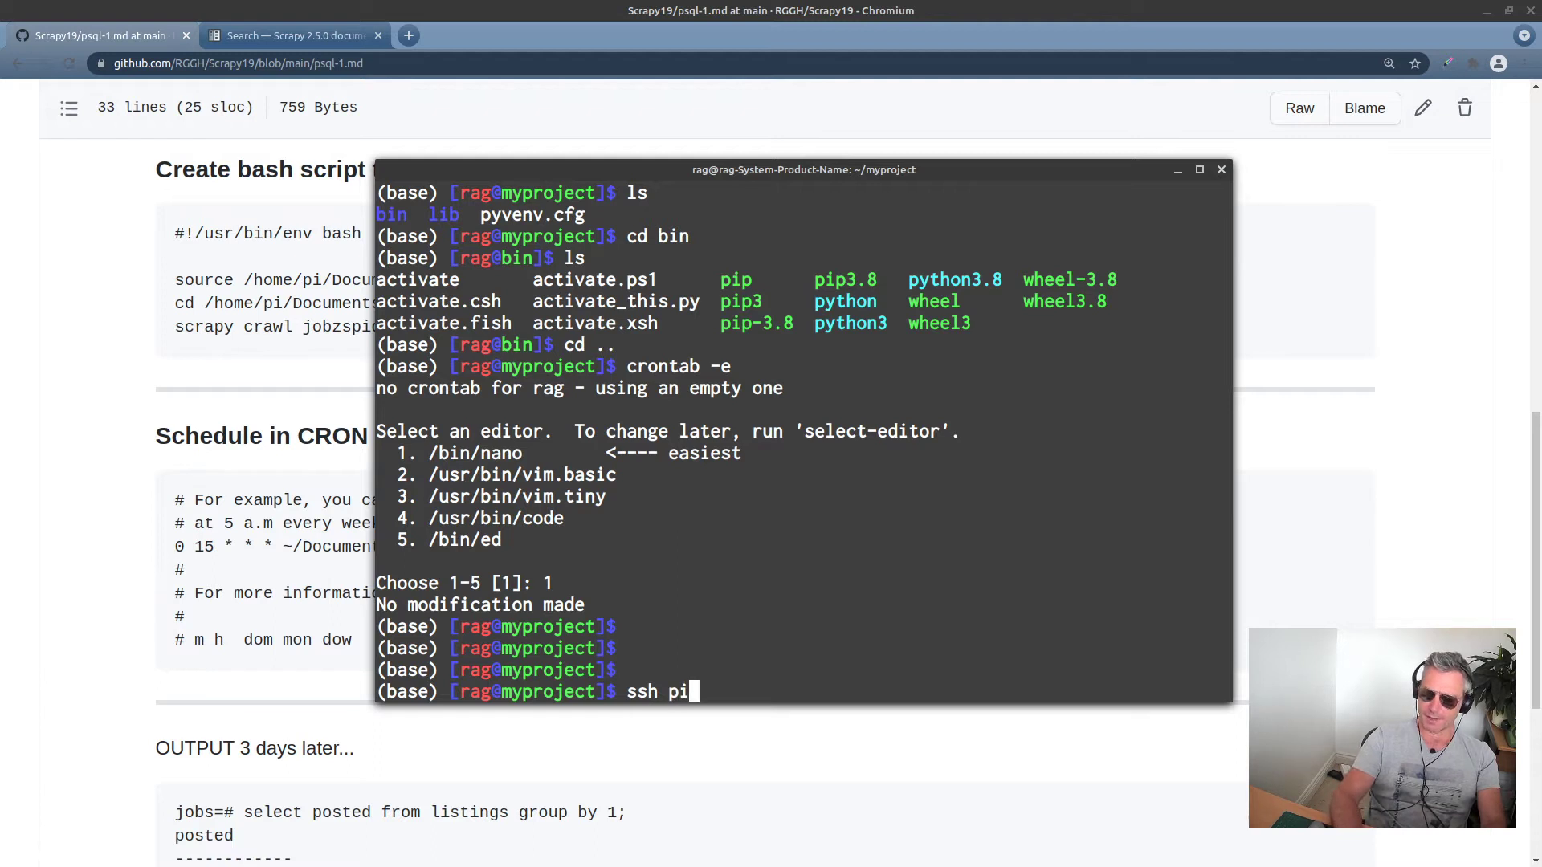
{"action": "type", "text": "@pi4"}
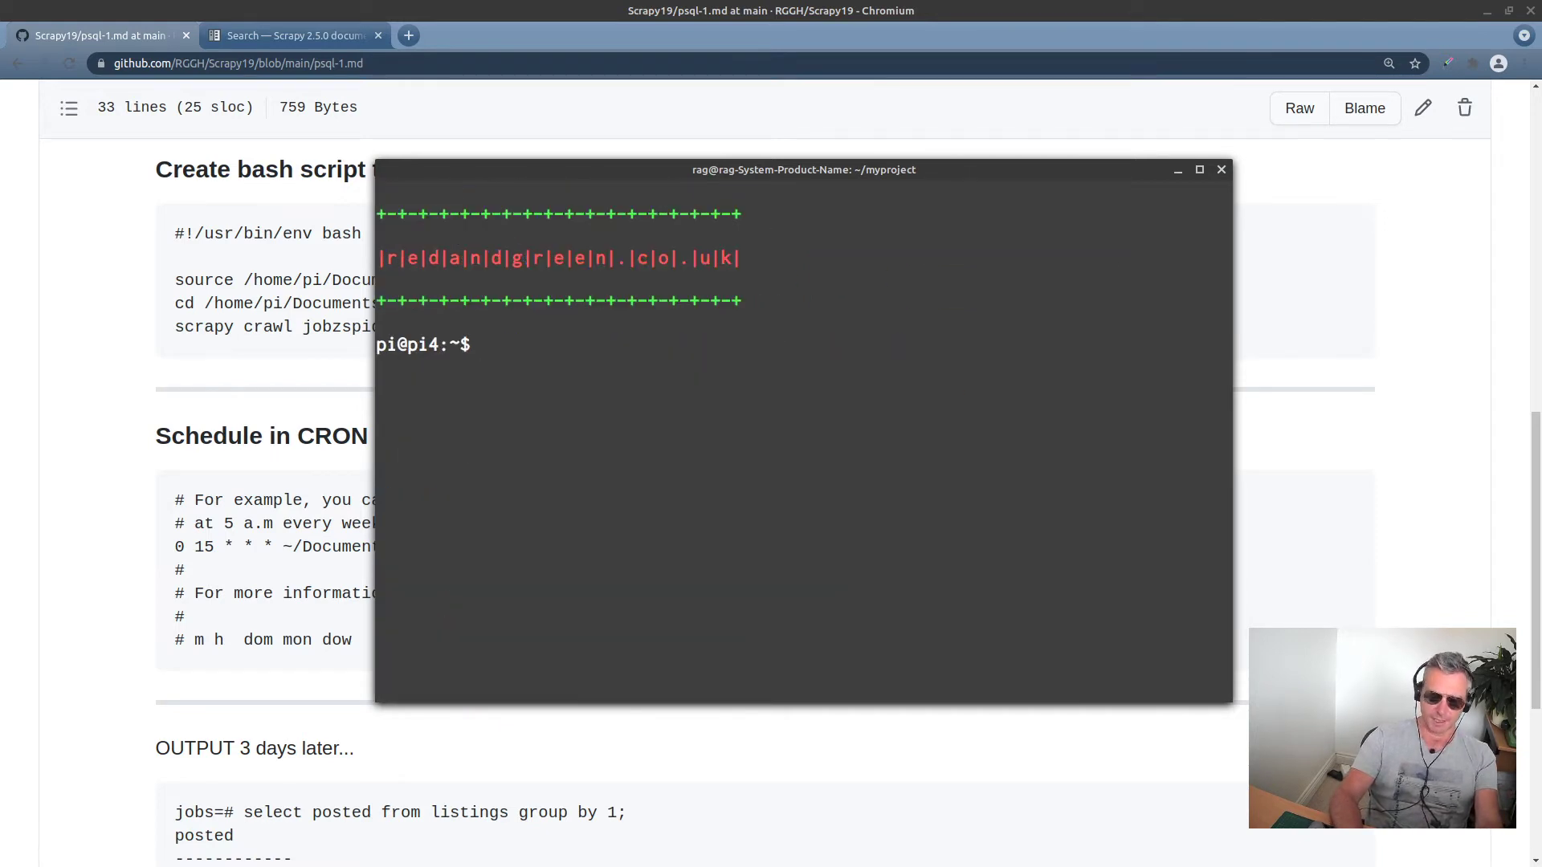
- Switch to the postgres user with sudo -i, start psql and connect to the jobs database
{"action": "type", "text": "sudo"}
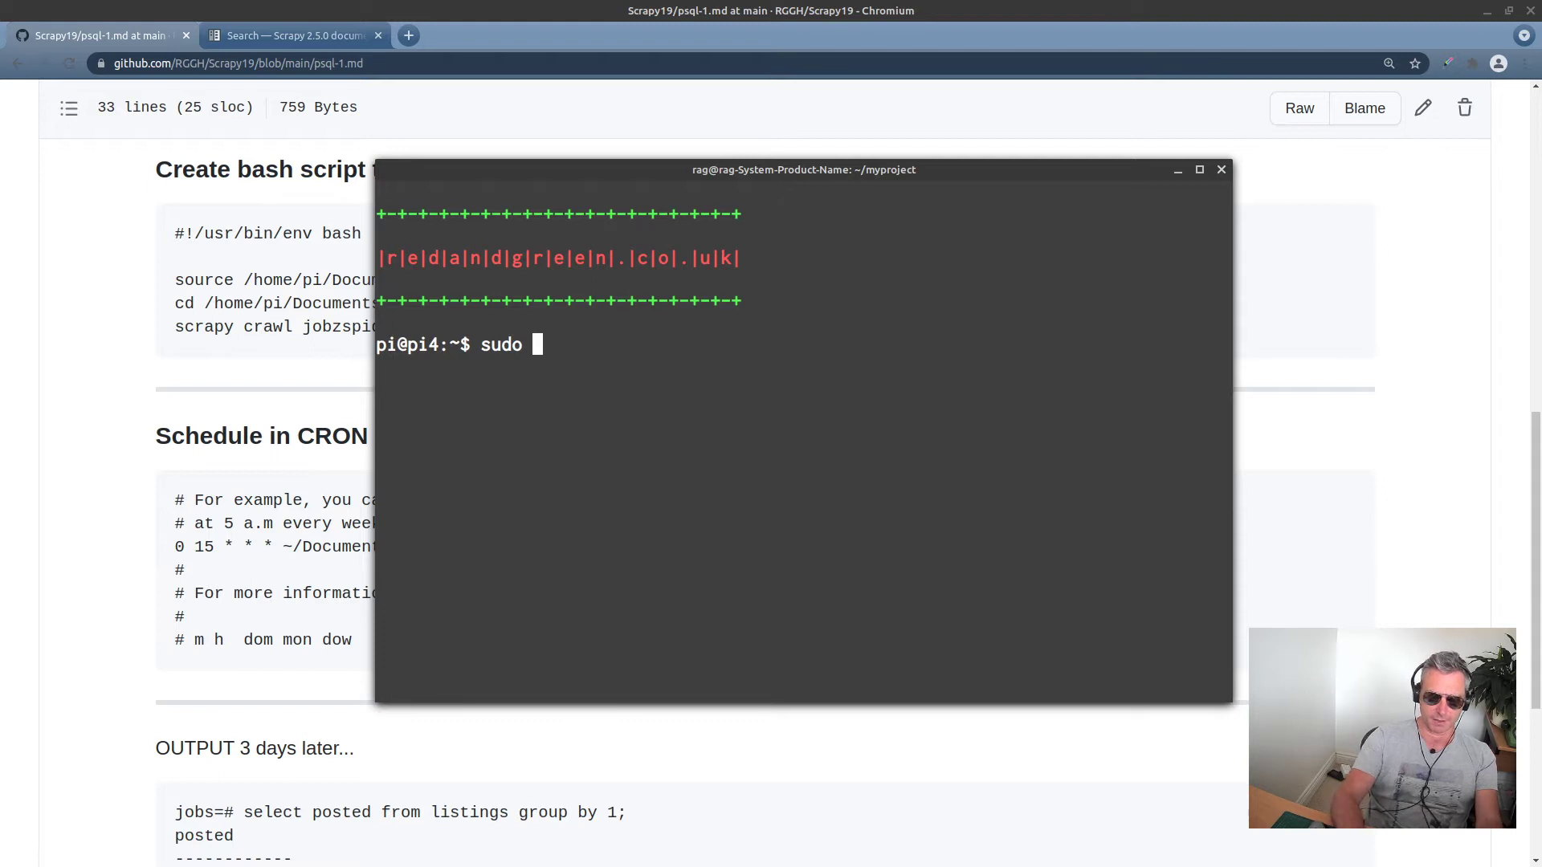
{"action": "type", "text": "-i"}
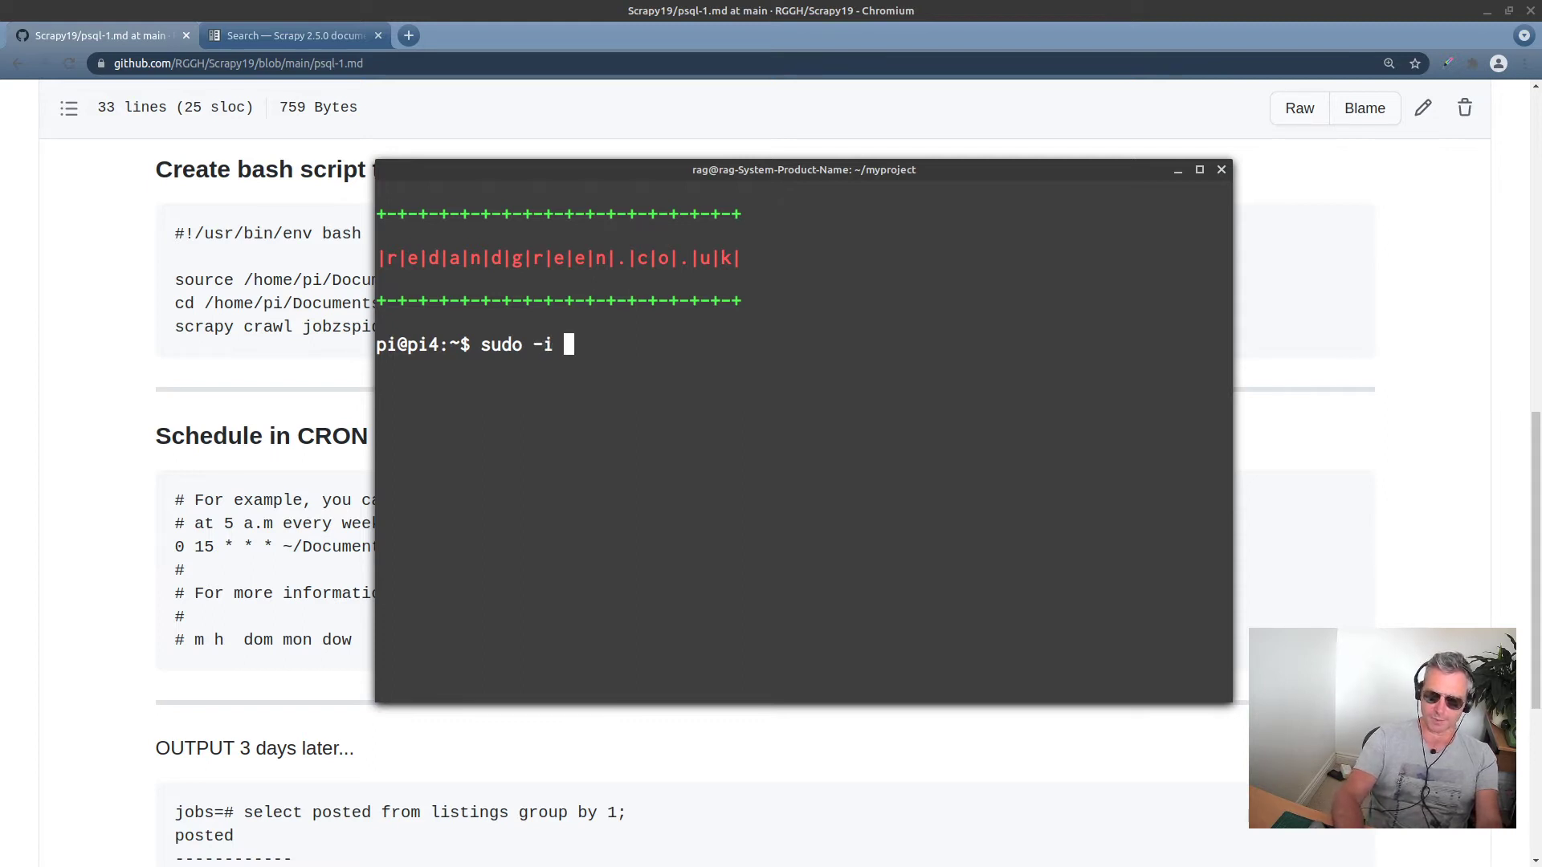
{"action": "type", "text": "-u postgres"}
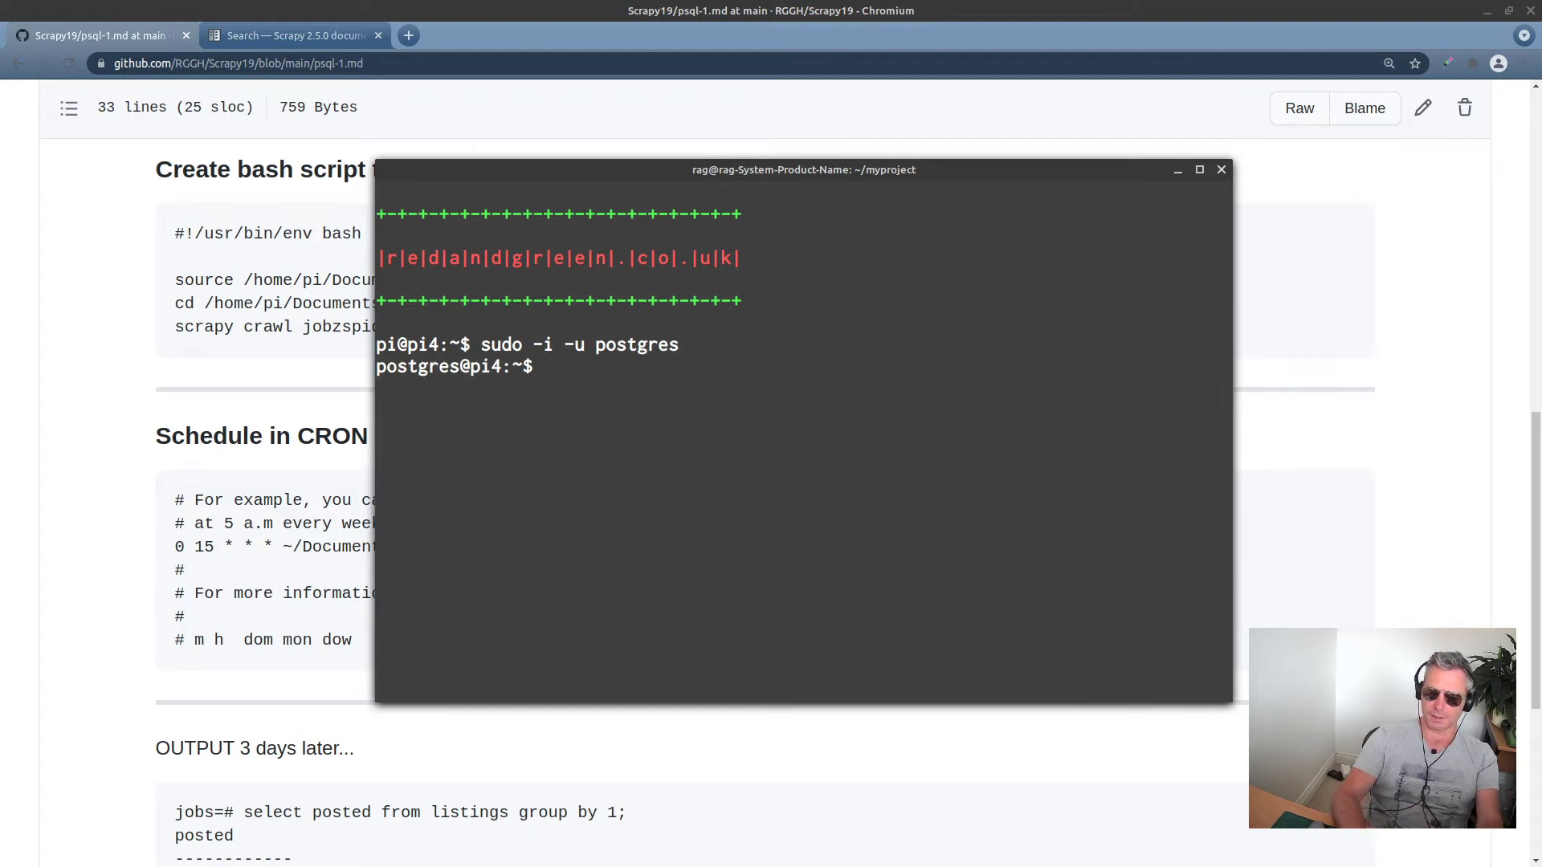
{"action": "type", "text": "psql"}
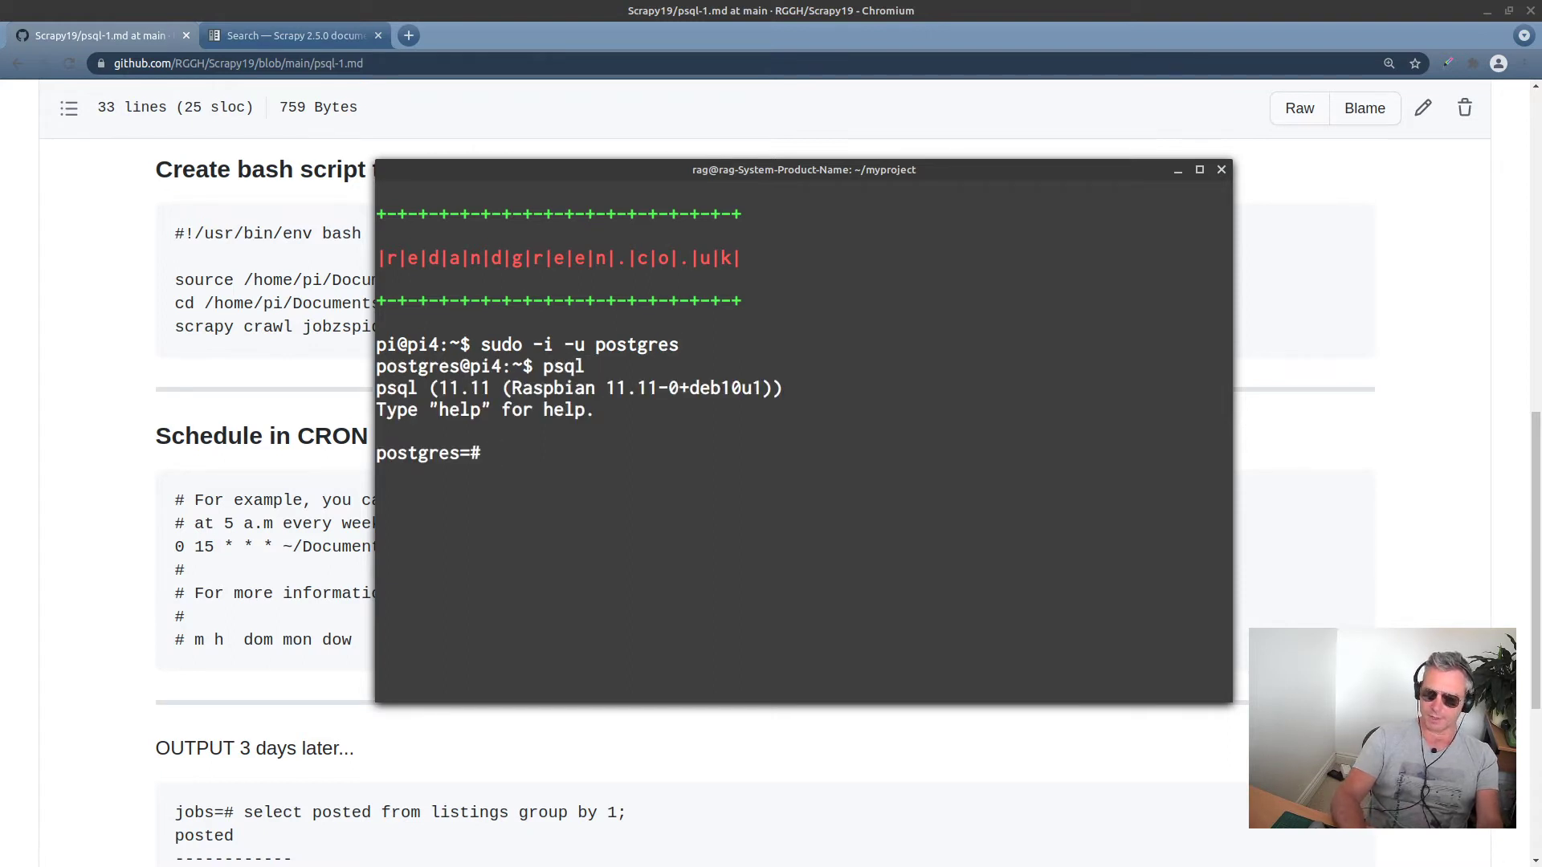
{"action": "type", "text": "\\c"}
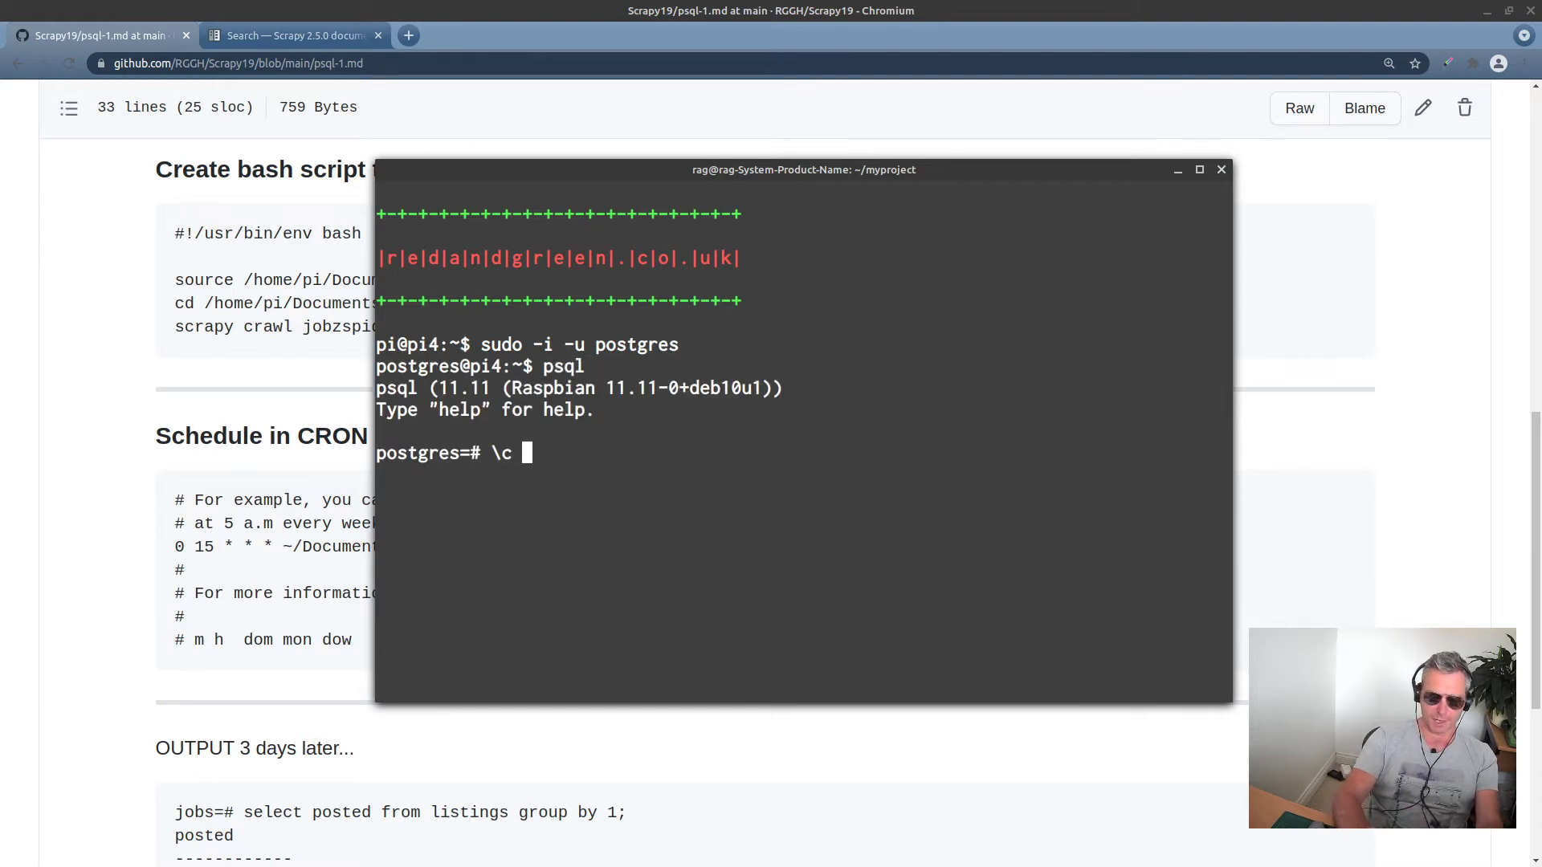
{"action": "type", "text": "jobs"}
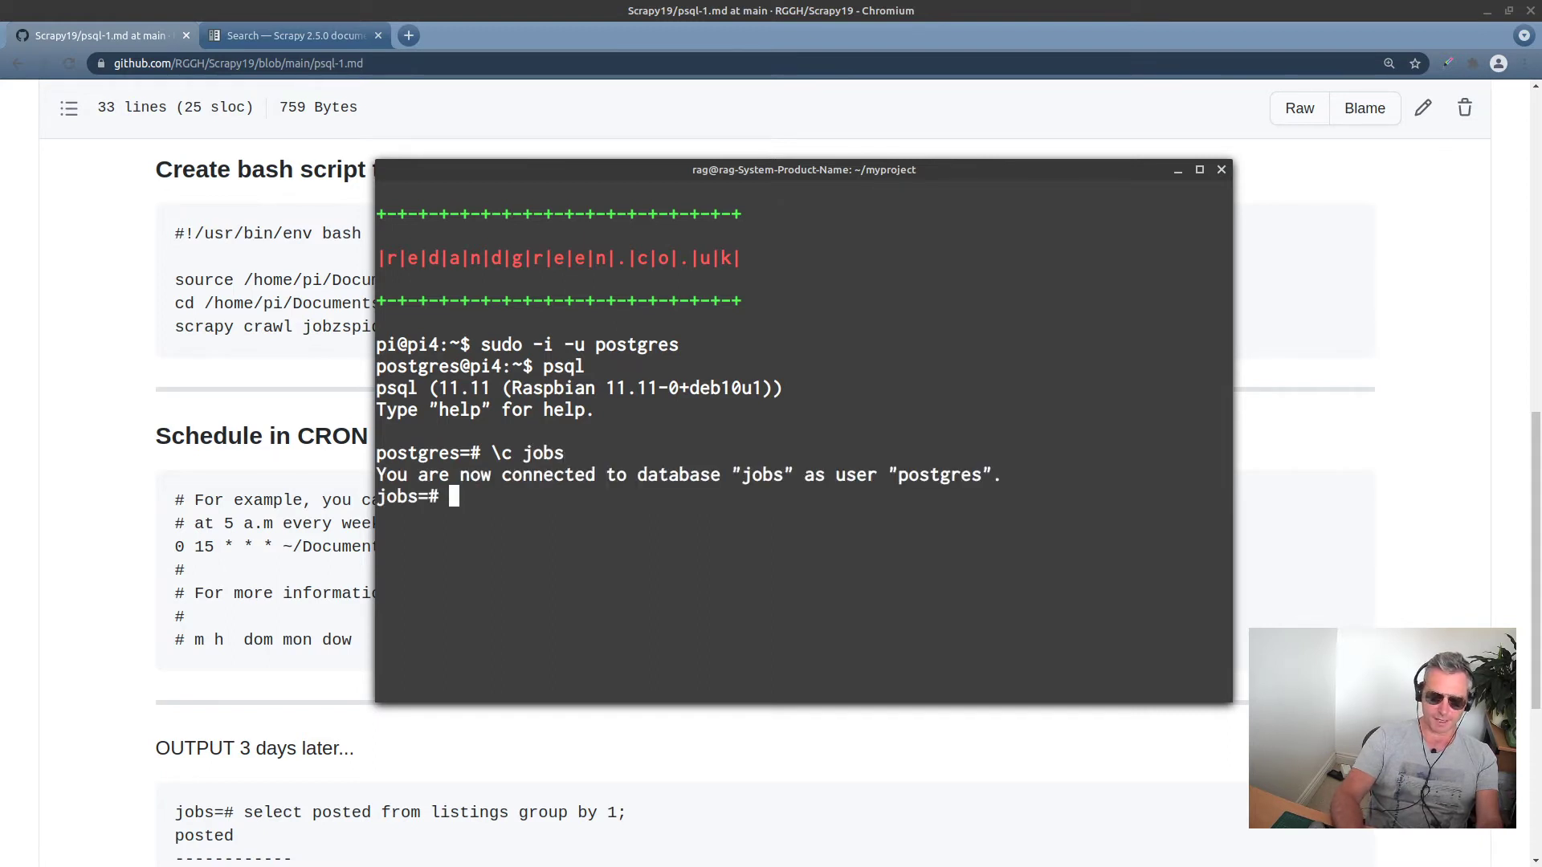
- Run 'select posted from listings group by 1;' to list the distinct posted dates
{"action": "type", "text": "select posted"}
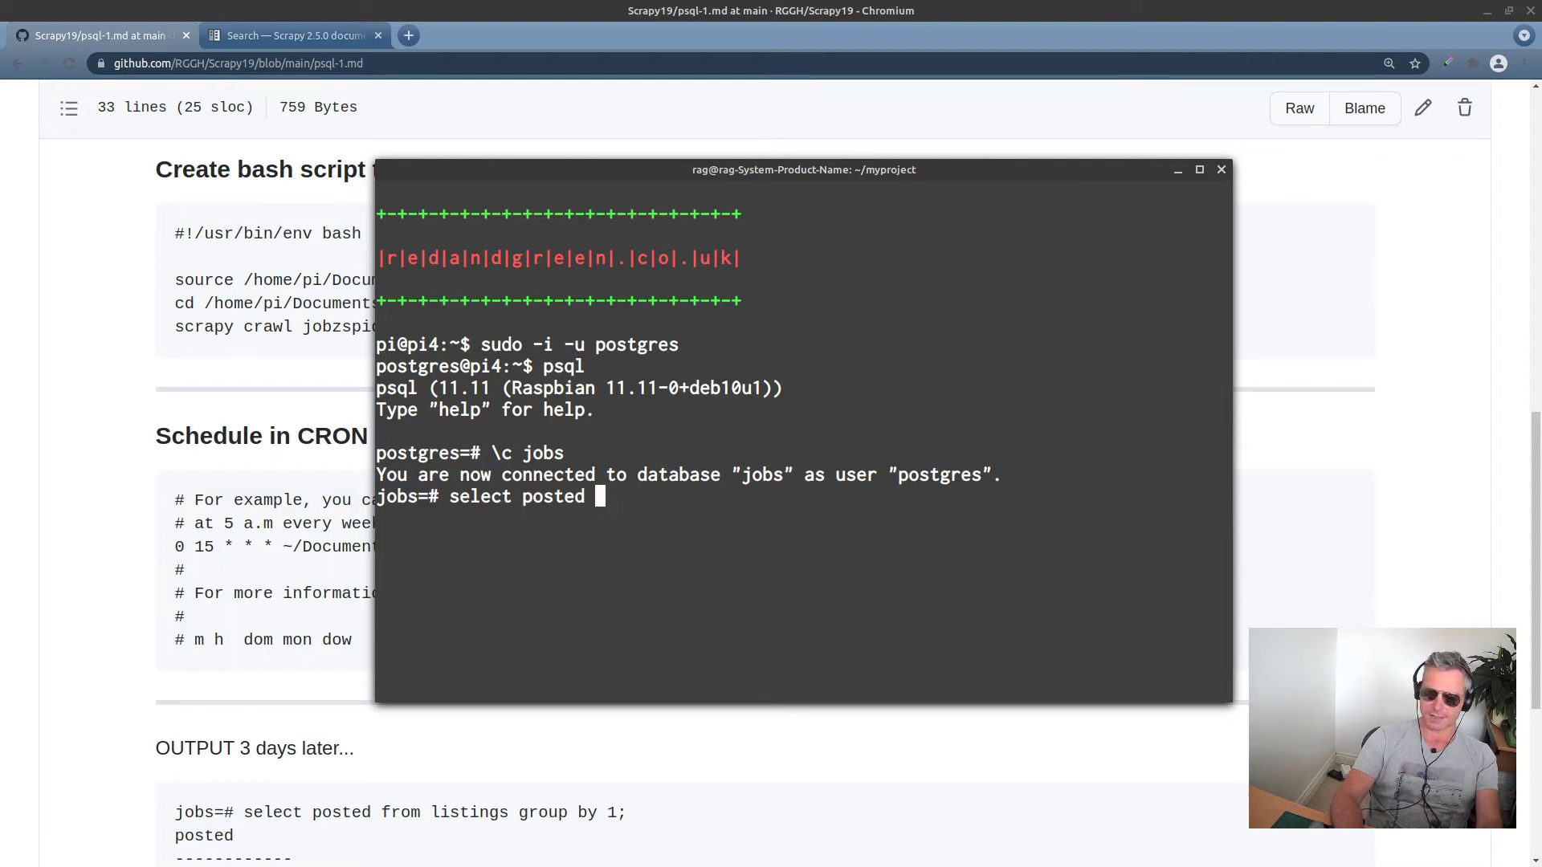
{"action": "type", "text": "from"}
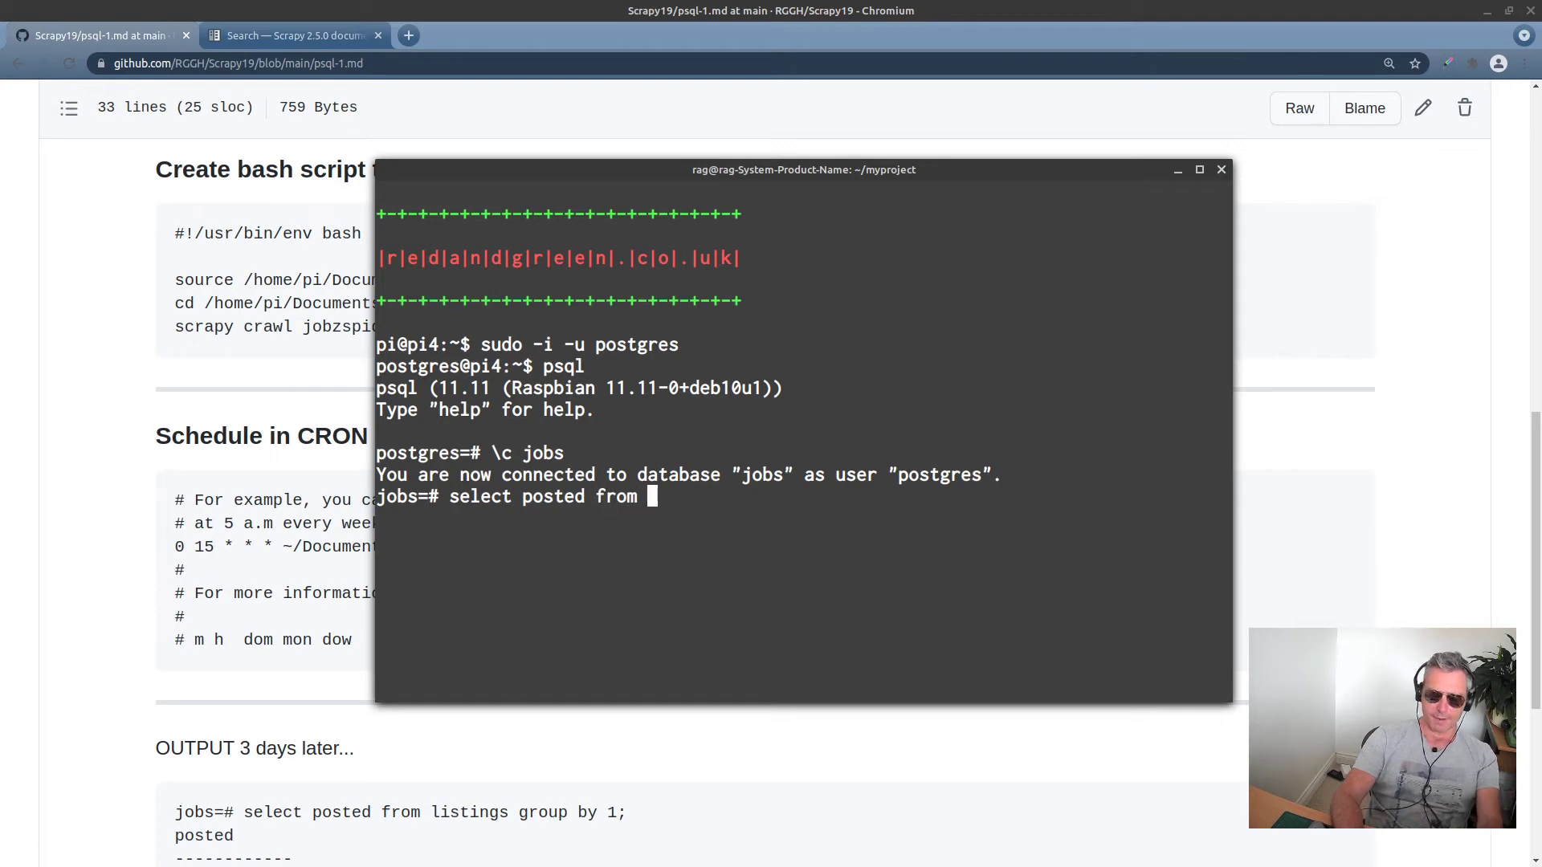
{"action": "type", "text": "listings"}
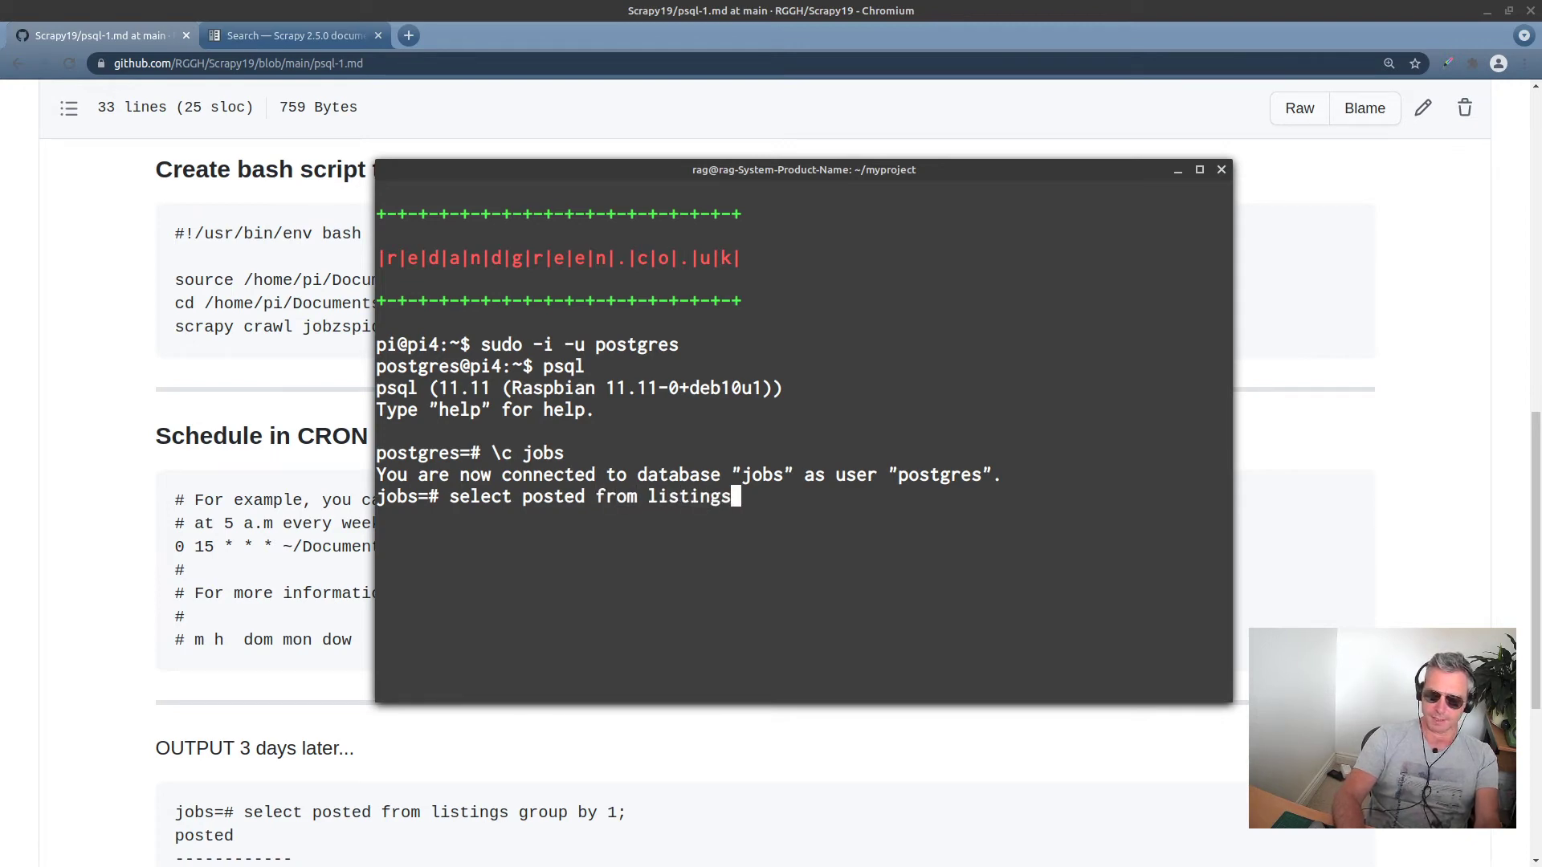
{"action": "key", "text": "BackSpace"}
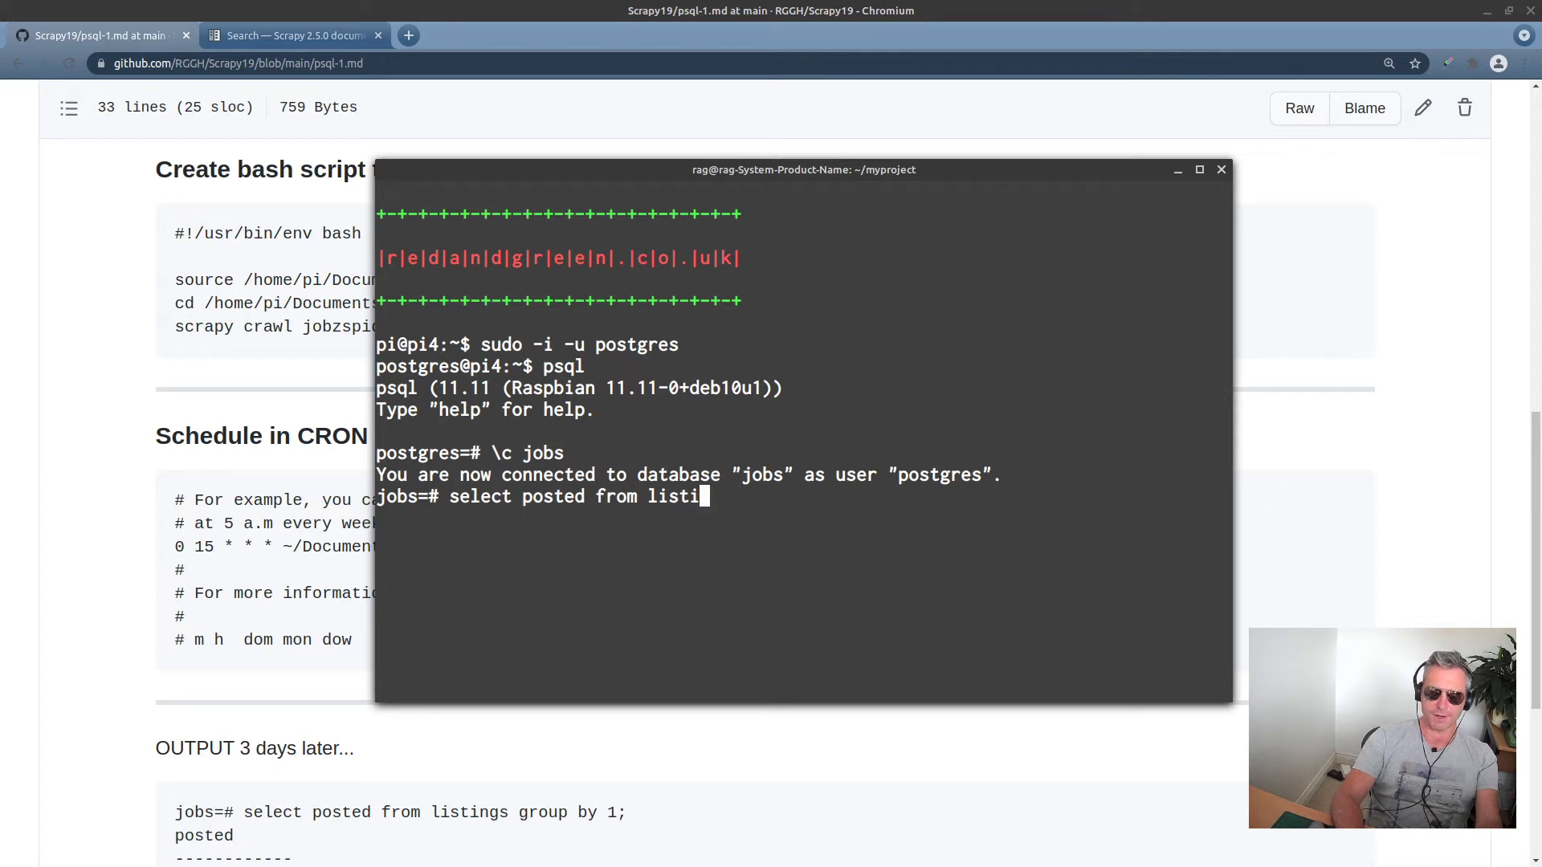
{"action": "type", "text": "ngs"}
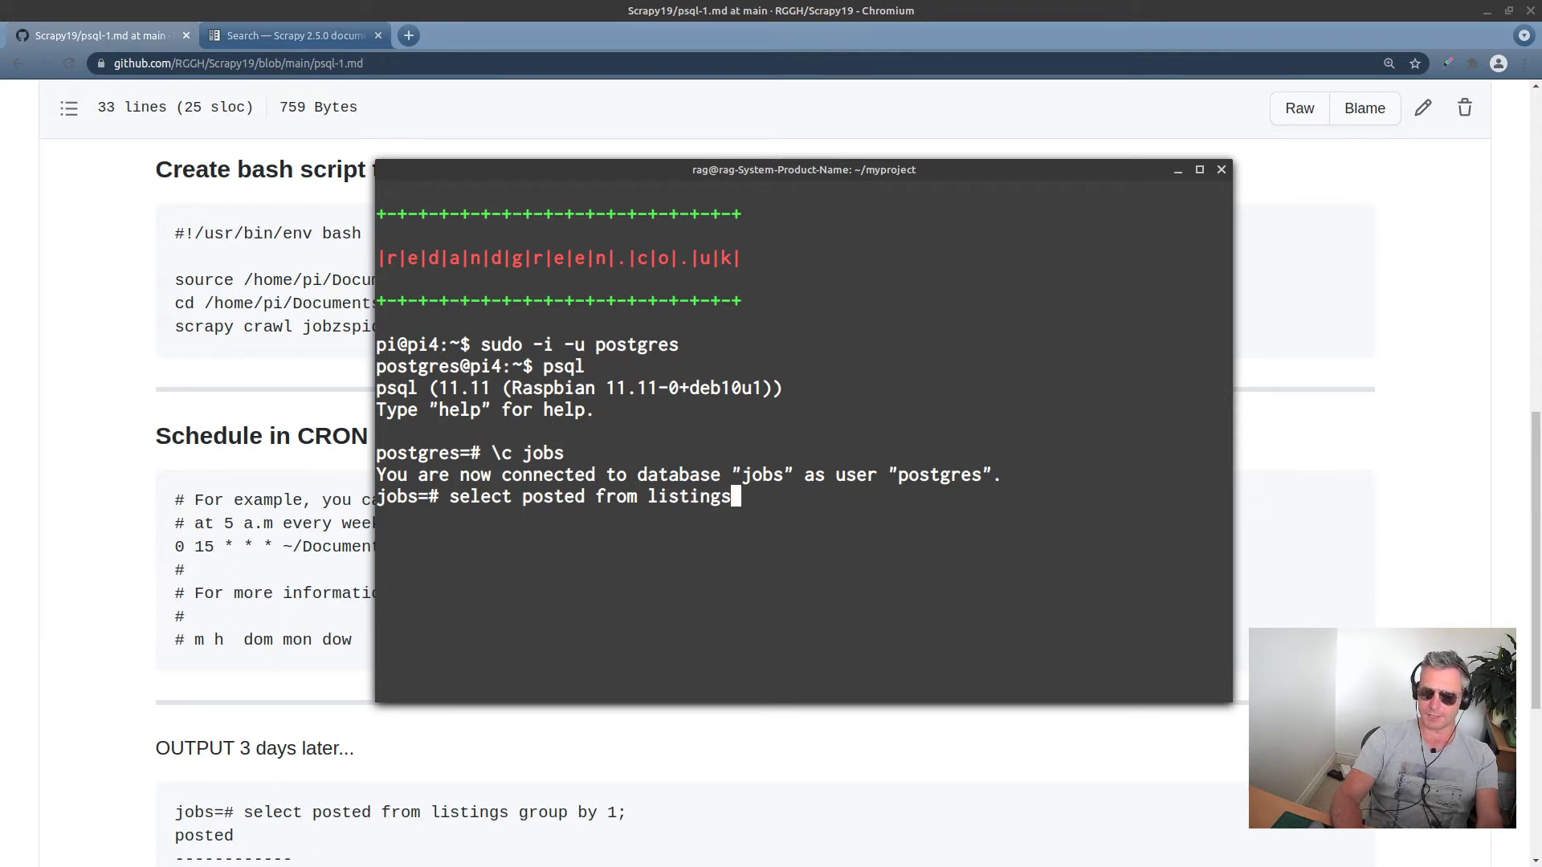
{"action": "type", "text": "group by 1"}
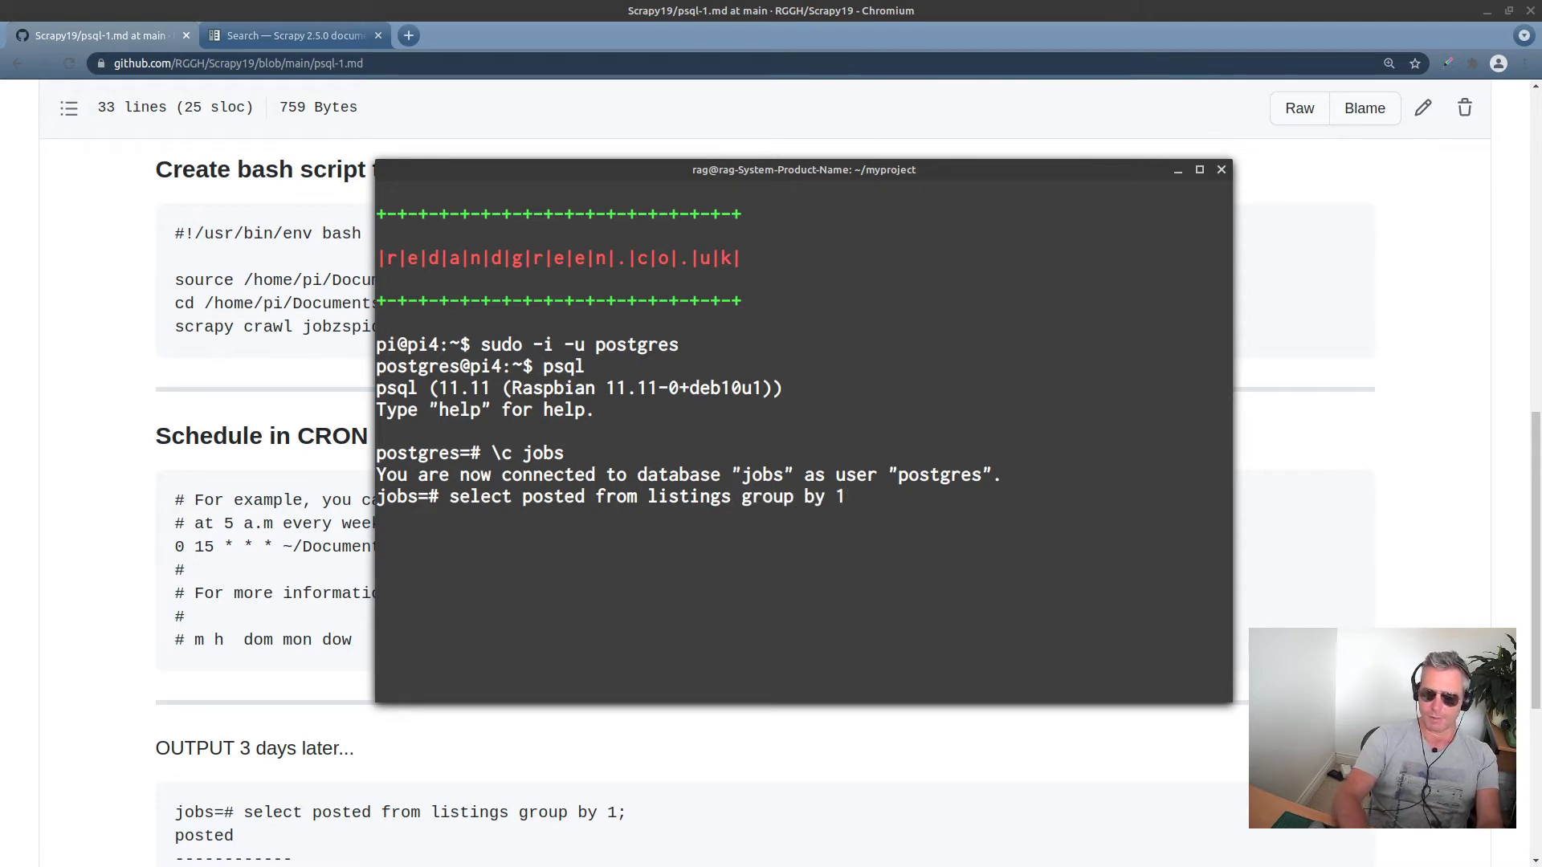
{"action": "type", "text": ";"}
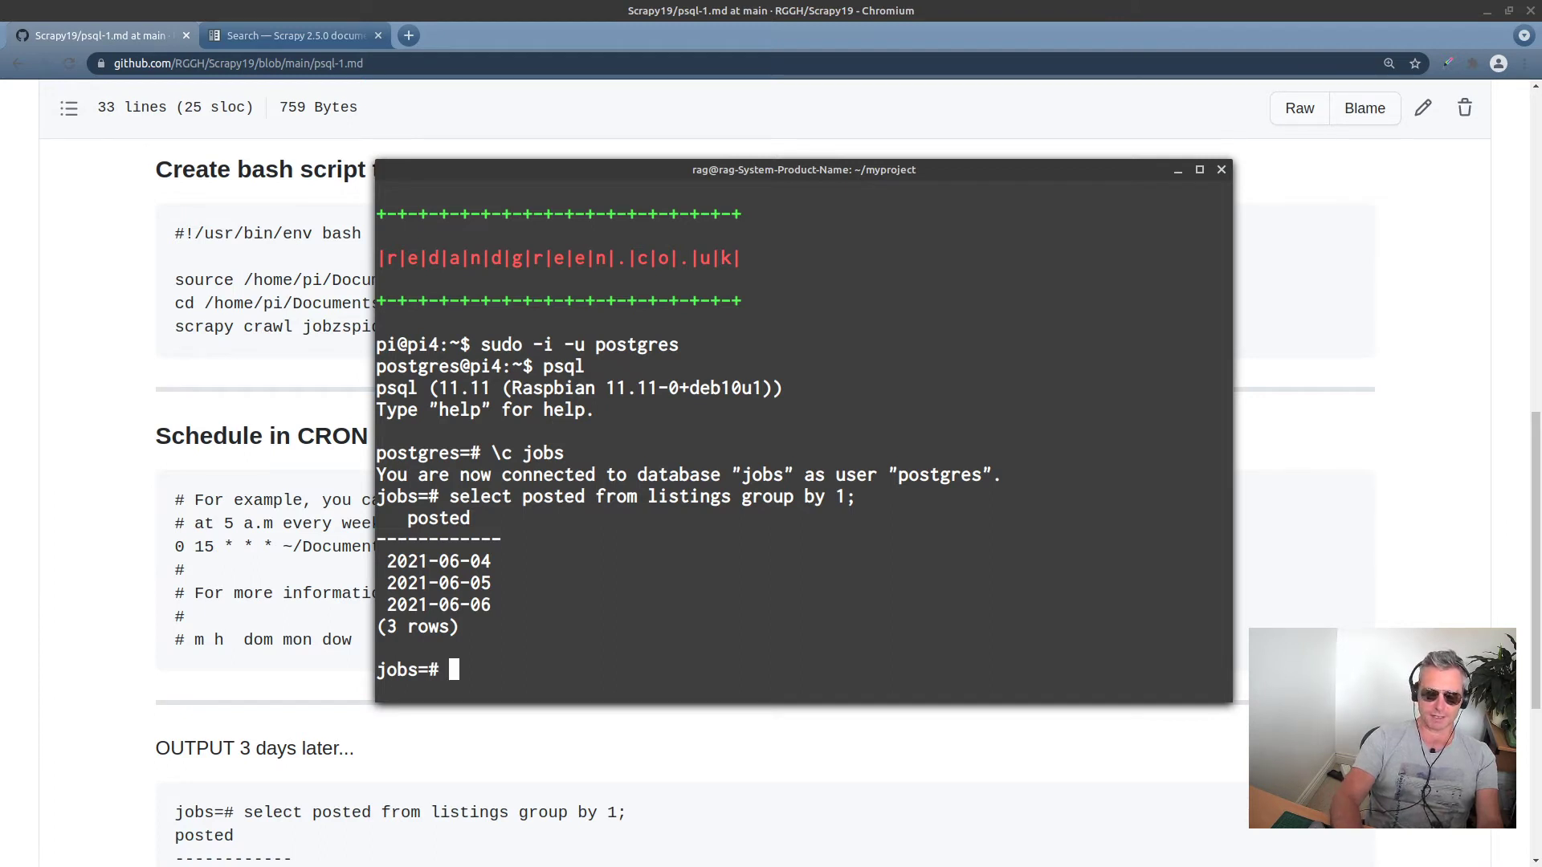
- Run 'select * from listings;' and page through the full job rows with URLs and descriptions
{"action": "type", "text": "sle"}
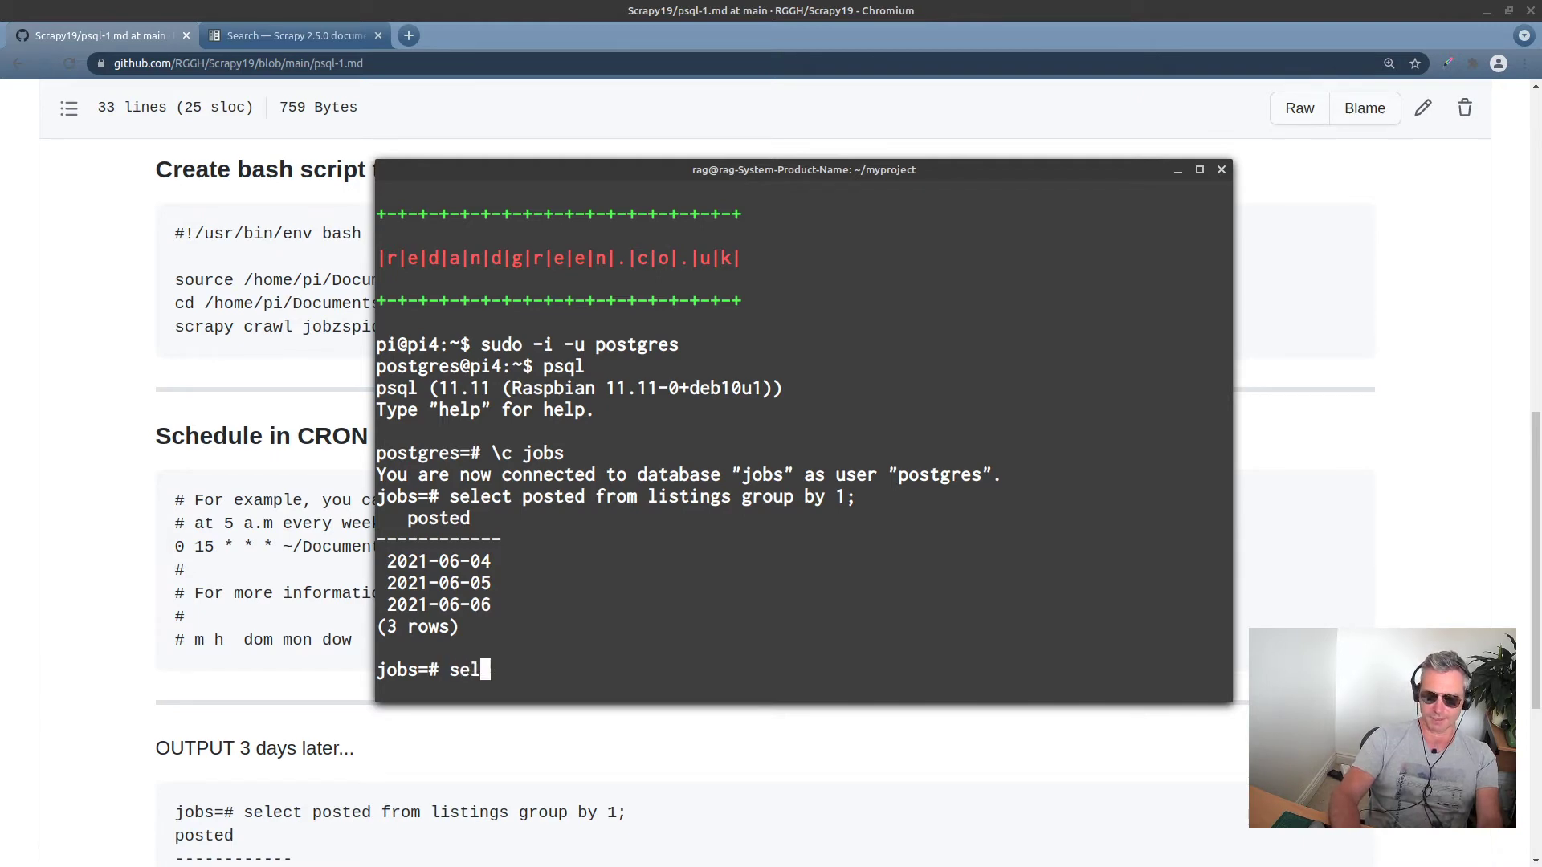
{"action": "type", "text": "ect"}
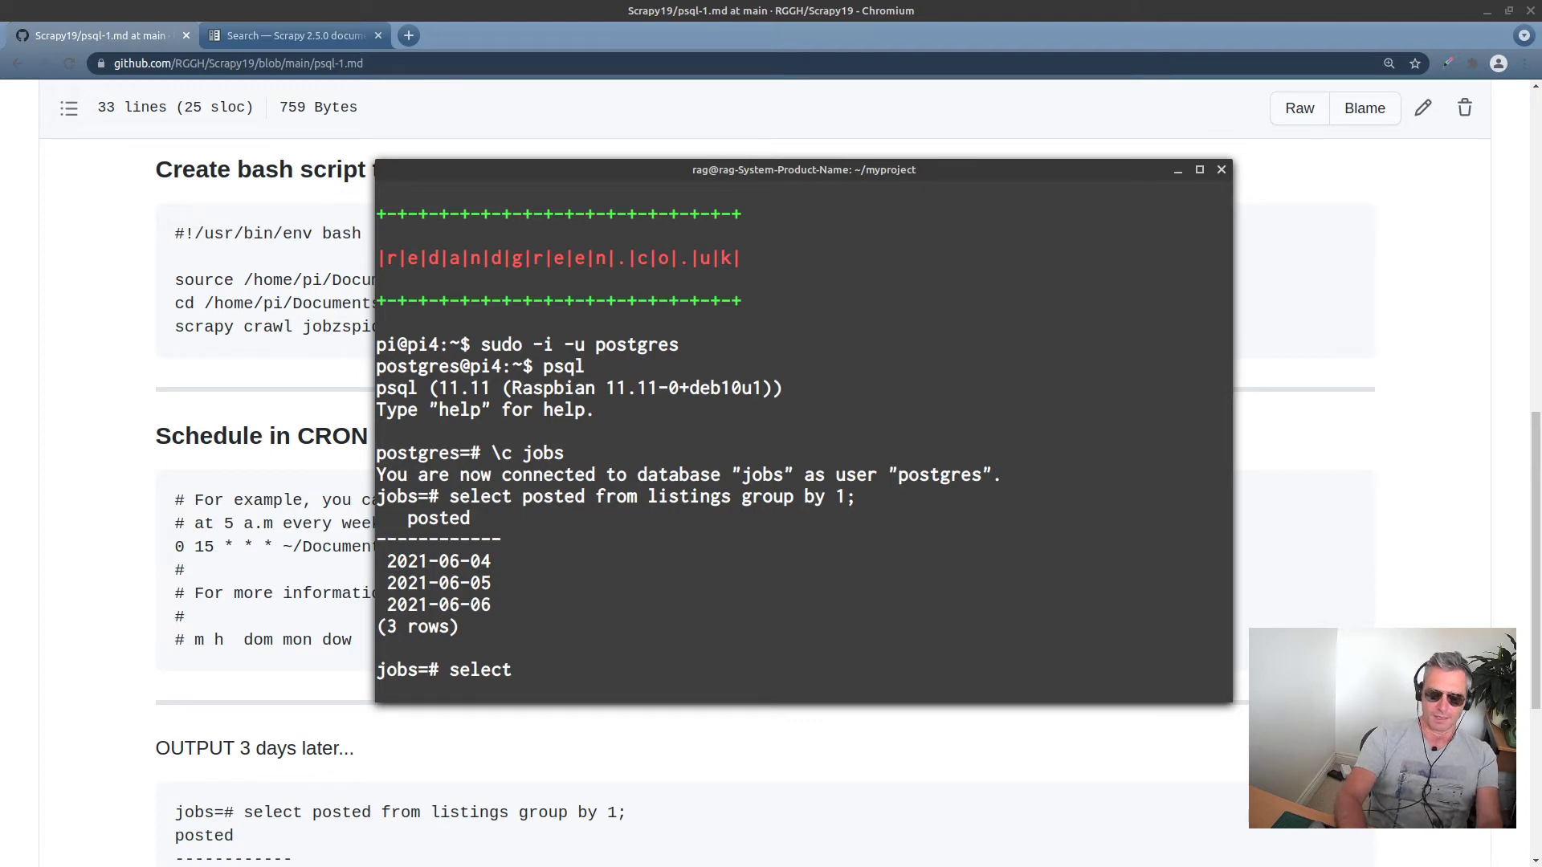
{"action": "type", "text": "* from lis"}
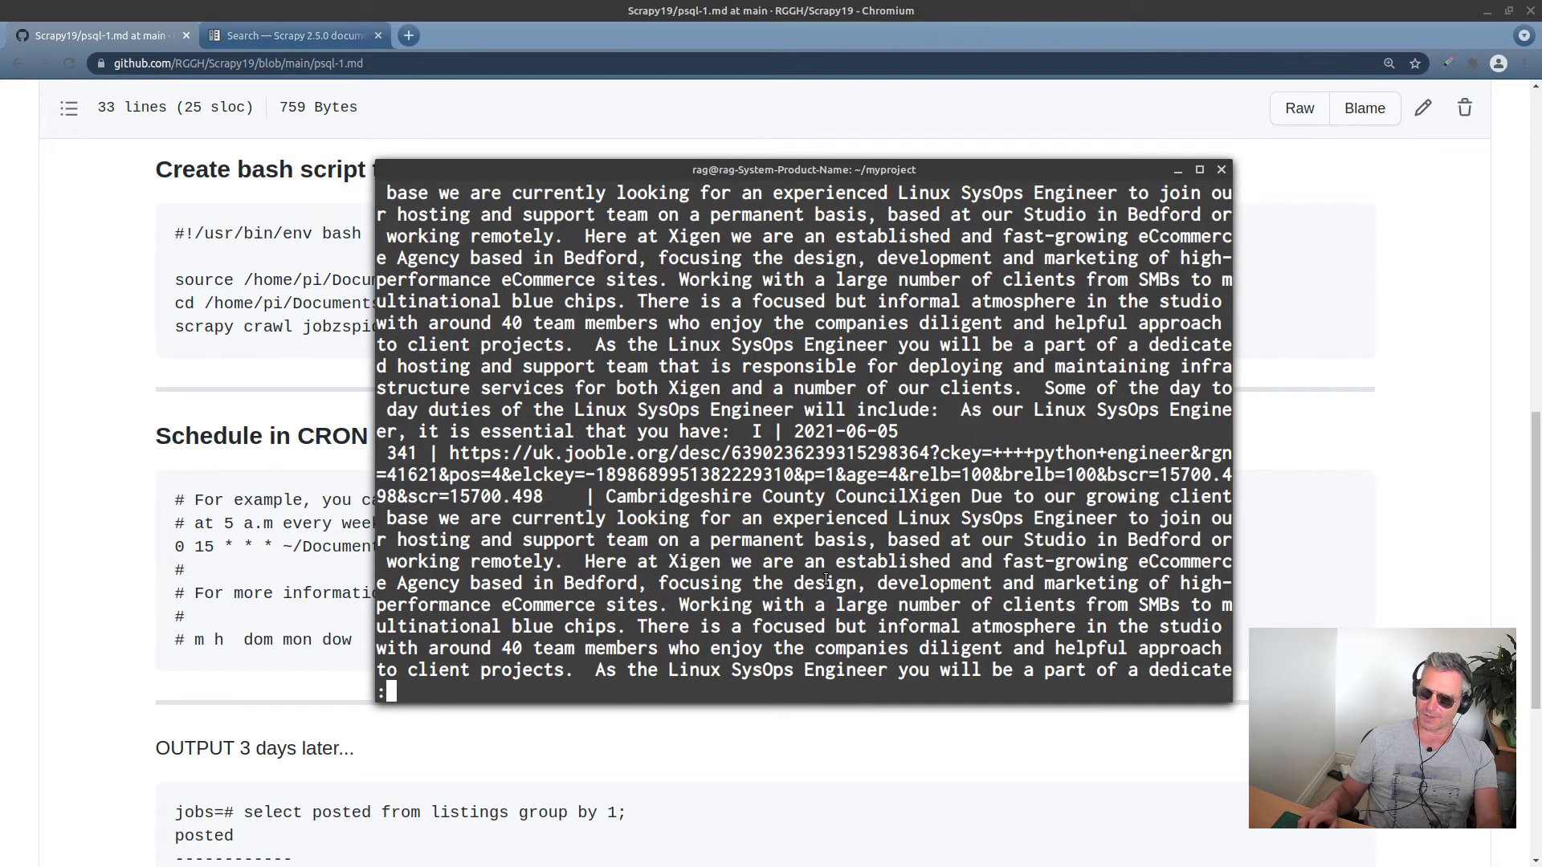
{"action": "scroll", "scroll_direction": "down", "scroll_amount": 3}
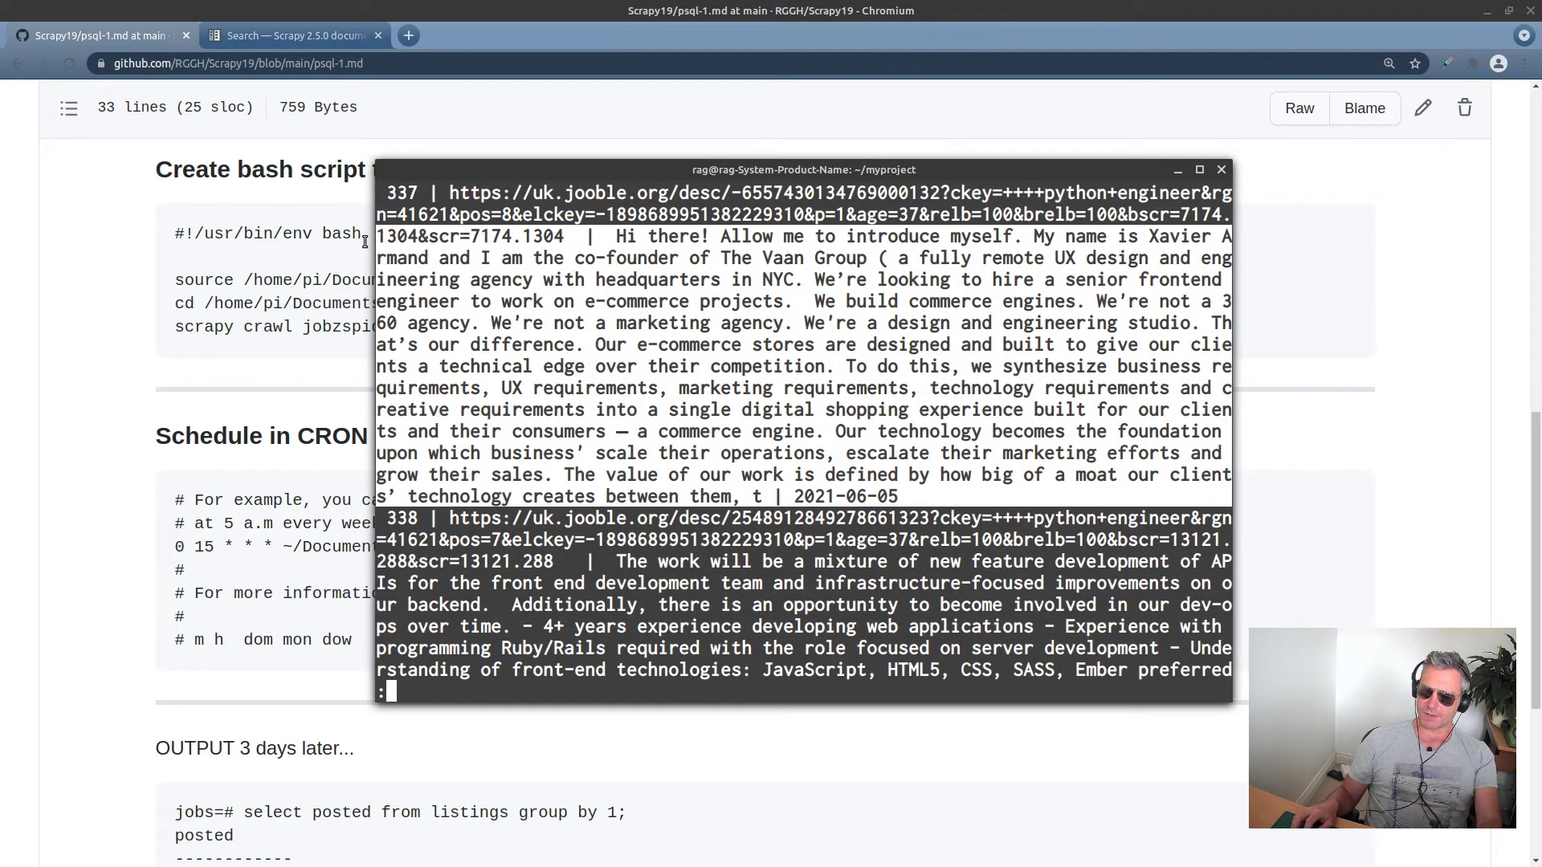
{"action": "scroll", "scroll_direction": "down", "scroll_amount": 3}
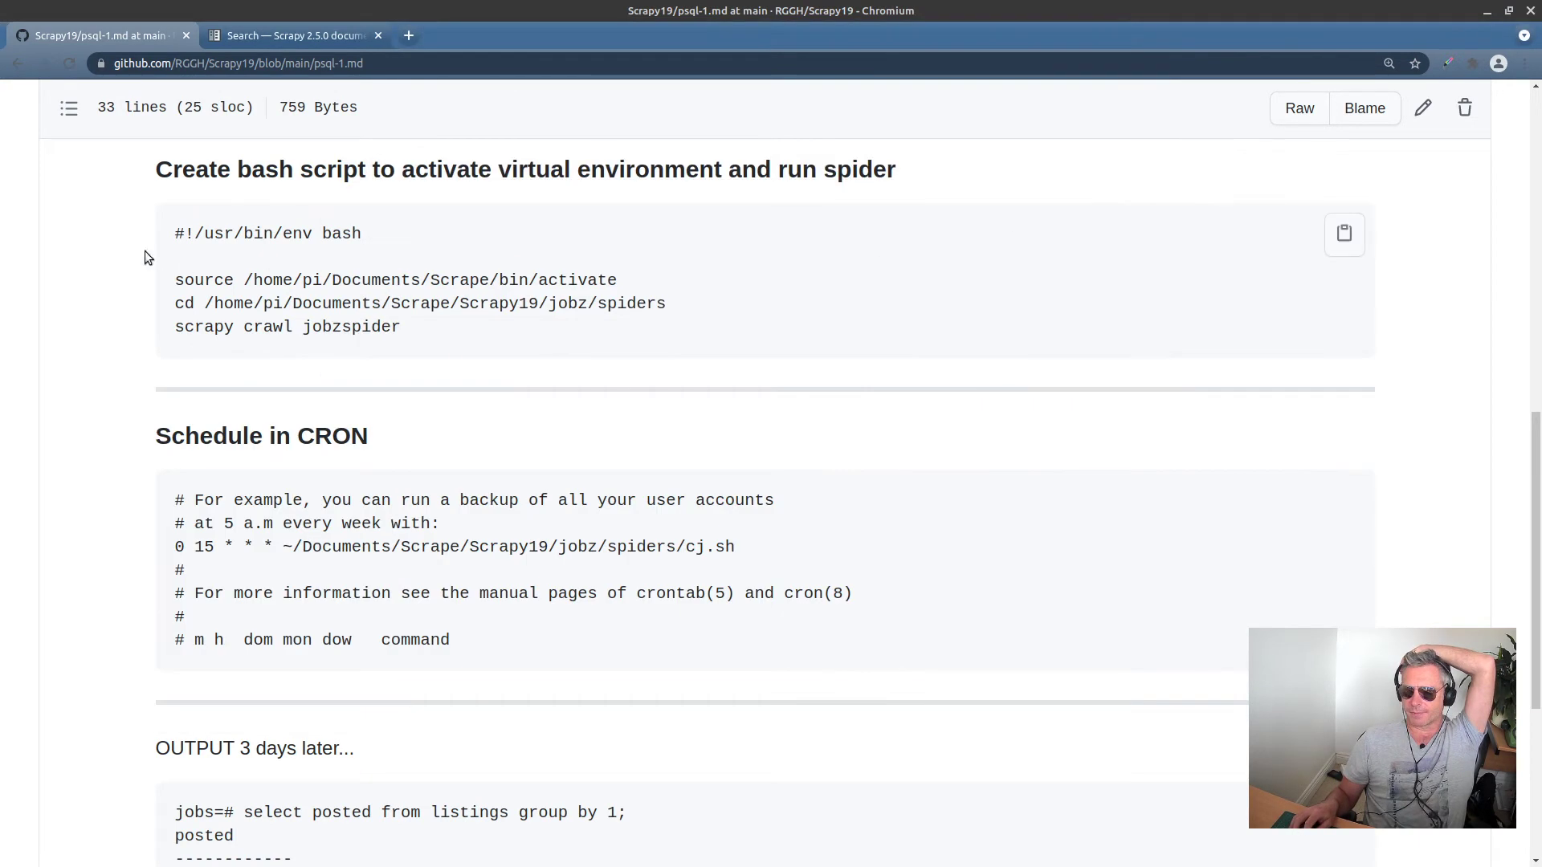
- Highlight the cj.sh bash script lines and the cron schedule block with its minute field in psql-1.md
{"action": "left_click_drag", "start_coordinate": [181, 169], "coordinate": [777, 169]}
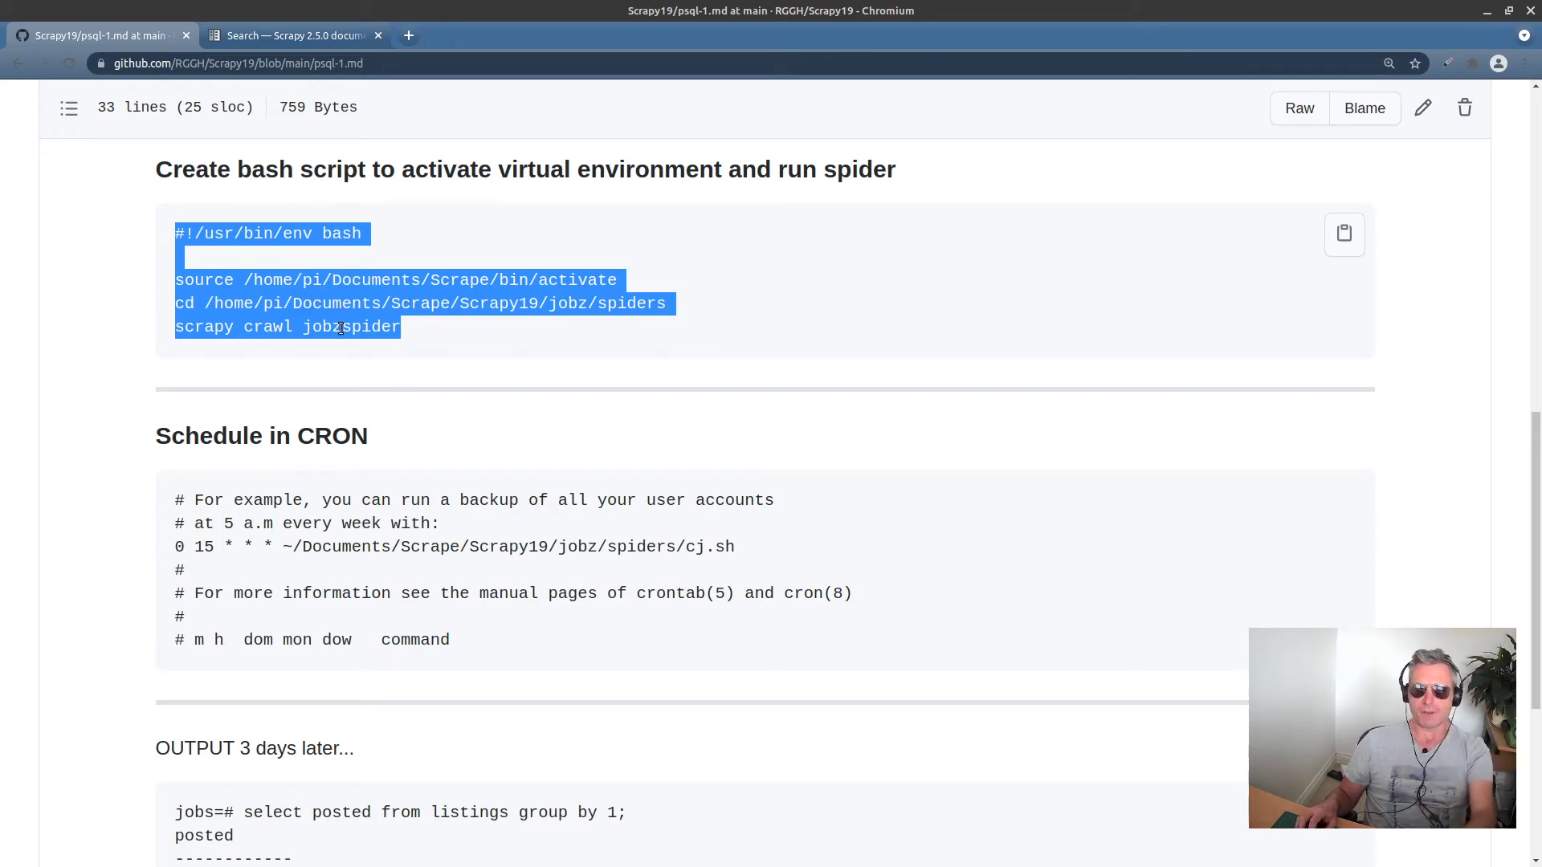
{"action": "mouse_move", "coordinate": [501, 403]}
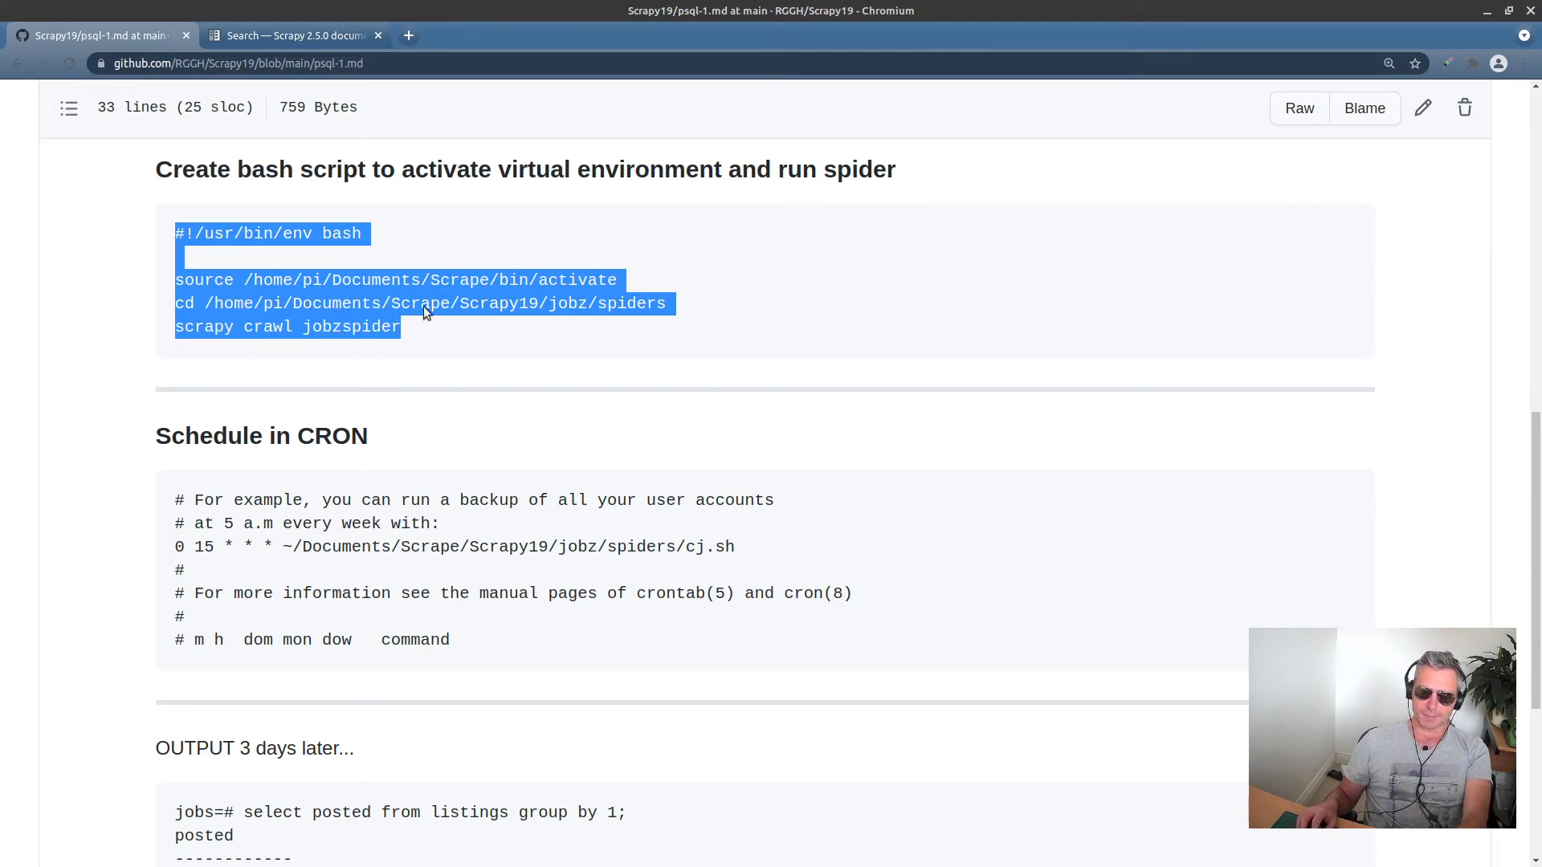
{"action": "mouse_move", "coordinate": [316, 409]}
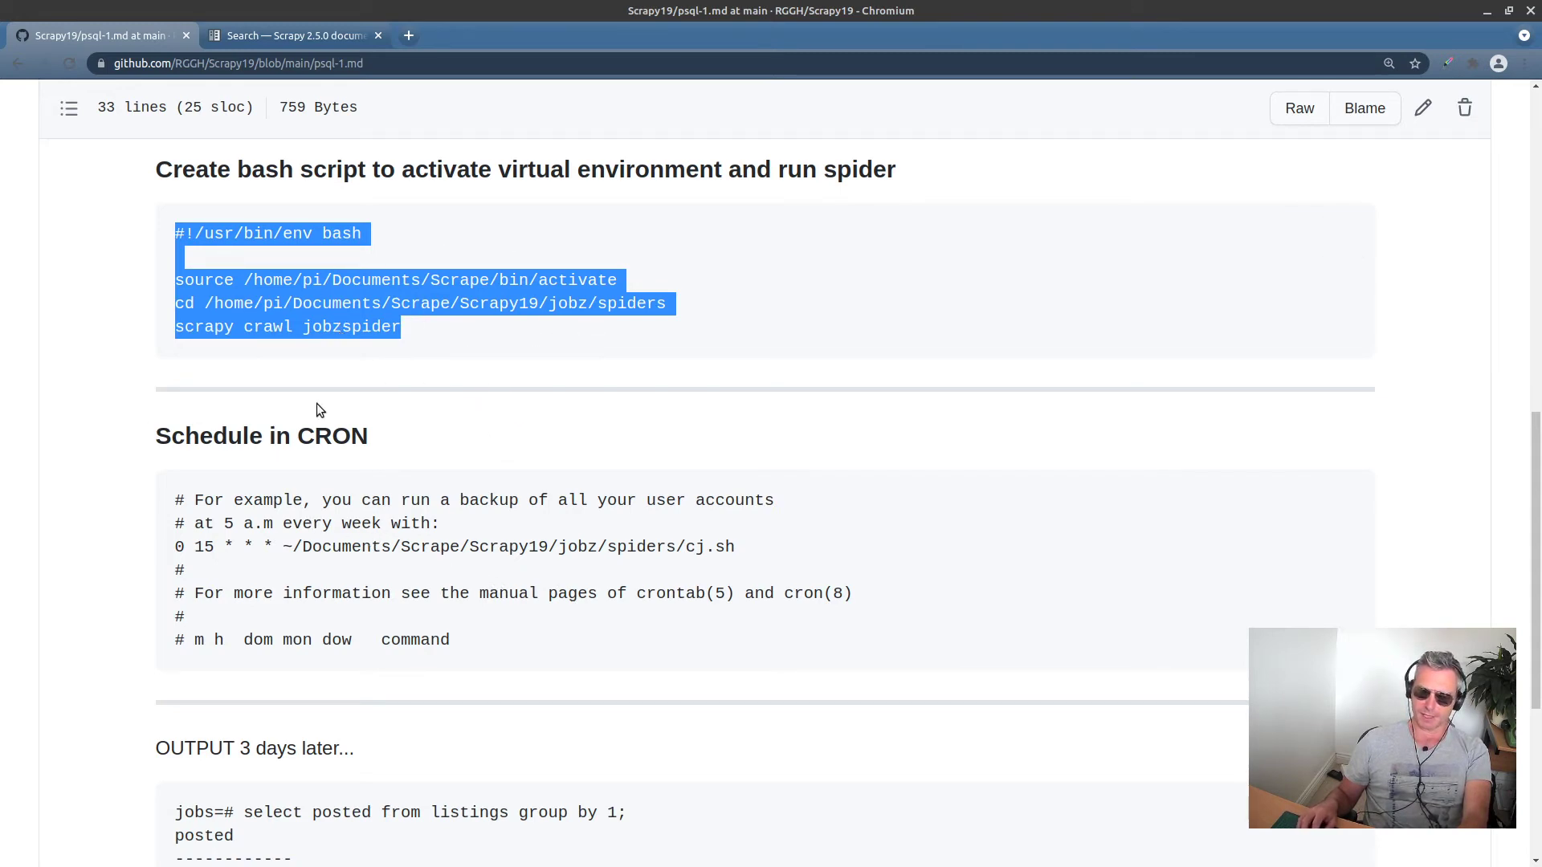
{"action": "scroll", "scroll_direction": "down", "scroll_amount": 3}
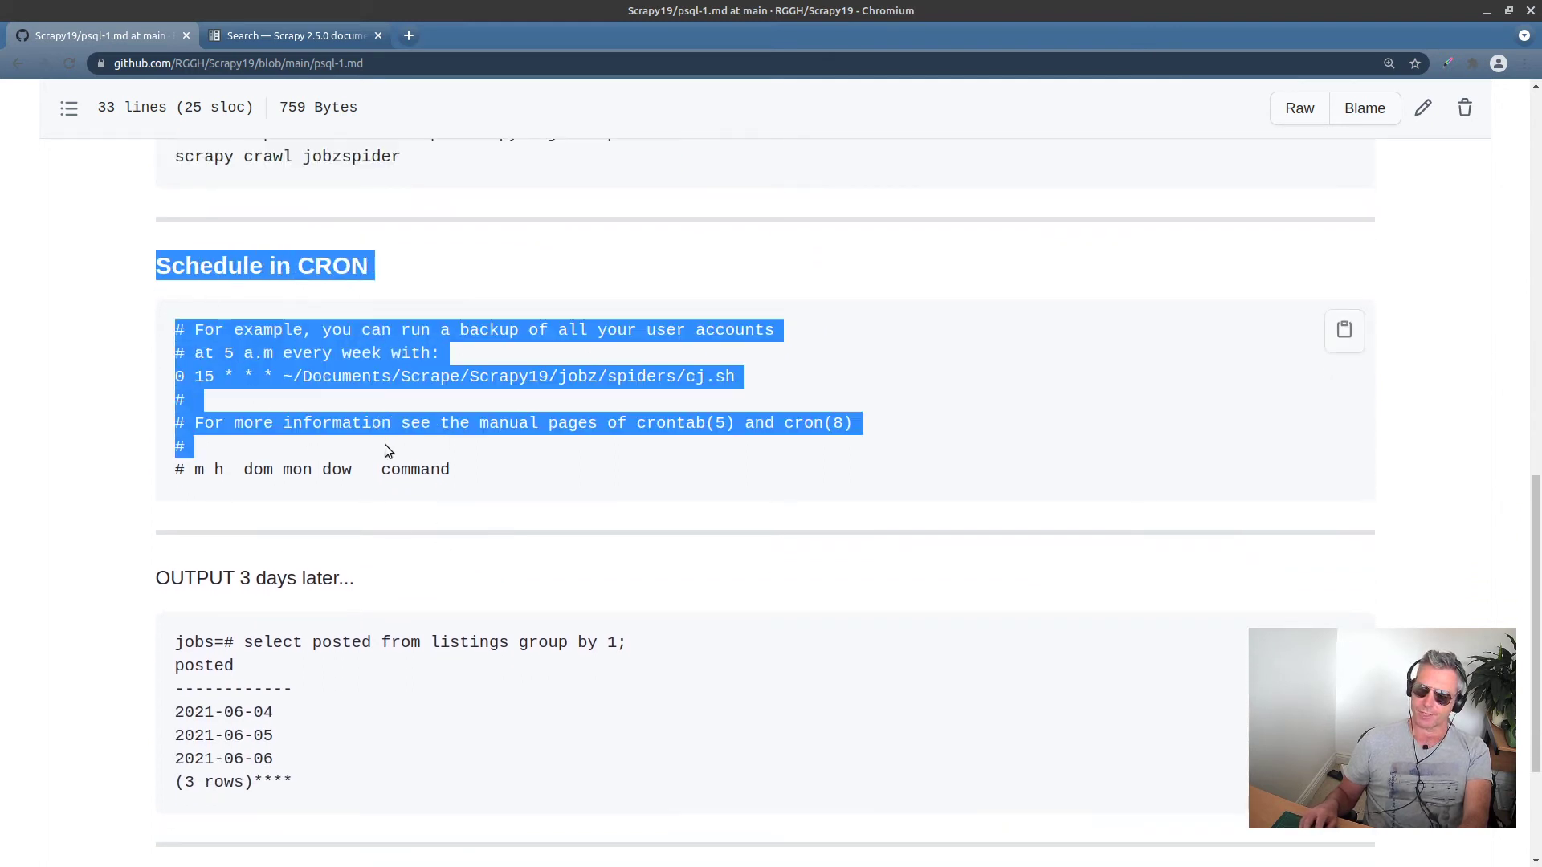
{"action": "left_click_drag", "start_coordinate": [384, 448], "coordinate": [398, 469]}
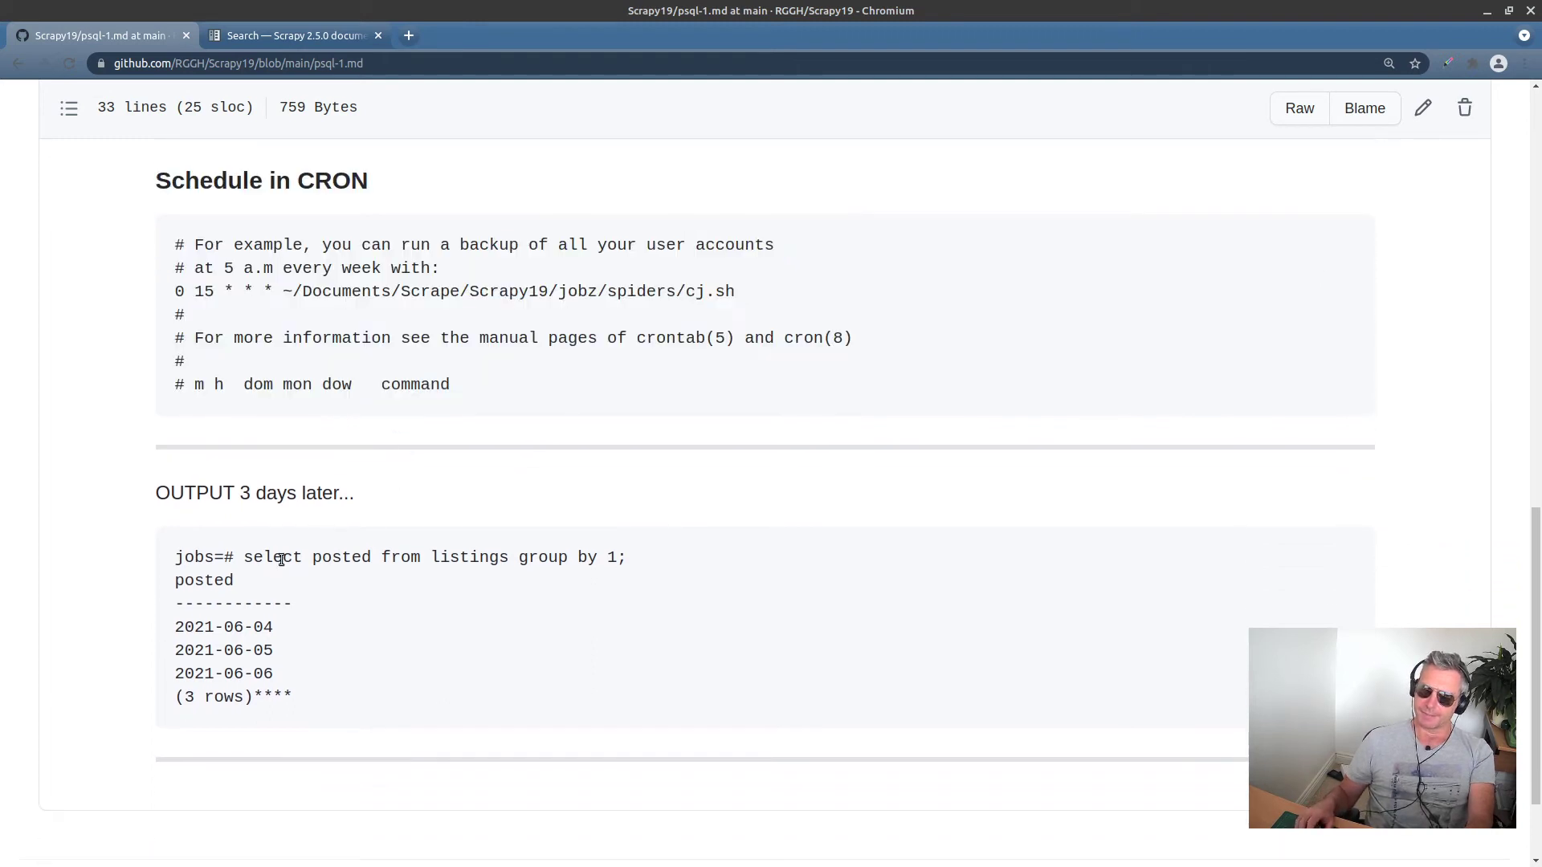
{"action": "left_click_drag", "start_coordinate": [175, 557], "coordinate": [262, 579]}
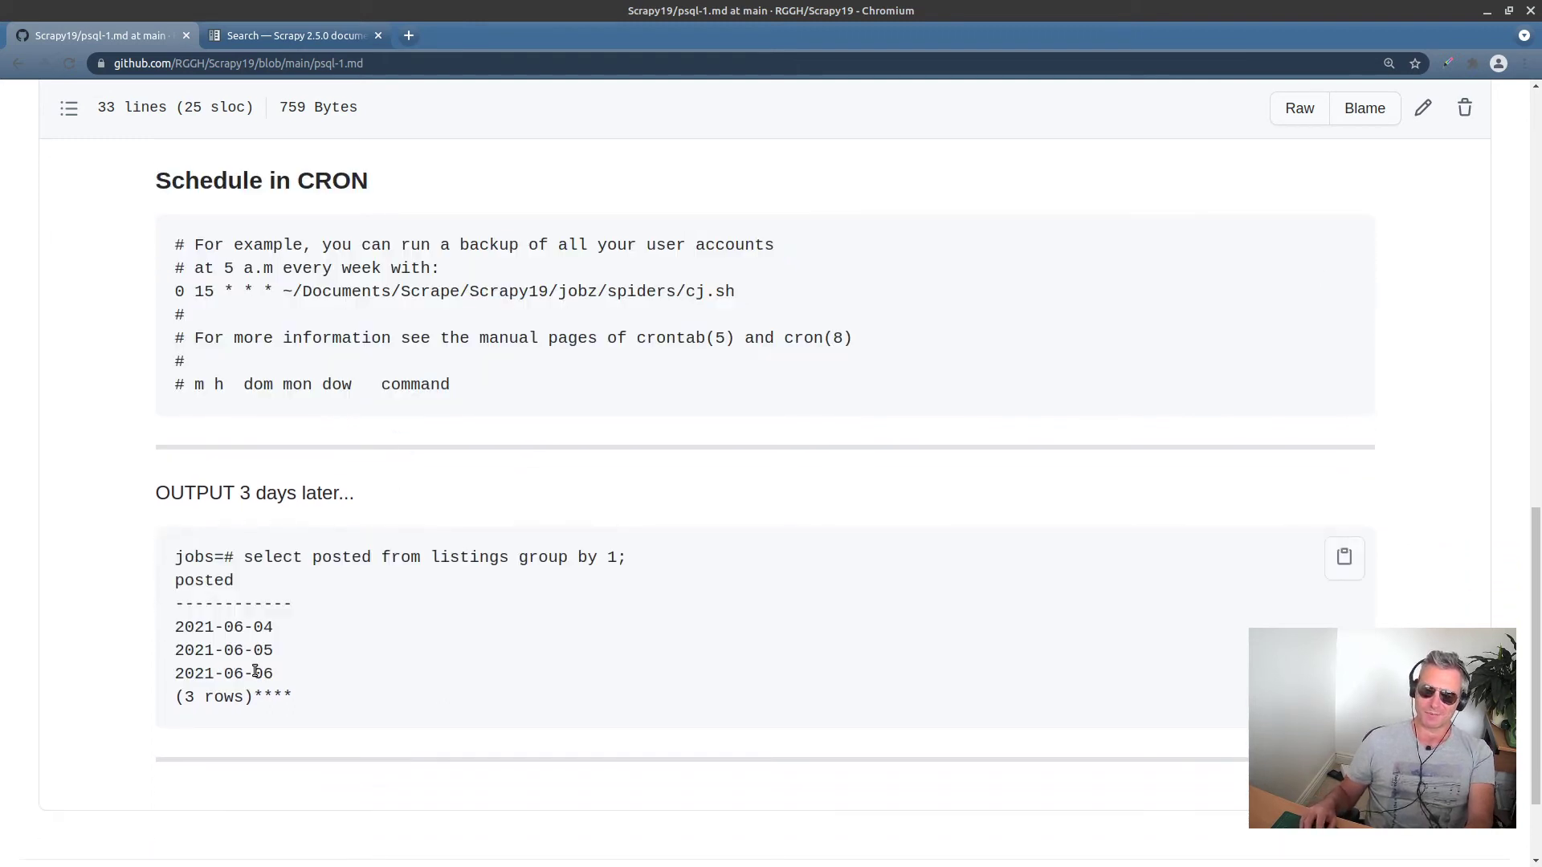
{"action": "left_click_drag", "start_coordinate": [175, 602], "coordinate": [273, 673]}
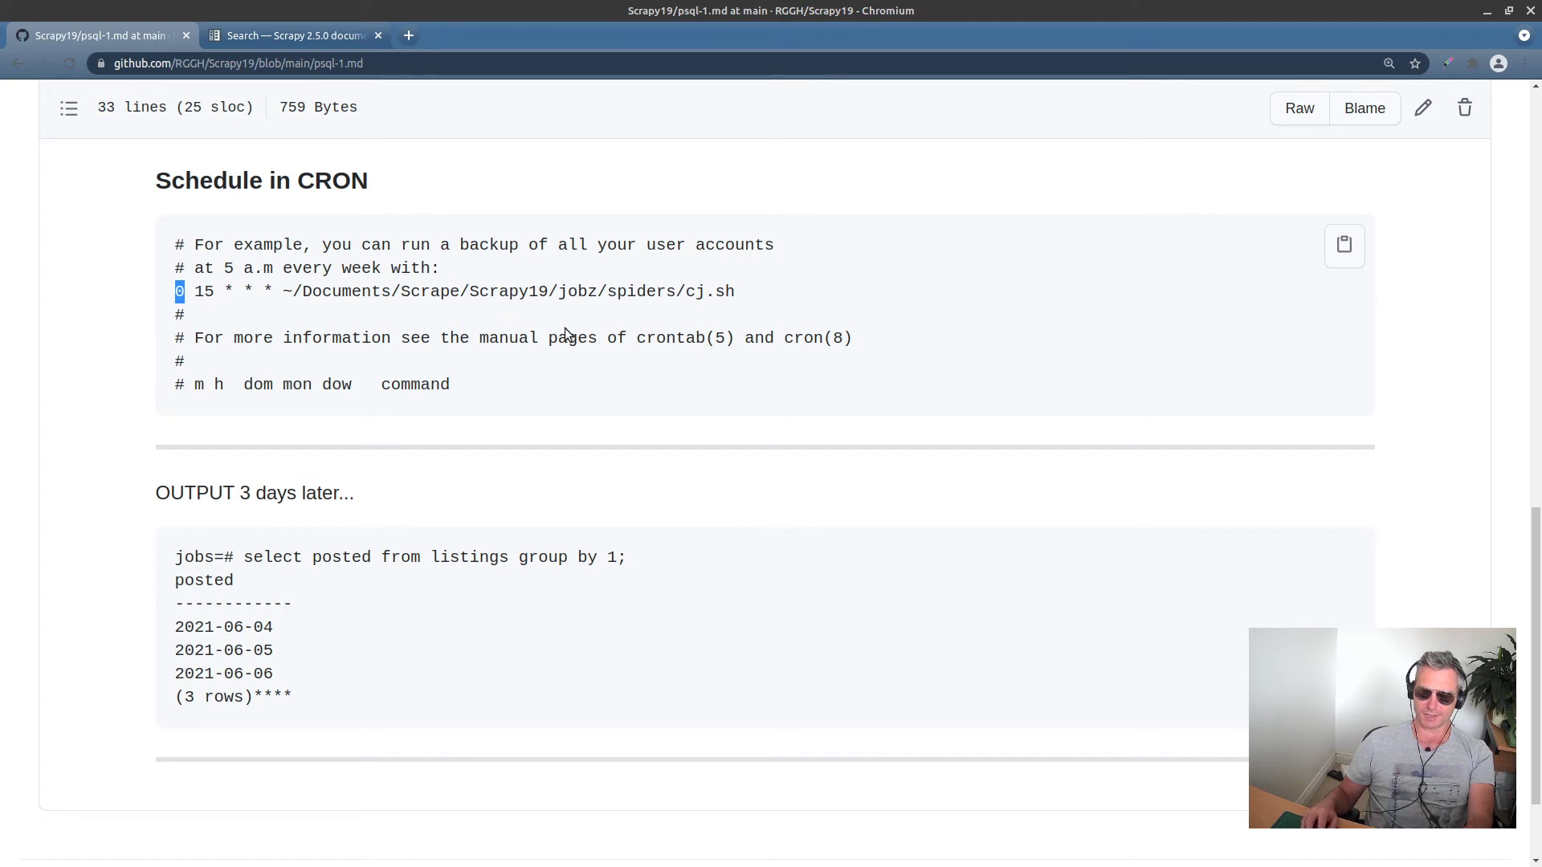
{"action": "mouse_move", "coordinate": [286, 209]}
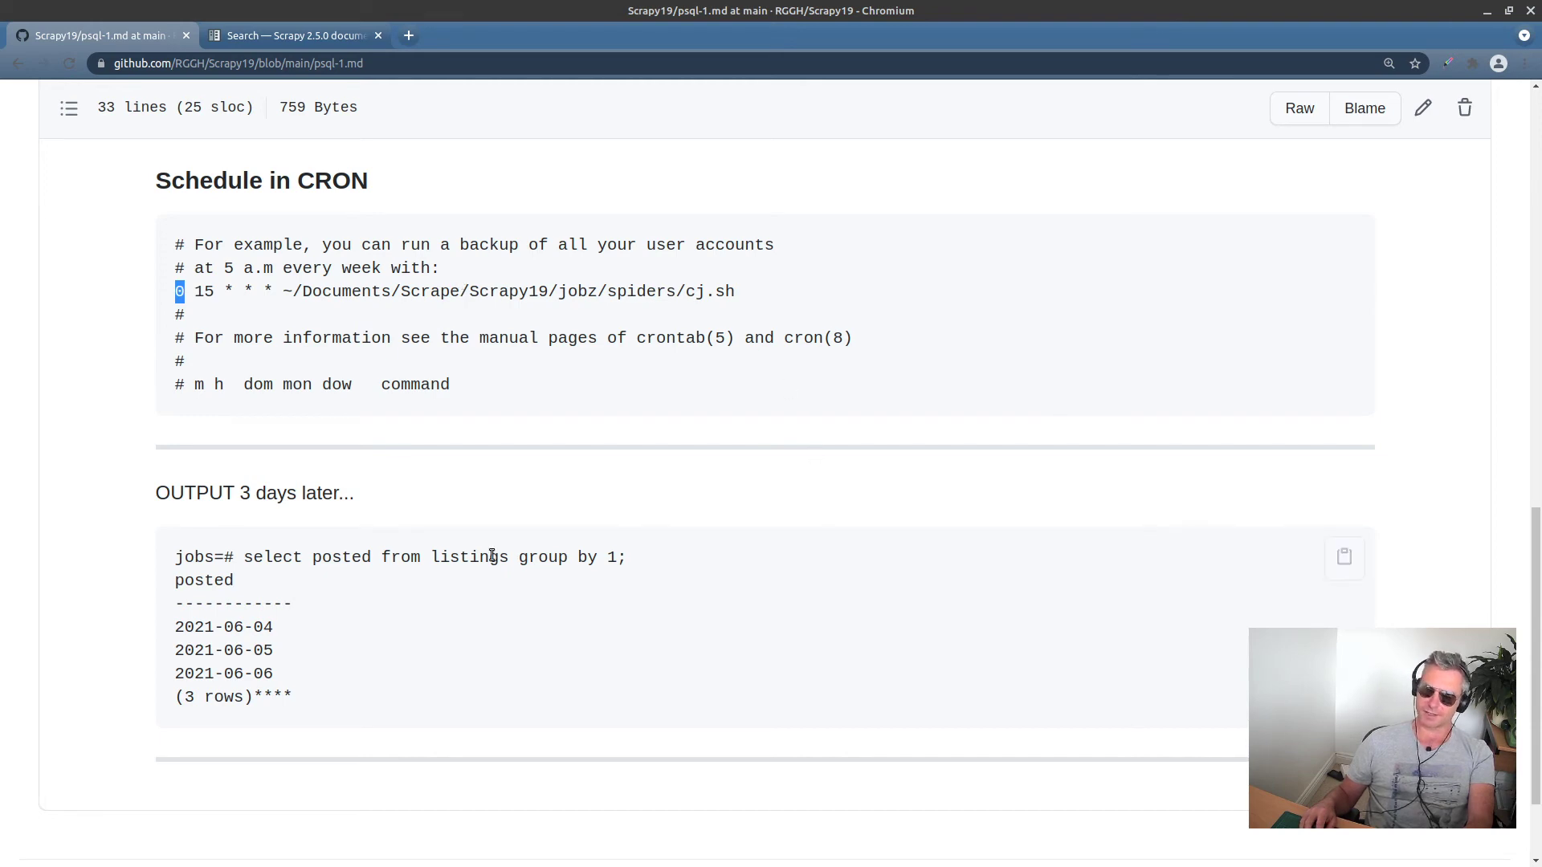
- Return from the notes to the Scrapy19 repository's main Code page listing cj.sh and psql-1.md
{"action": "scroll", "scroll_direction": "up", "scroll_amount": 3}
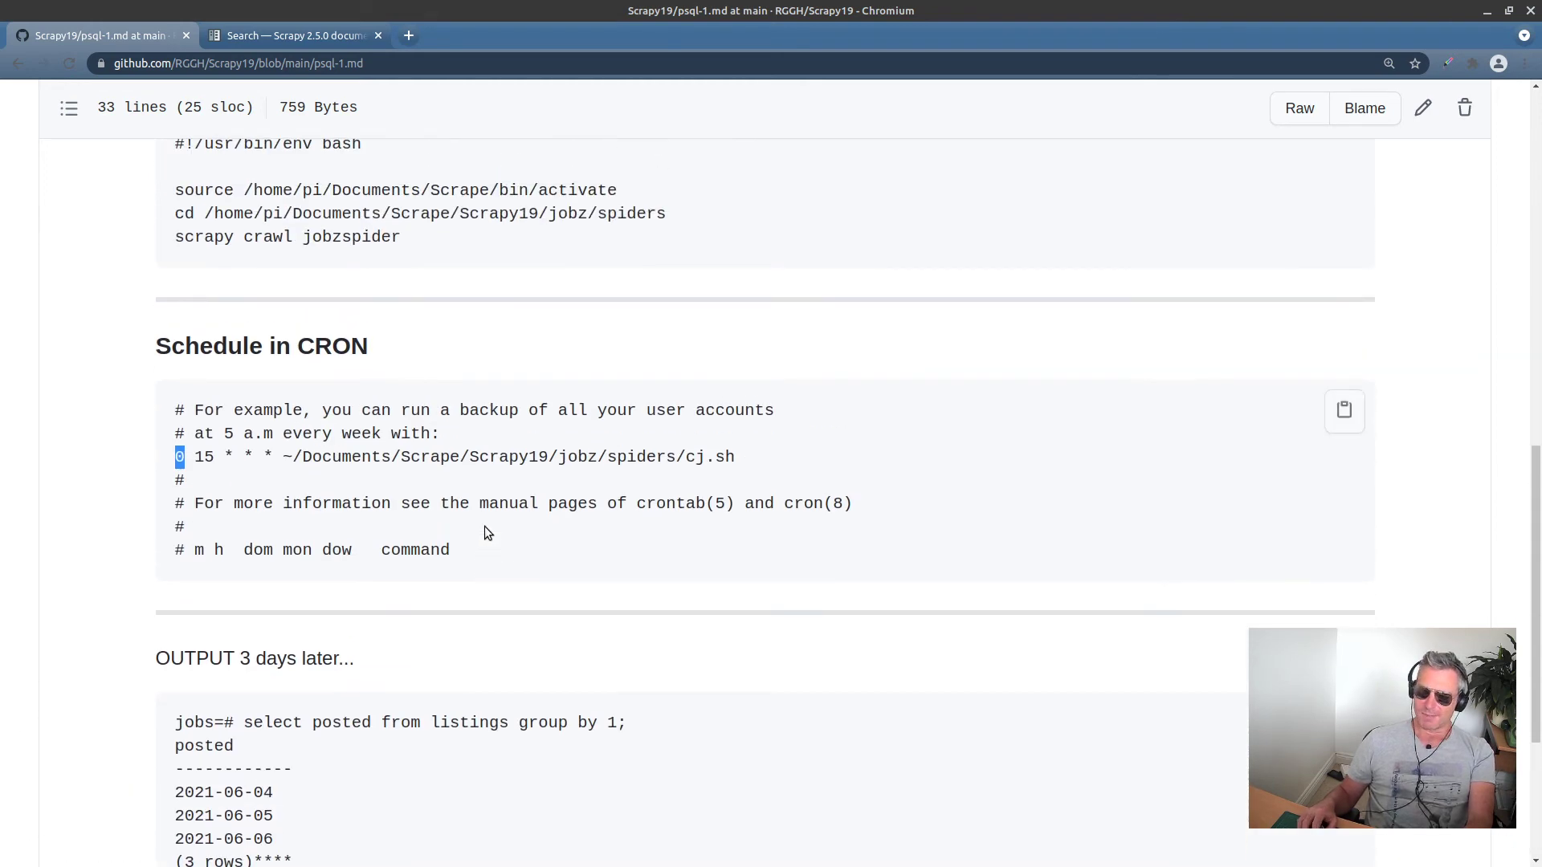
{"action": "scroll", "scroll_direction": "up", "scroll_amount": 3}
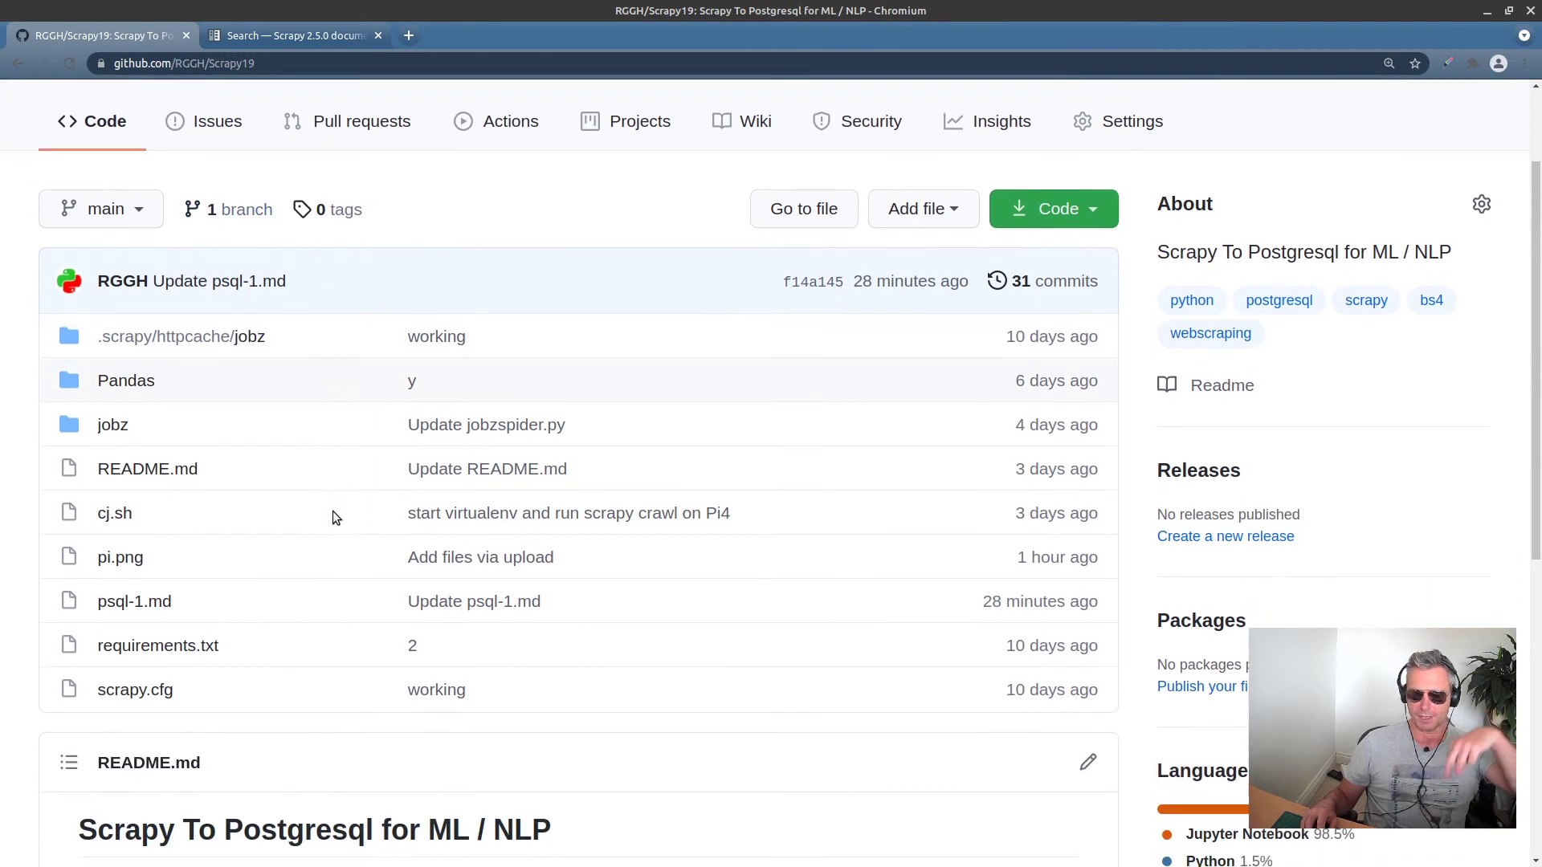
- Navigate into the jobz folder with spiders, pipelines.py, settings.py and jobz-diagram.png
{"action": "scroll", "scroll_direction": "down", "scroll_amount": 3}
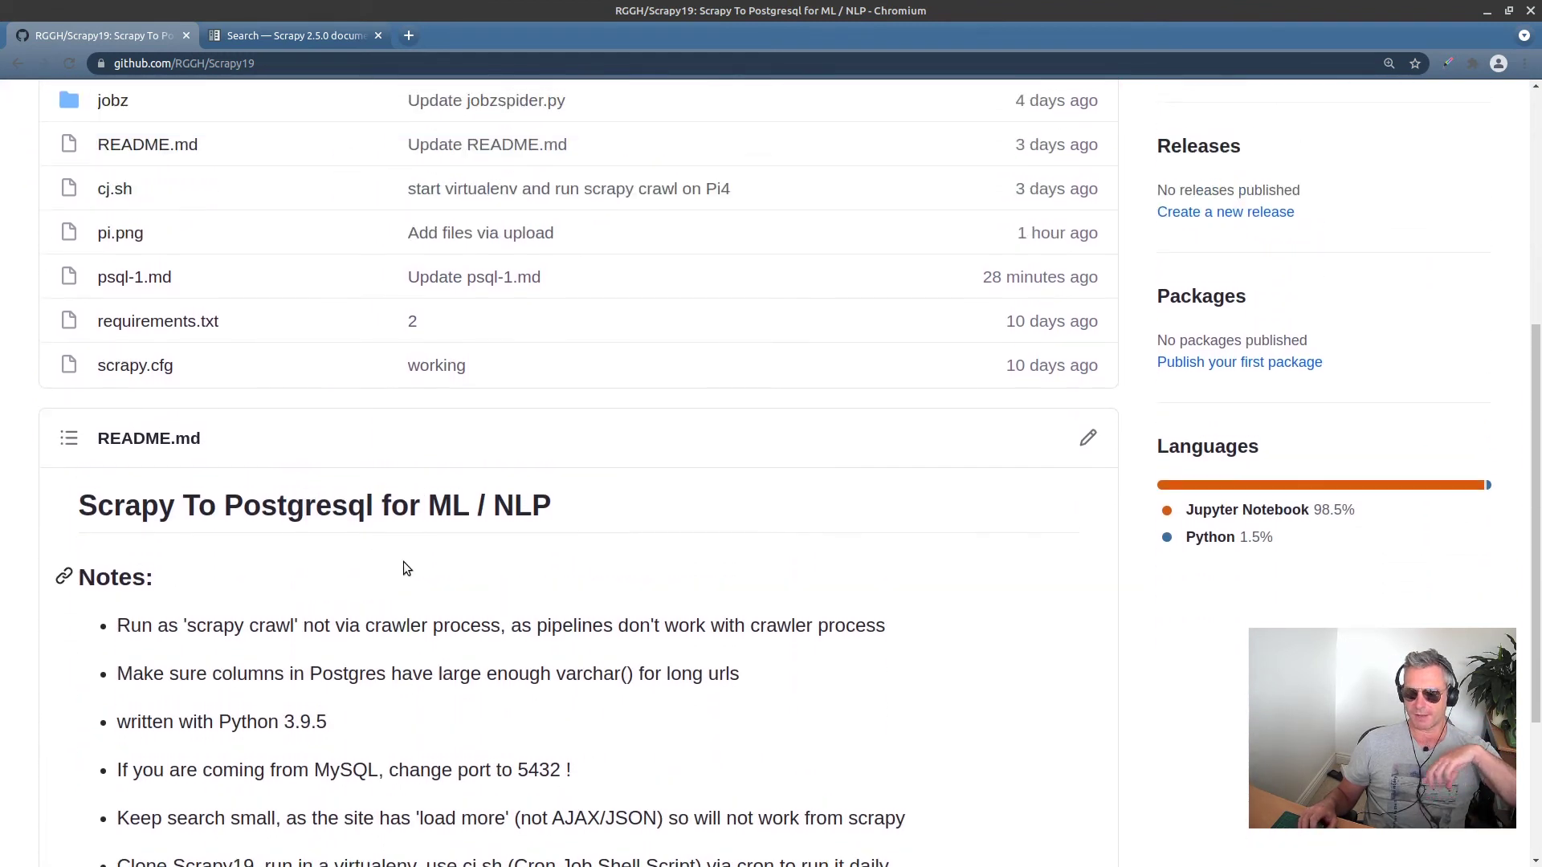
{"action": "left_click", "coordinate": [113, 100]}
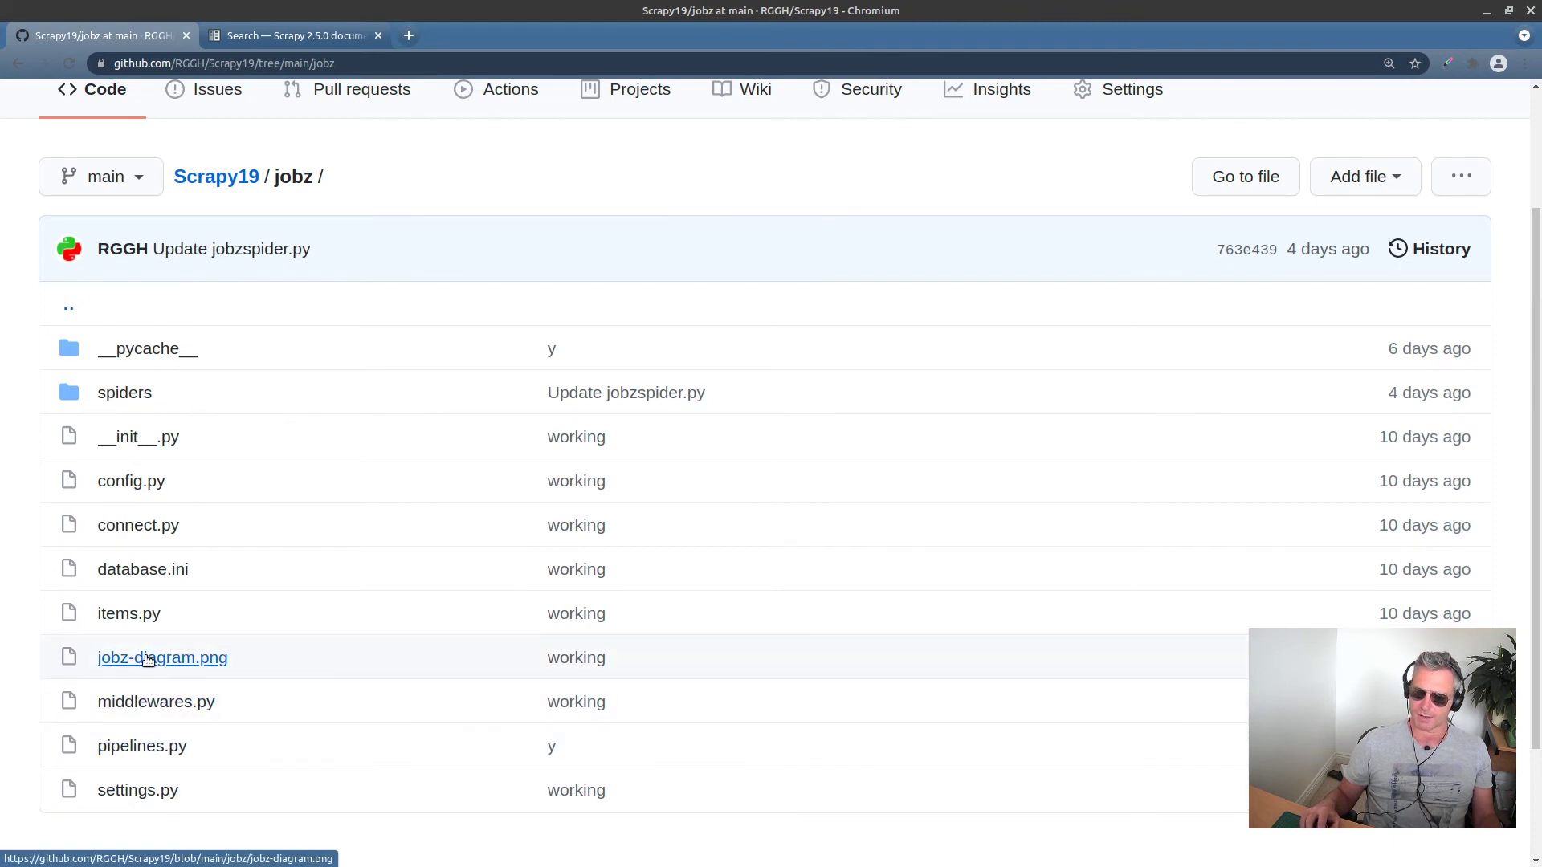
- Display jobz-diagram.png showing the Pi Postgres box, Linux laptop running scrapy and job sites like Jooble
{"action": "left_click", "coordinate": [160, 657]}
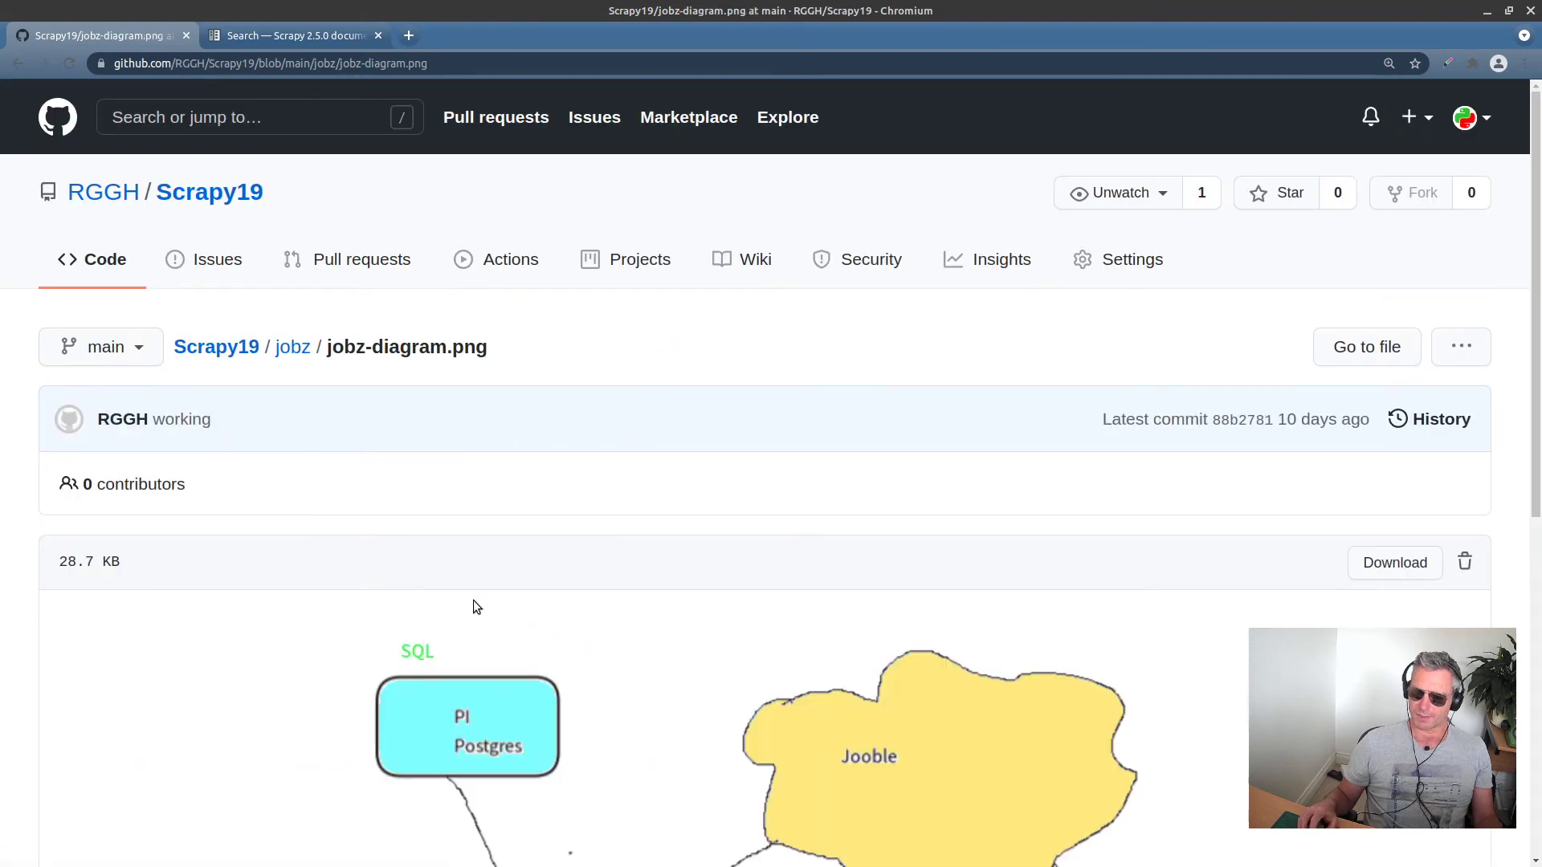
{"action": "scroll", "scroll_direction": "down", "scroll_amount": 3}
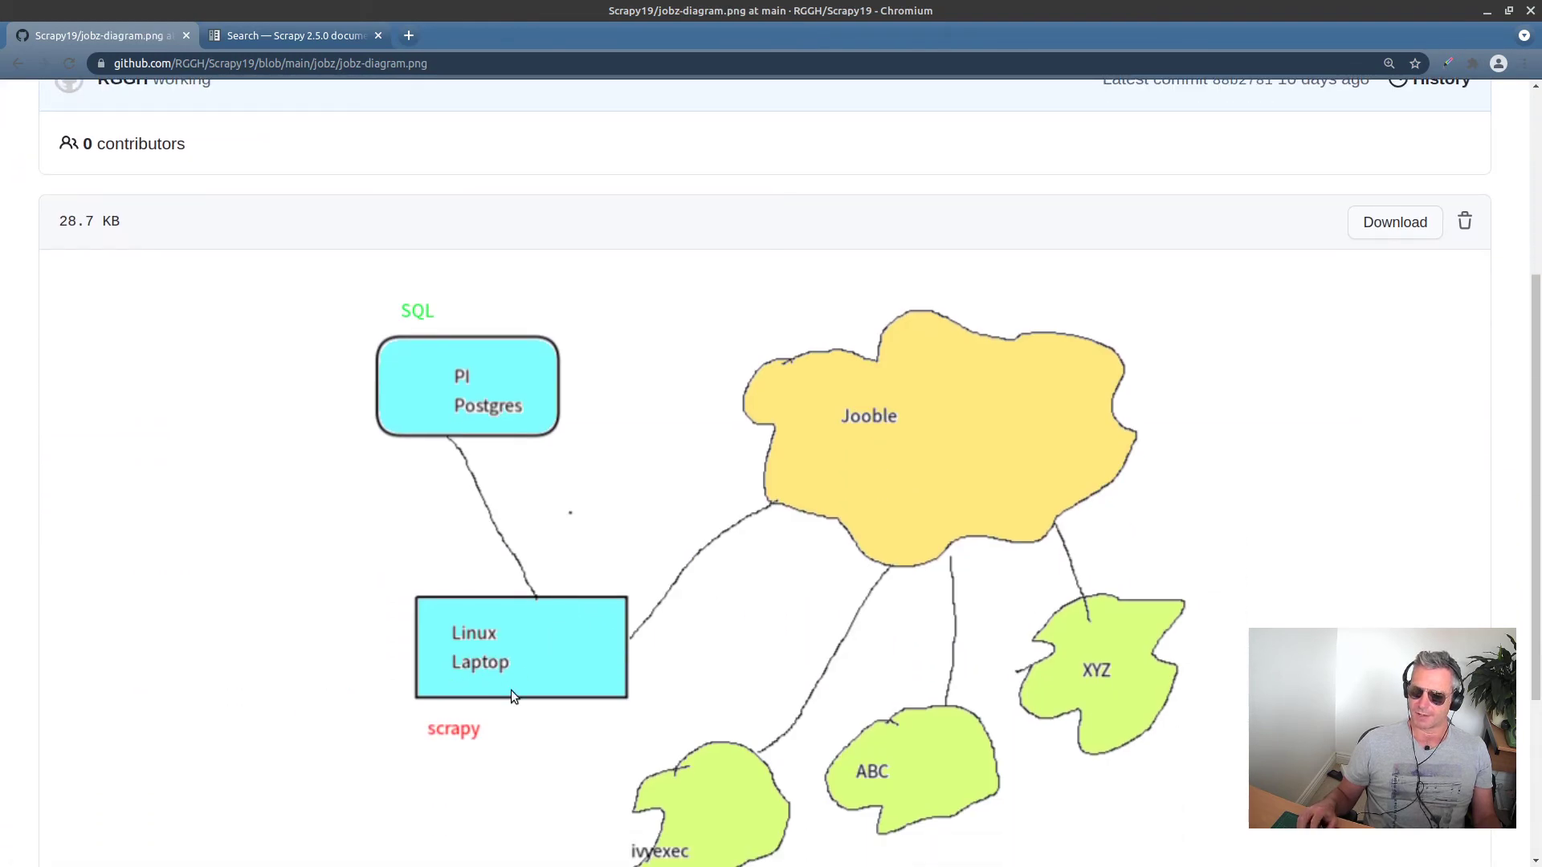
{"action": "scroll", "scroll_direction": "down", "scroll_amount": 3}
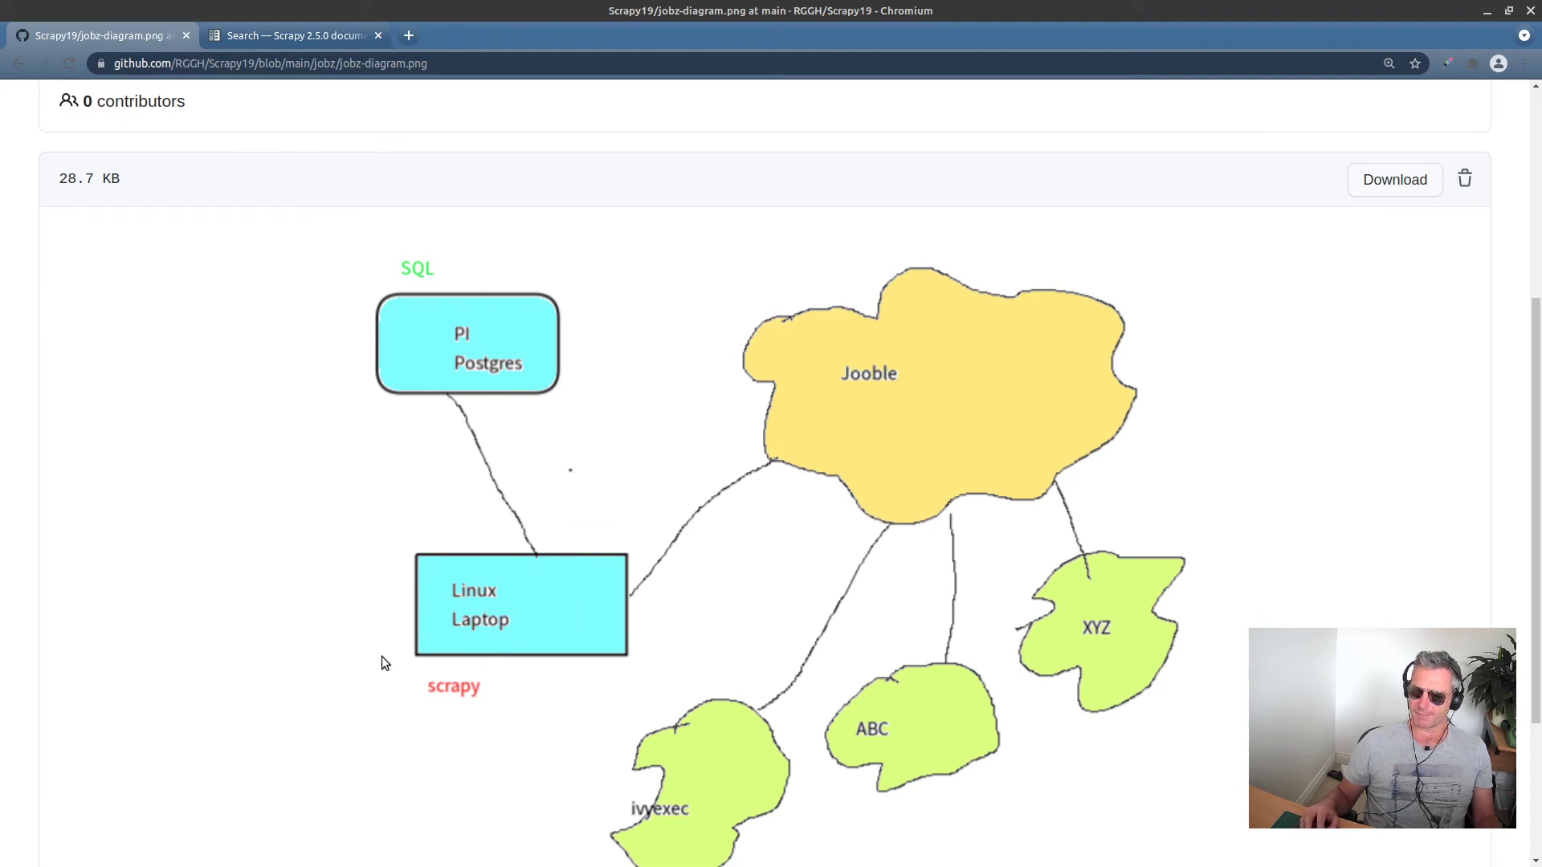
{"action": "mouse_move", "coordinate": [448, 330]}
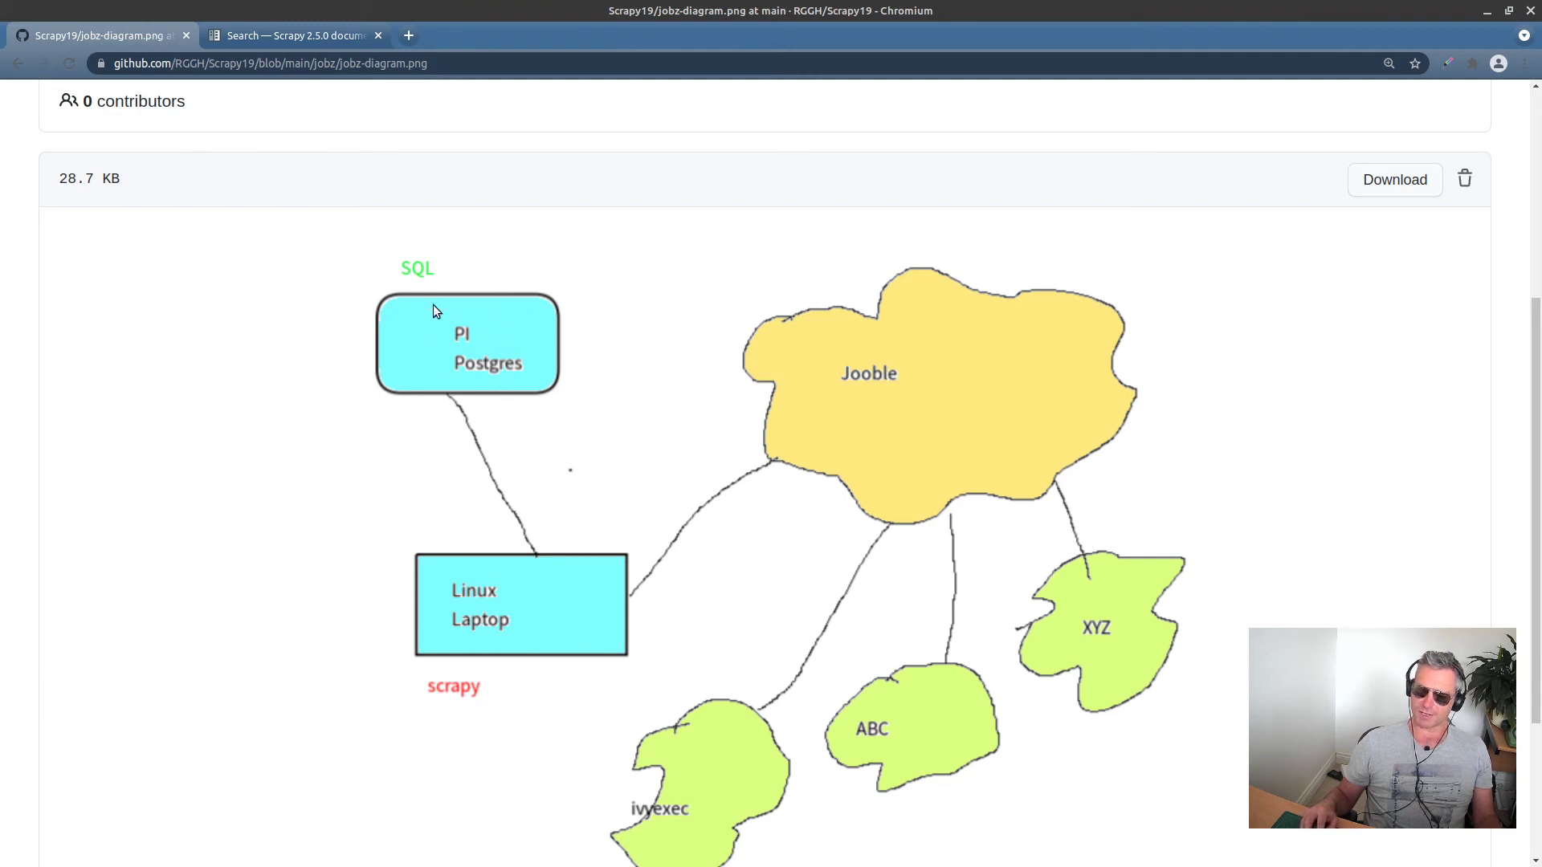
{"action": "mouse_move", "coordinate": [925, 367]}
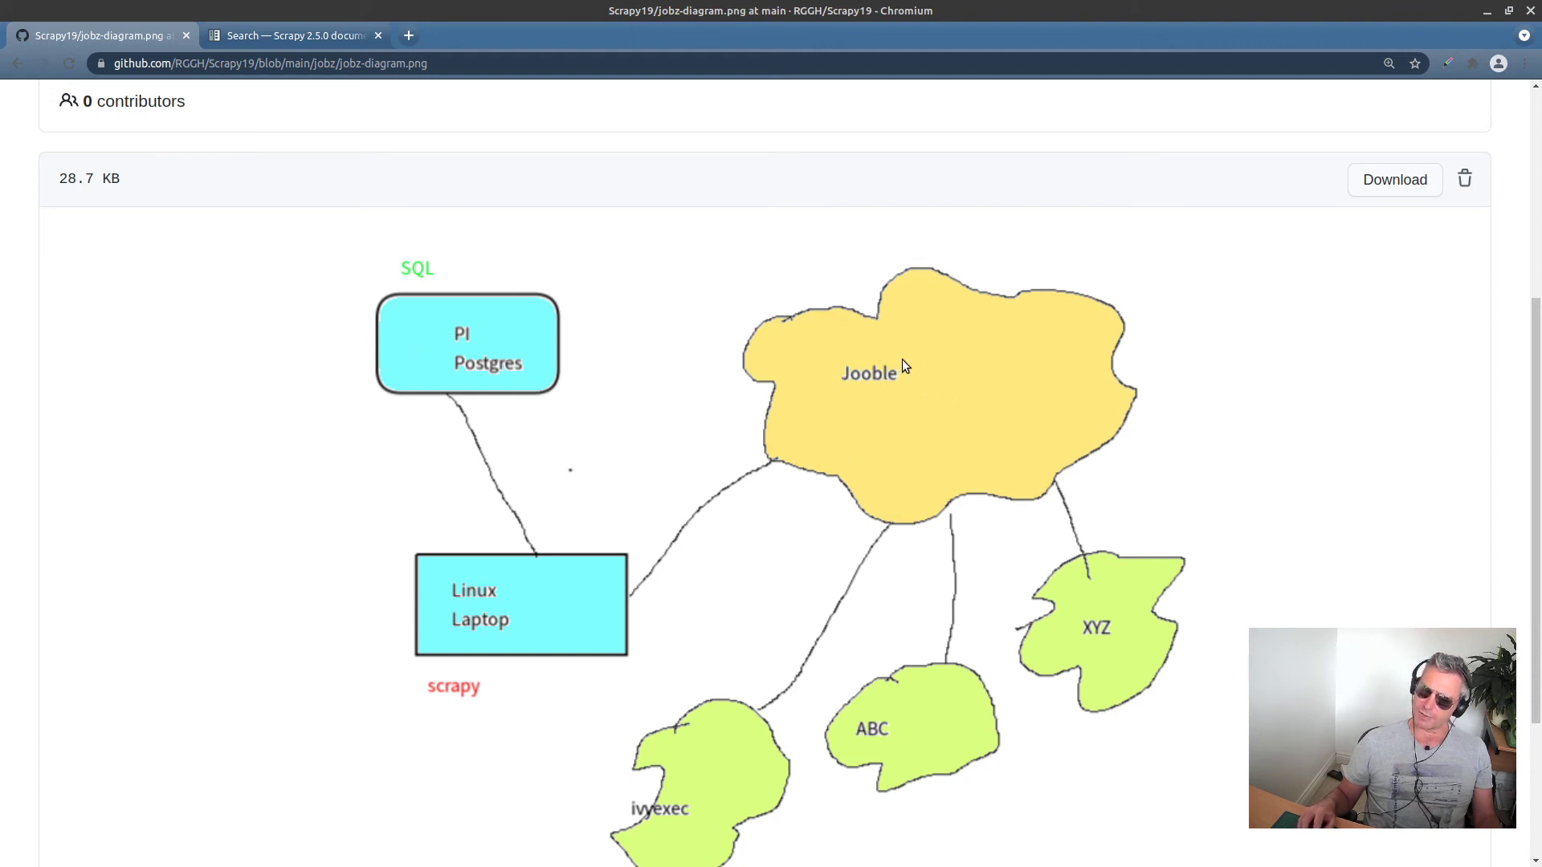
{"action": "mouse_move", "coordinate": [902, 462]}
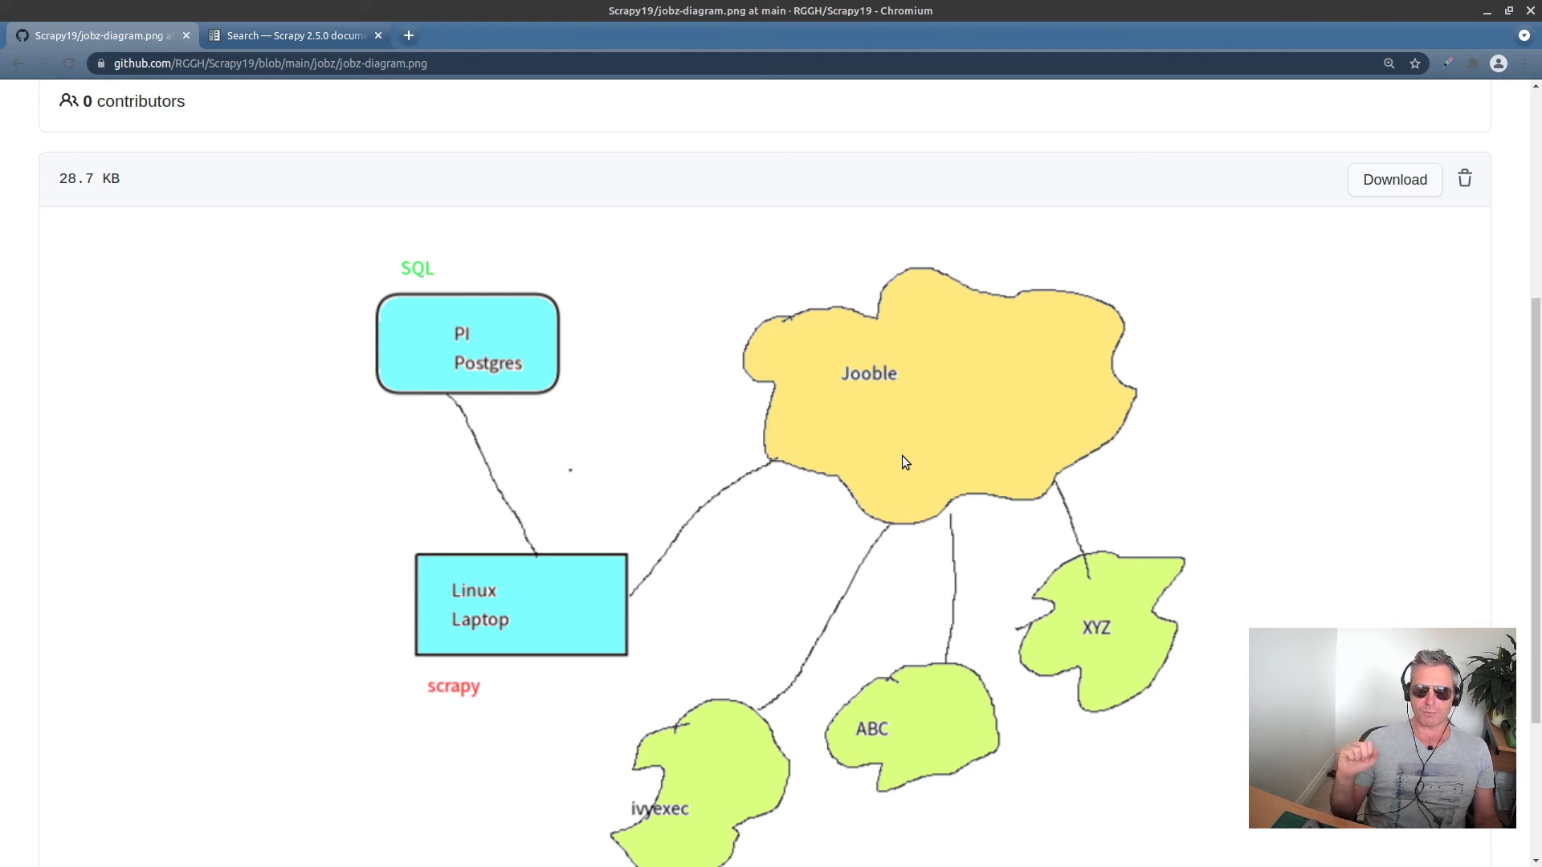
{"action": "mouse_move", "coordinate": [511, 339]}
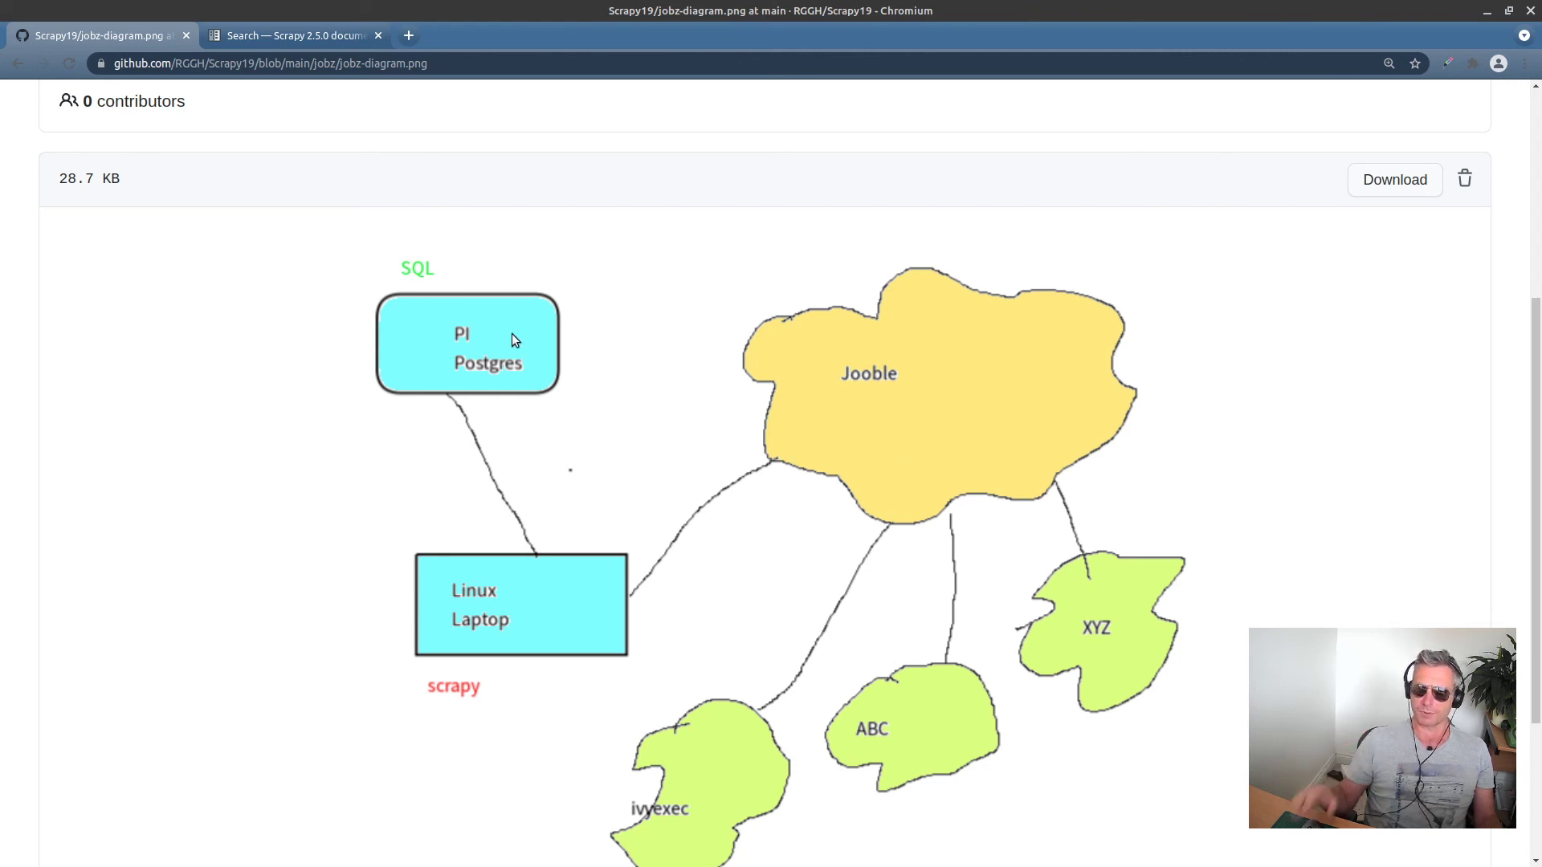
- Search DuckDuckGo for 'advertool' in a new tab and land on the advertools PyPI project page
{"action": "left_click", "coordinate": [597, 36]}
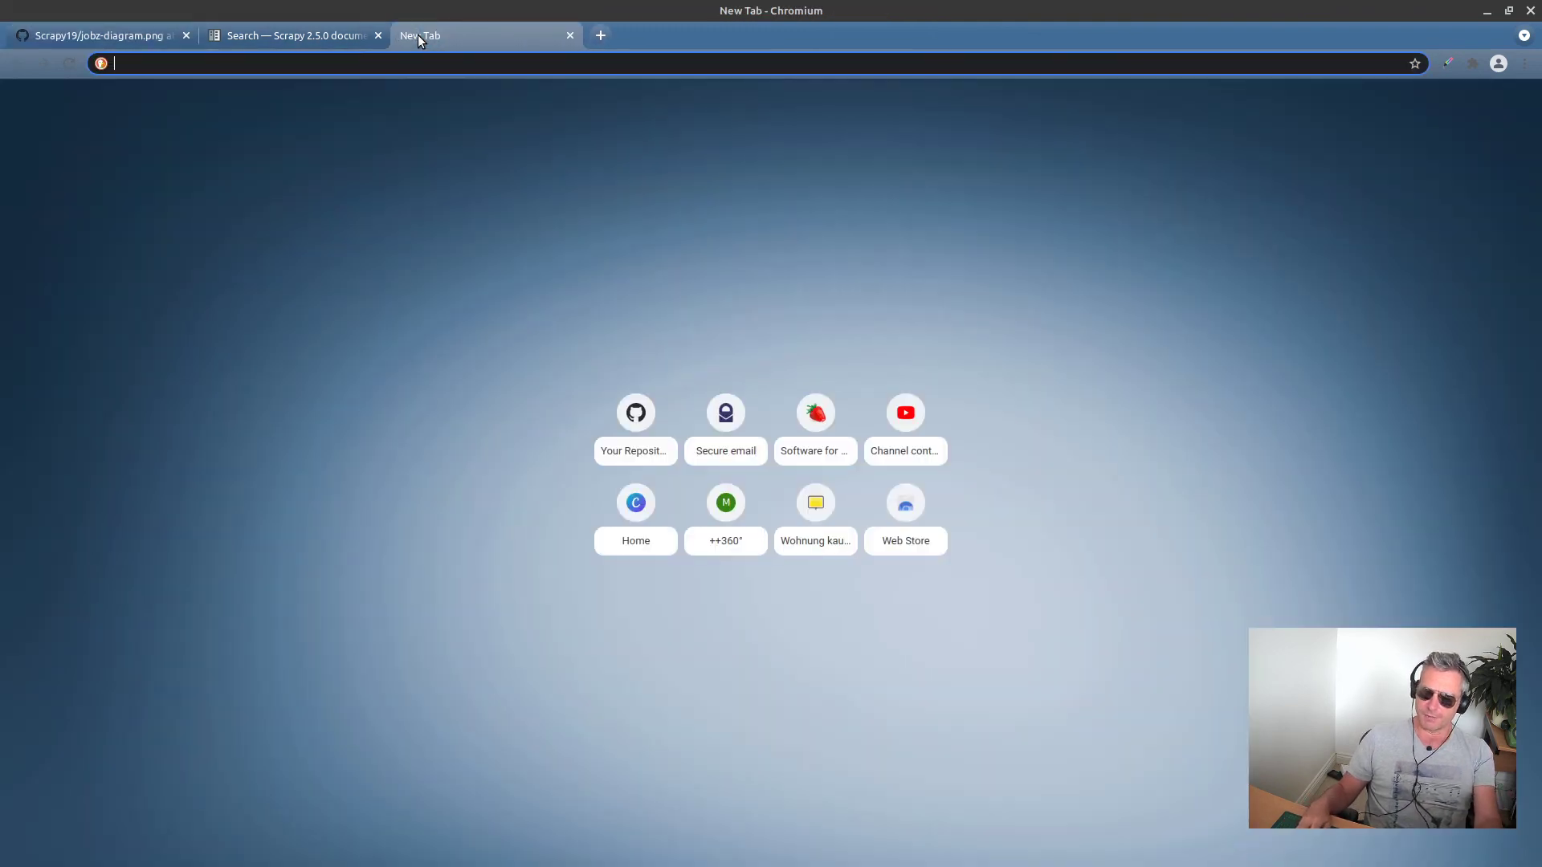
{"action": "type", "text": "advertools&ia=web"}
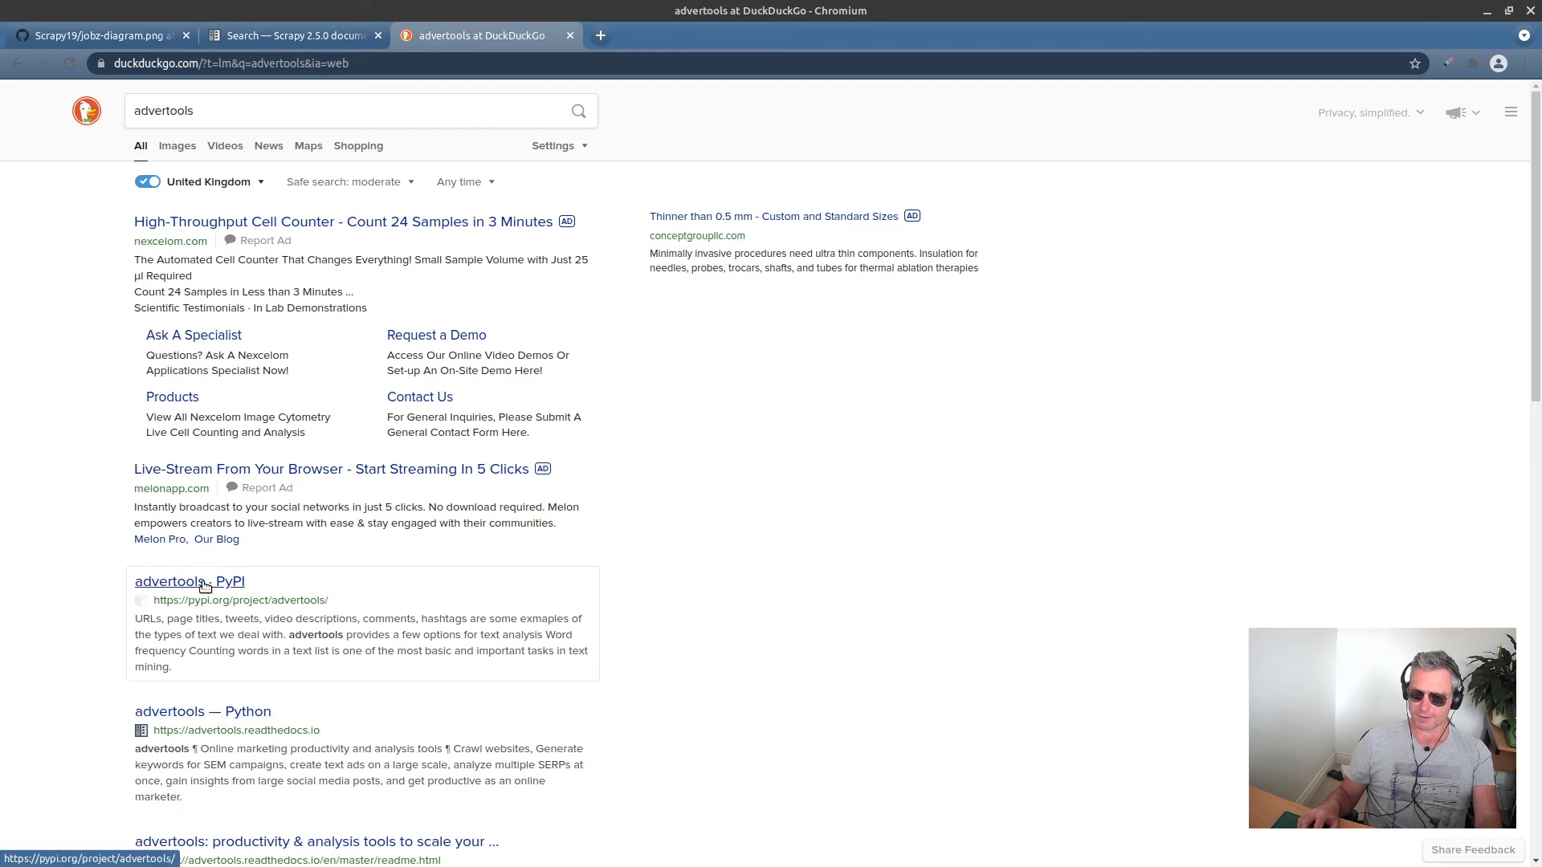
{"action": "left_click", "coordinate": [190, 581]}
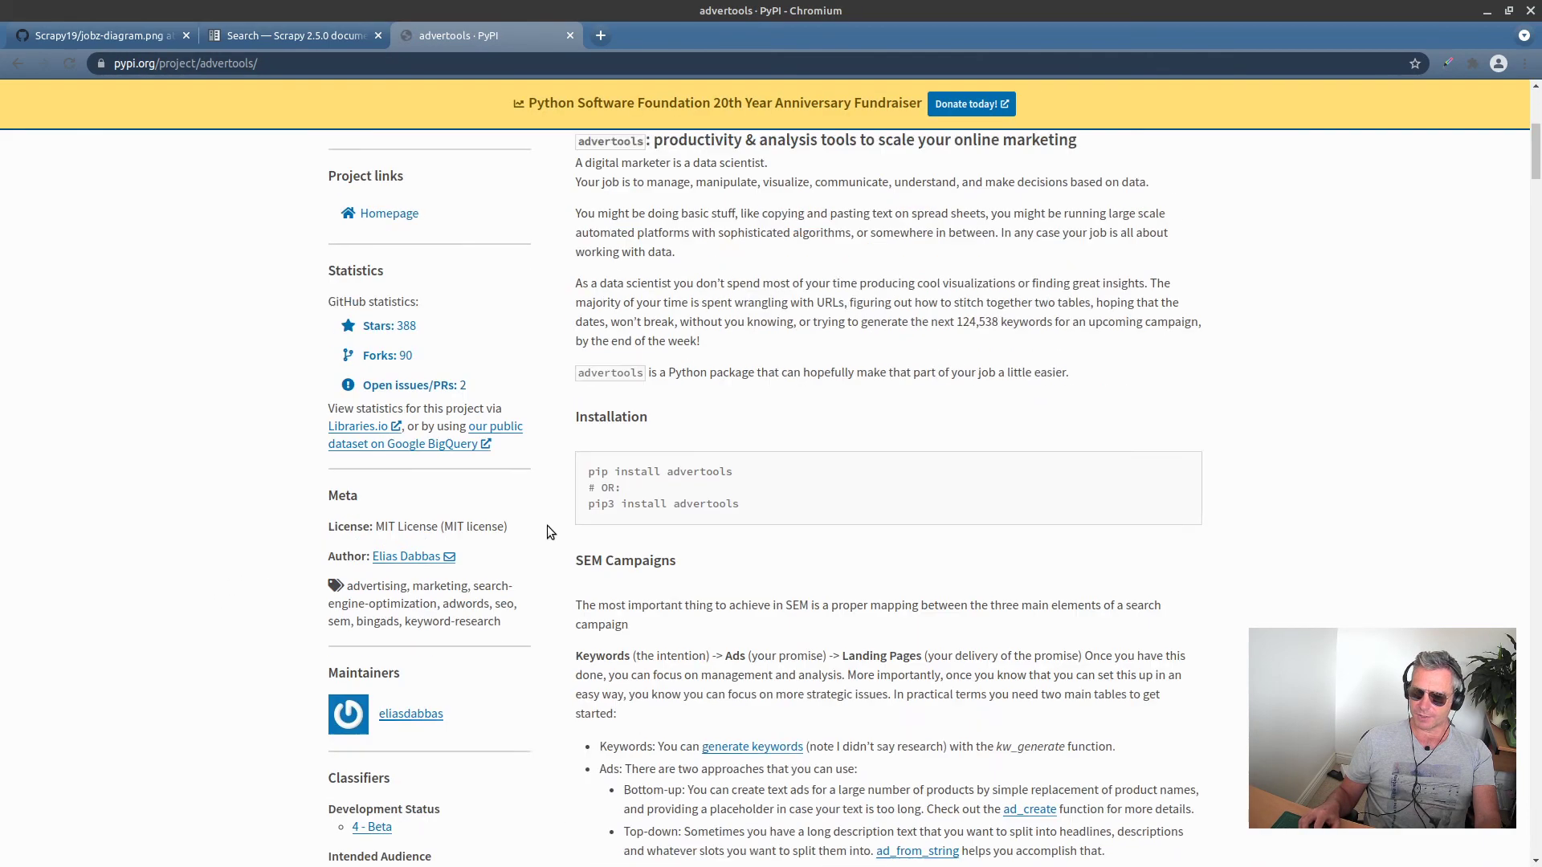
- Follow the PyPI Homepage link to the advertools GitHub repository README
{"action": "scroll", "scroll_direction": "down", "scroll_amount": 3}
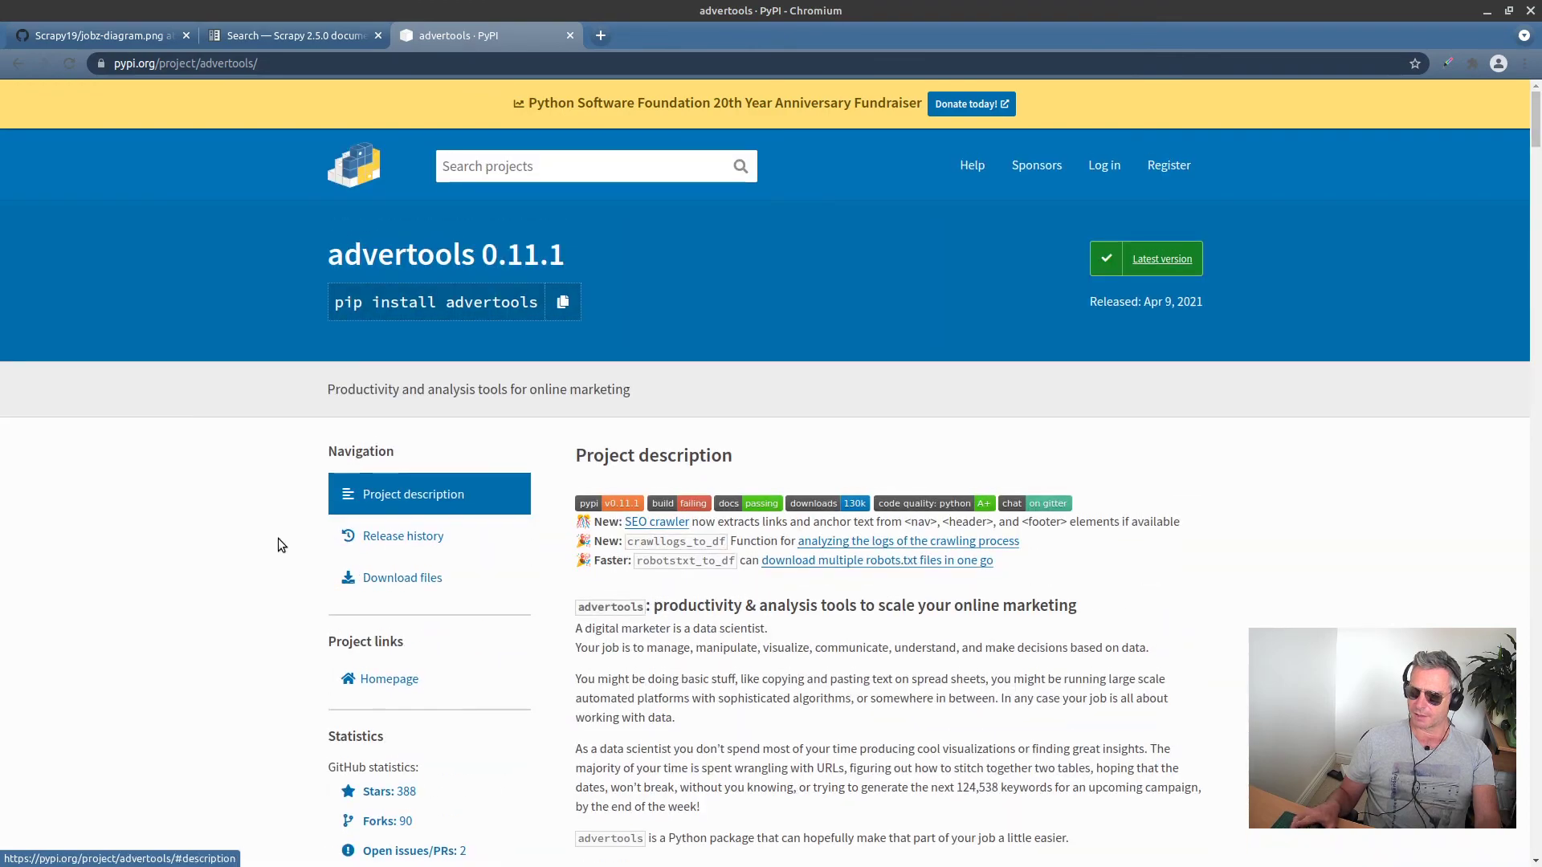
{"action": "left_click", "coordinate": [388, 678]}
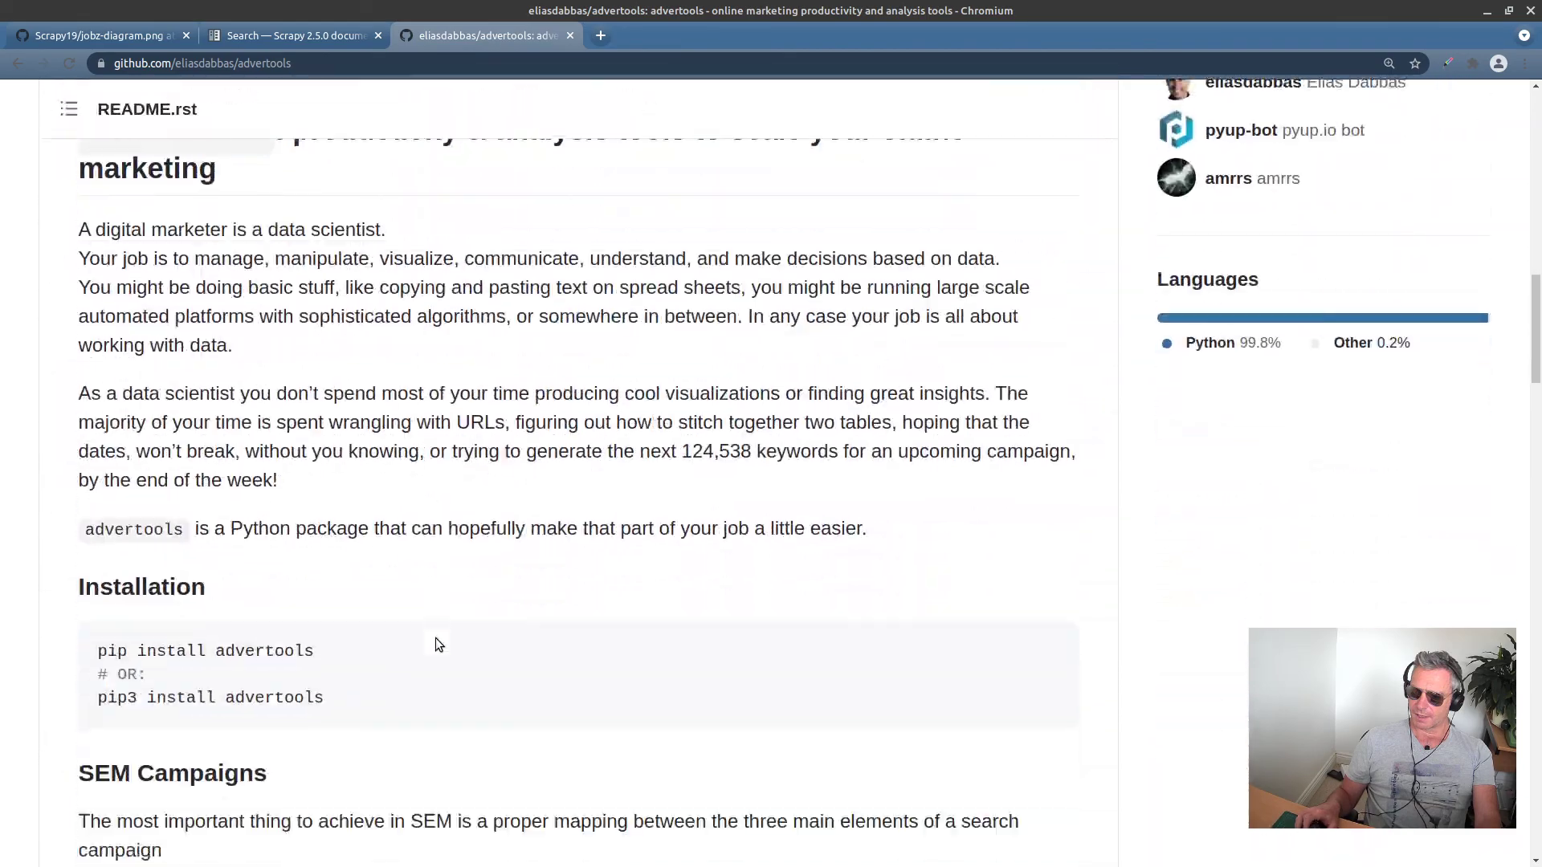
- Highlight the SEO crawler bullets on custom settings and standard SEO elements, plus the advertools repo name
{"action": "scroll", "scroll_direction": "down", "scroll_amount": 3}
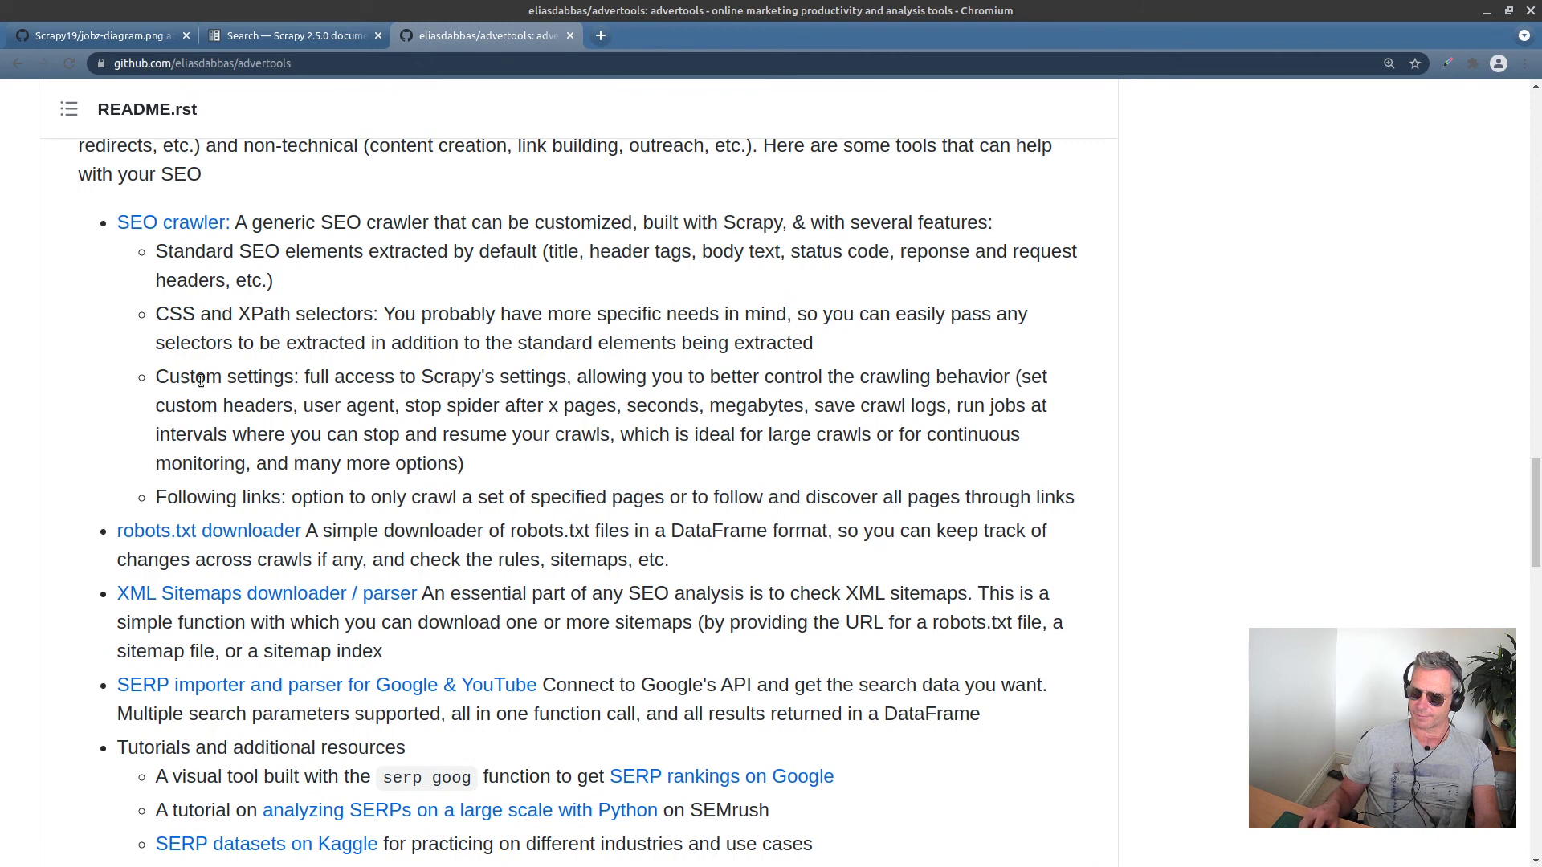
{"action": "left_click_drag", "start_coordinate": [207, 376], "coordinate": [325, 497]}
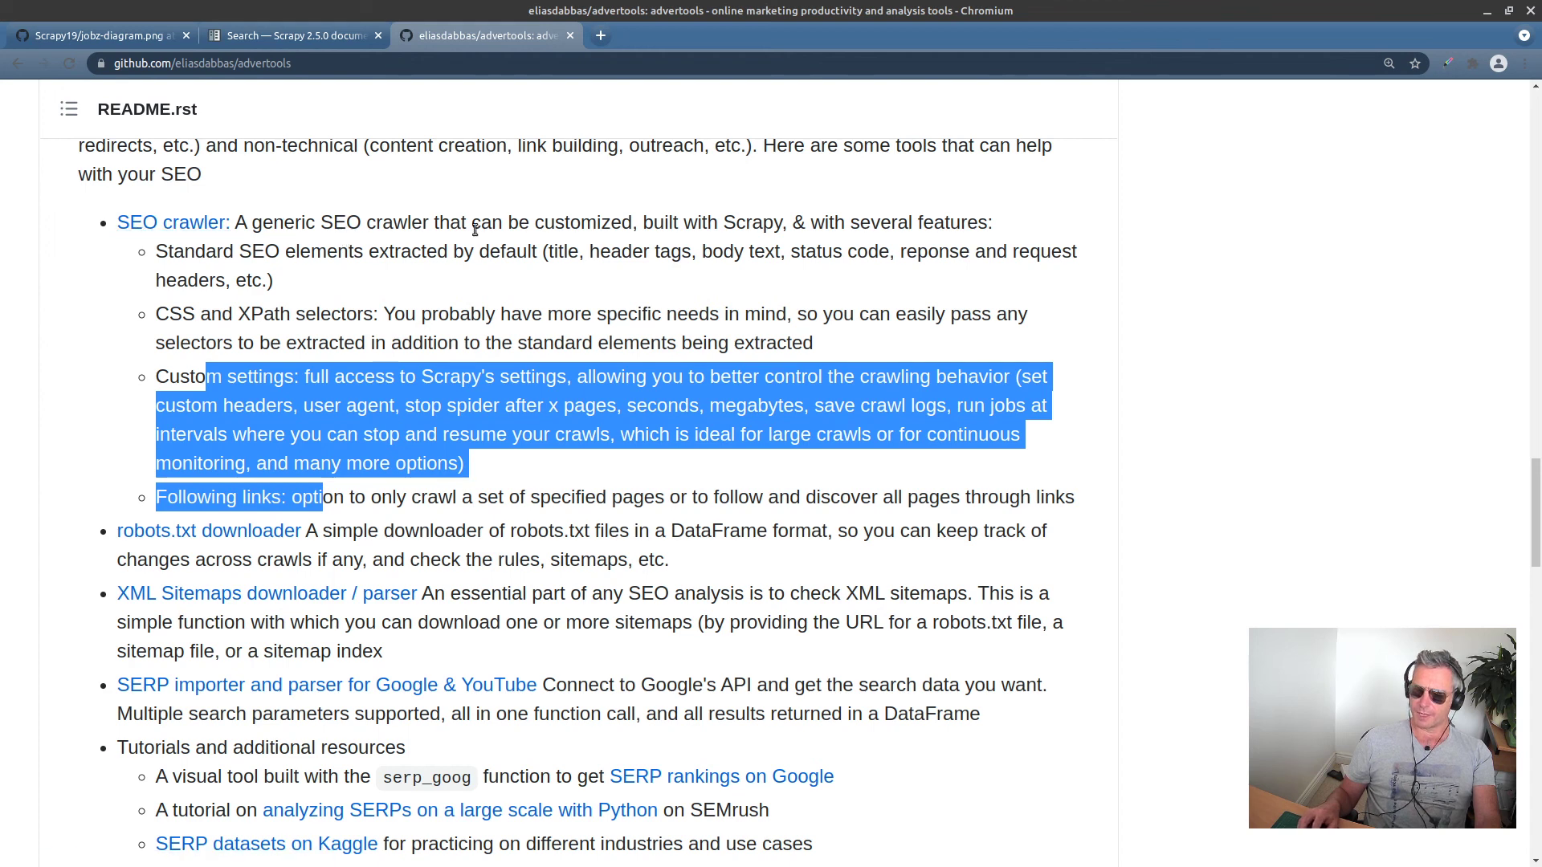
{"action": "mouse_move", "coordinate": [149, 254]}
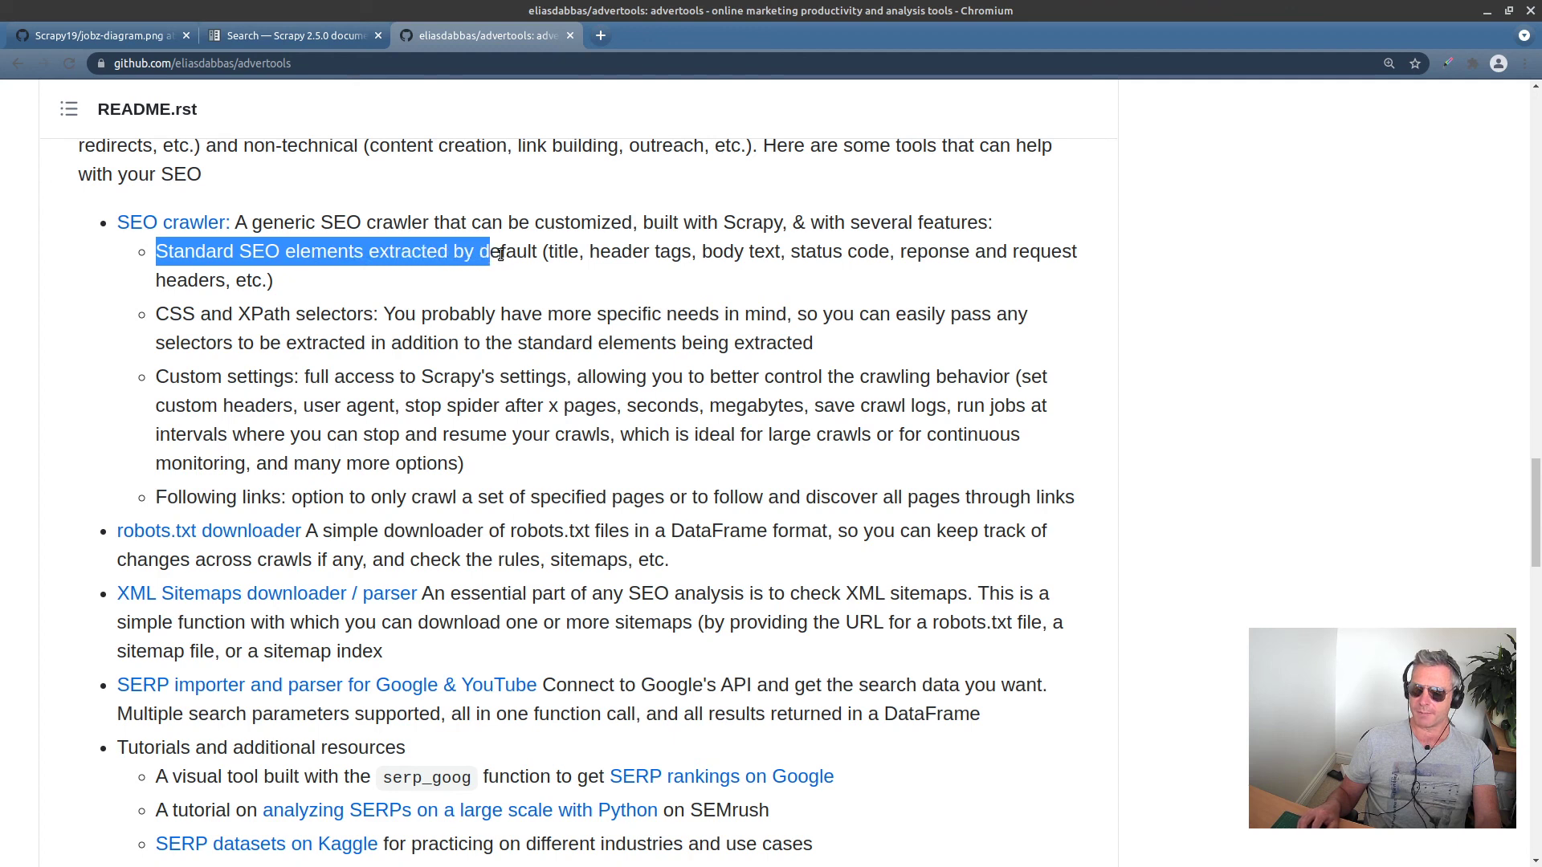
{"action": "left_click_drag", "start_coordinate": [492, 252], "coordinate": [540, 252]}
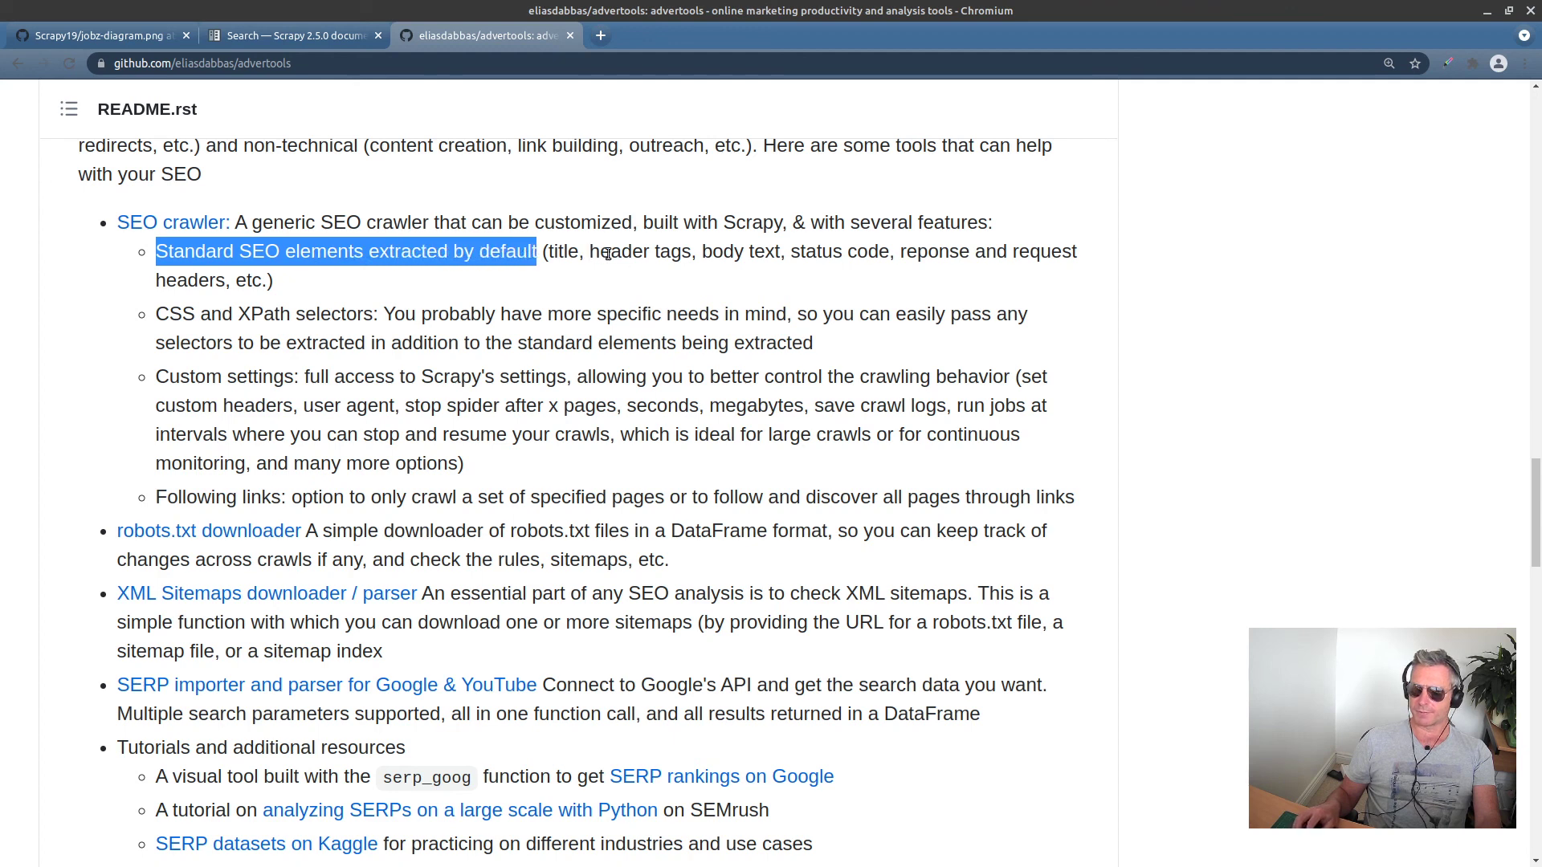
{"action": "left_click", "coordinate": [787, 251]}
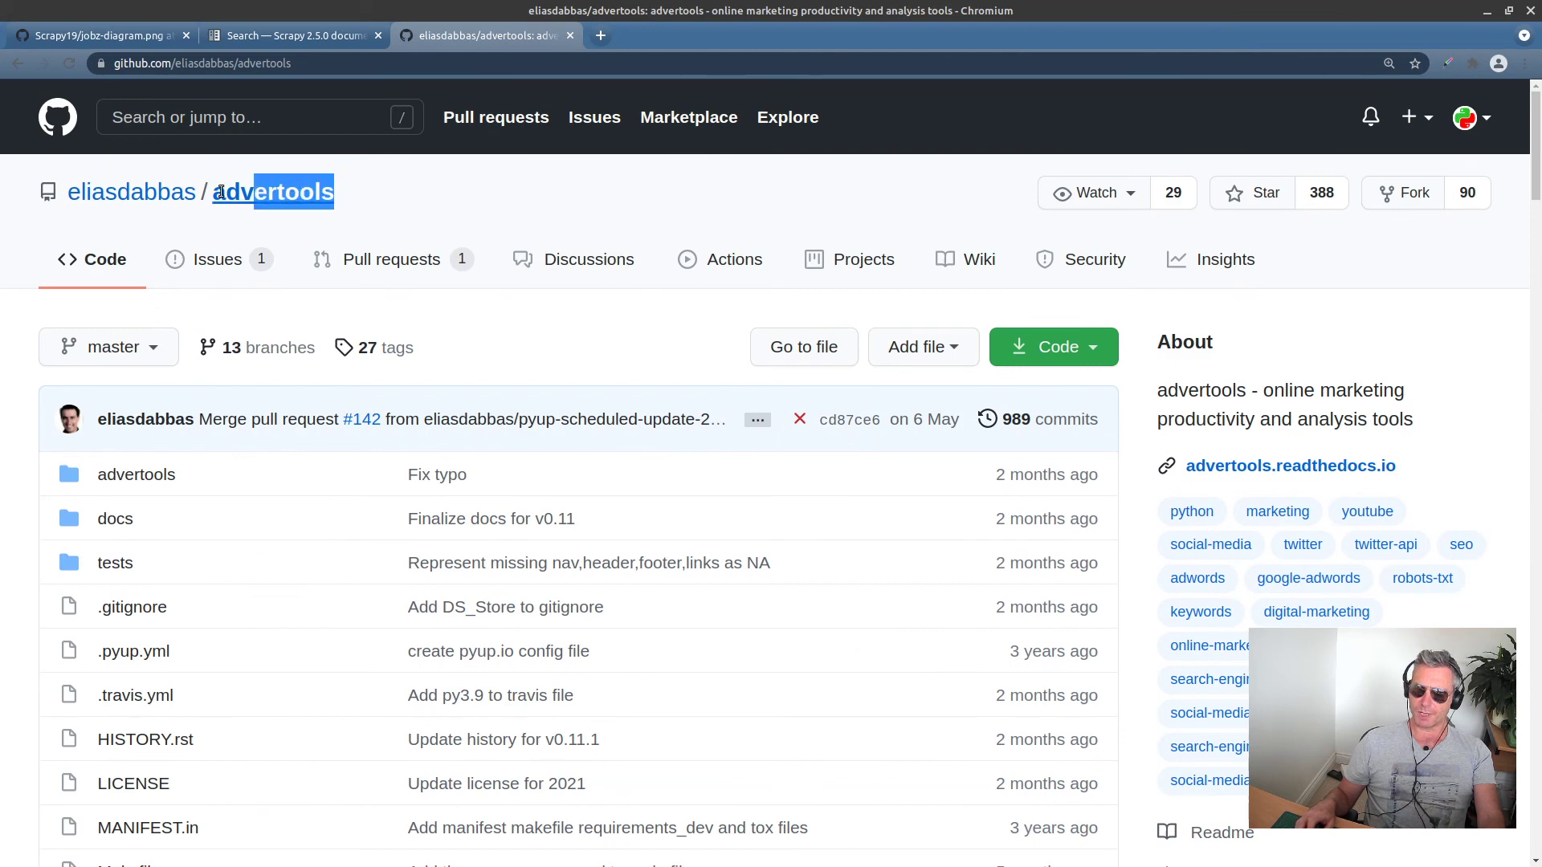
{"action": "double_click", "coordinate": [273, 191]}
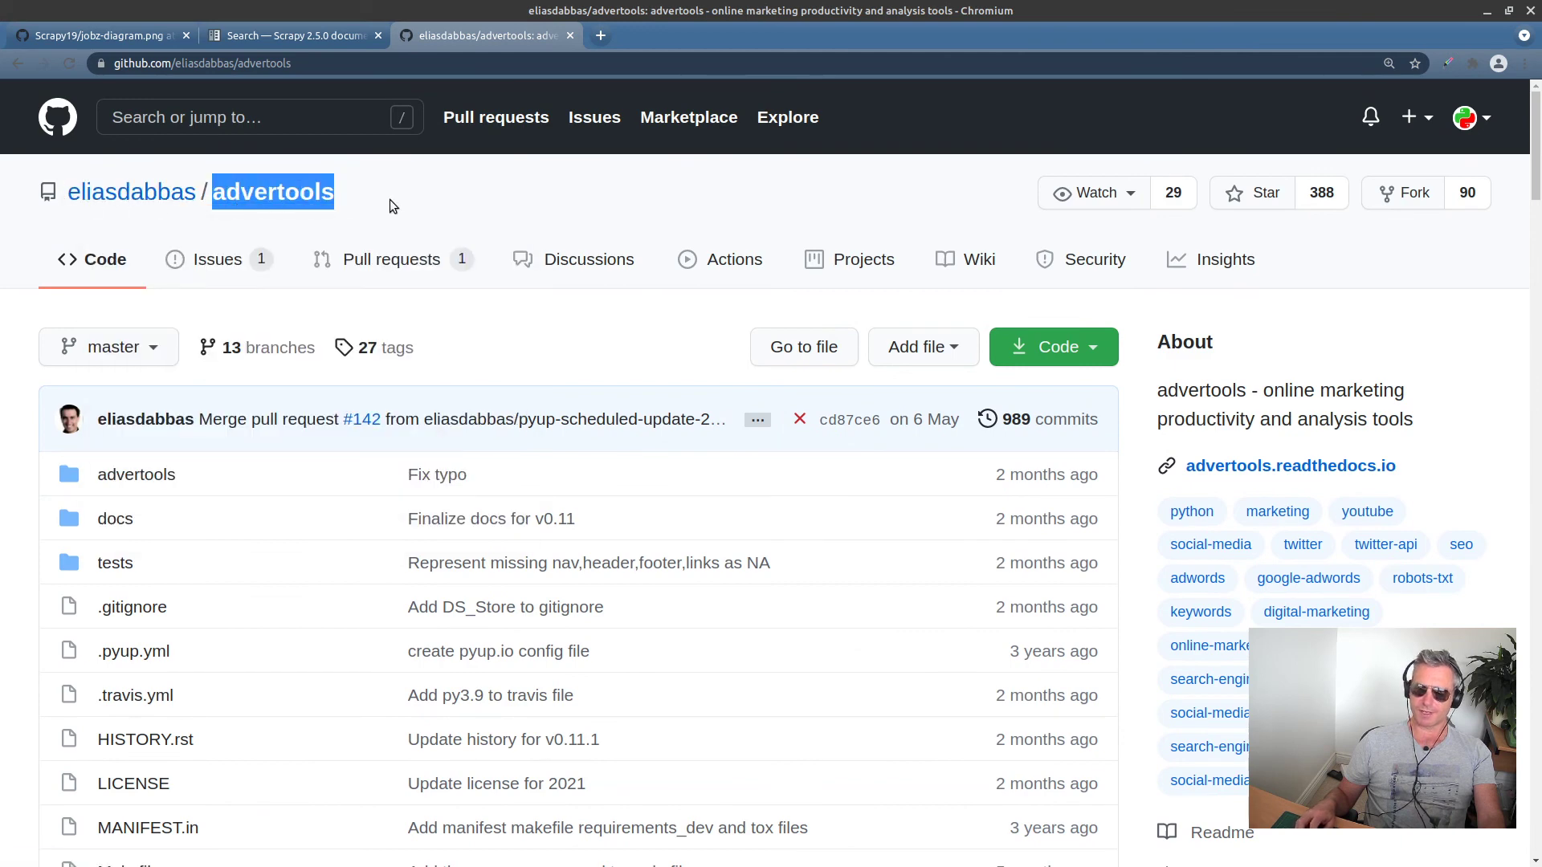
{"action": "mouse_move", "coordinate": [293, 445]}
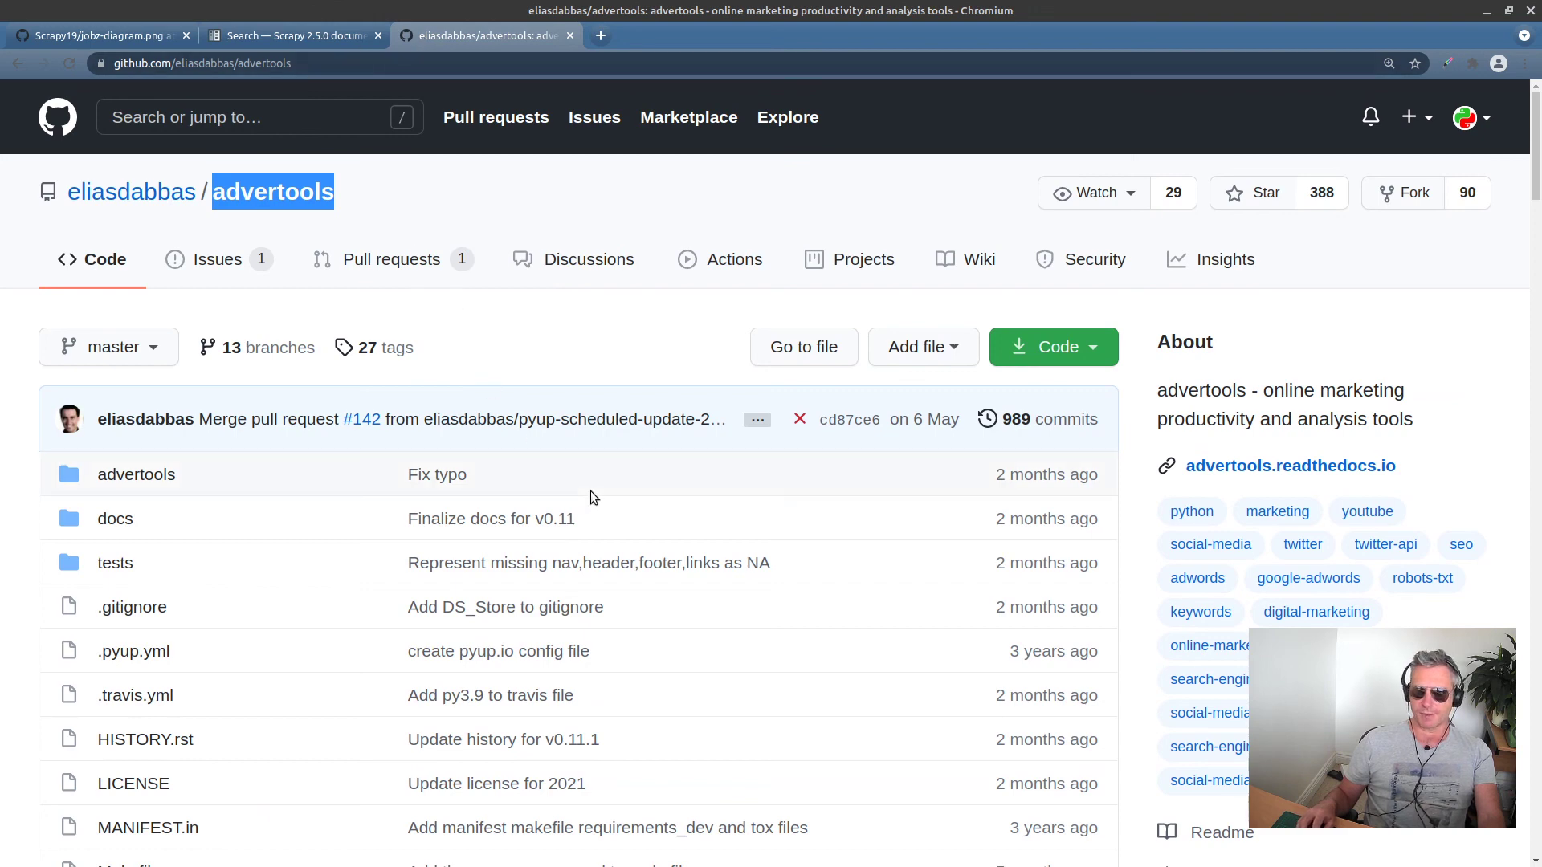
- Move through the README from Installation past the SEM section into the SEO tools
{"action": "scroll", "scroll_direction": "down", "scroll_amount": 3}
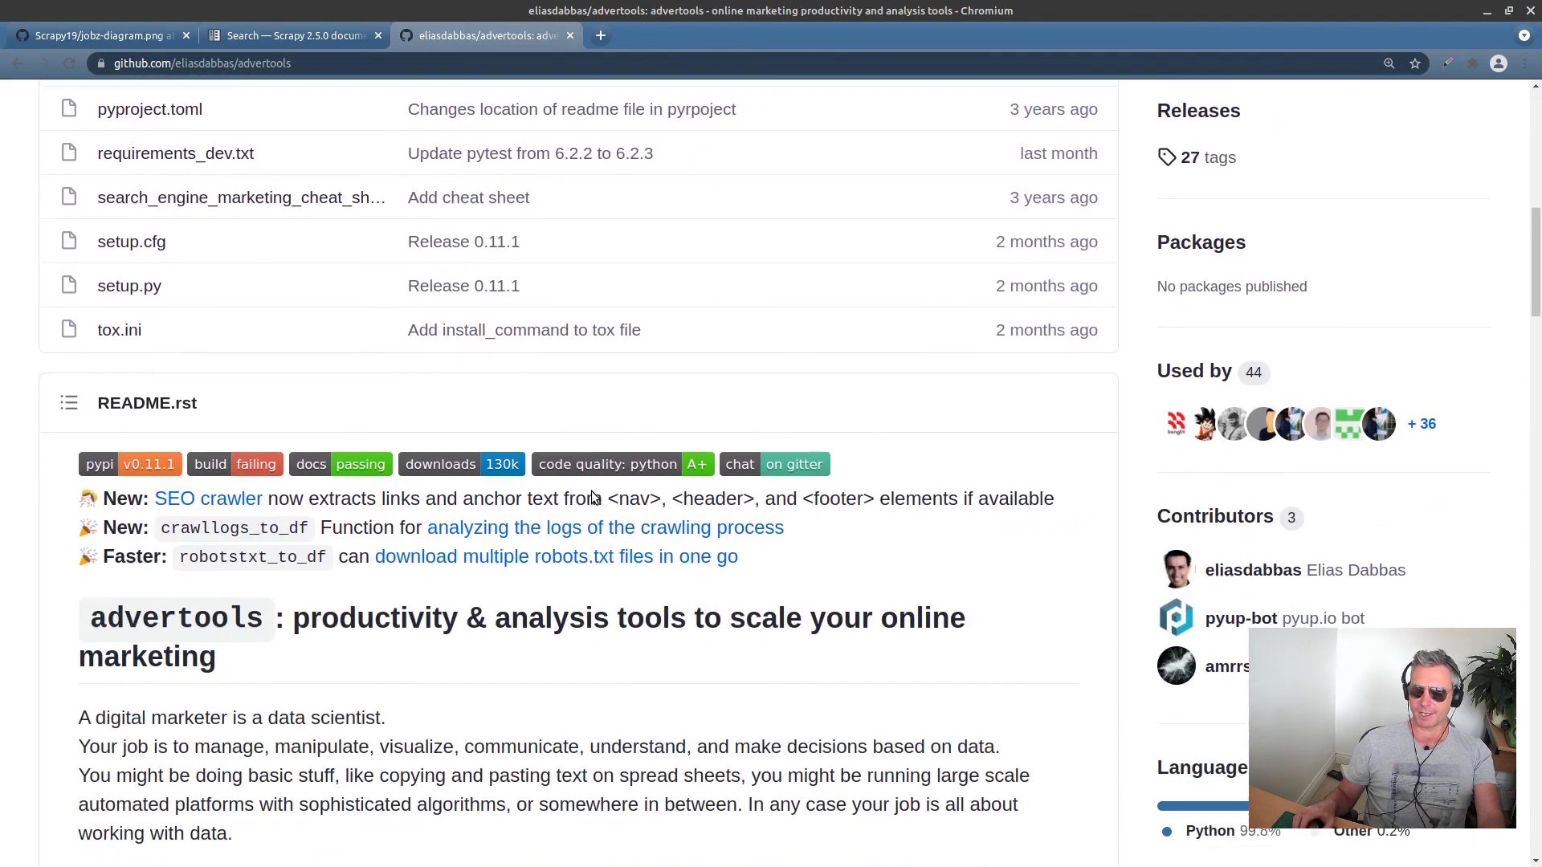
{"action": "scroll", "scroll_direction": "down", "scroll_amount": 3}
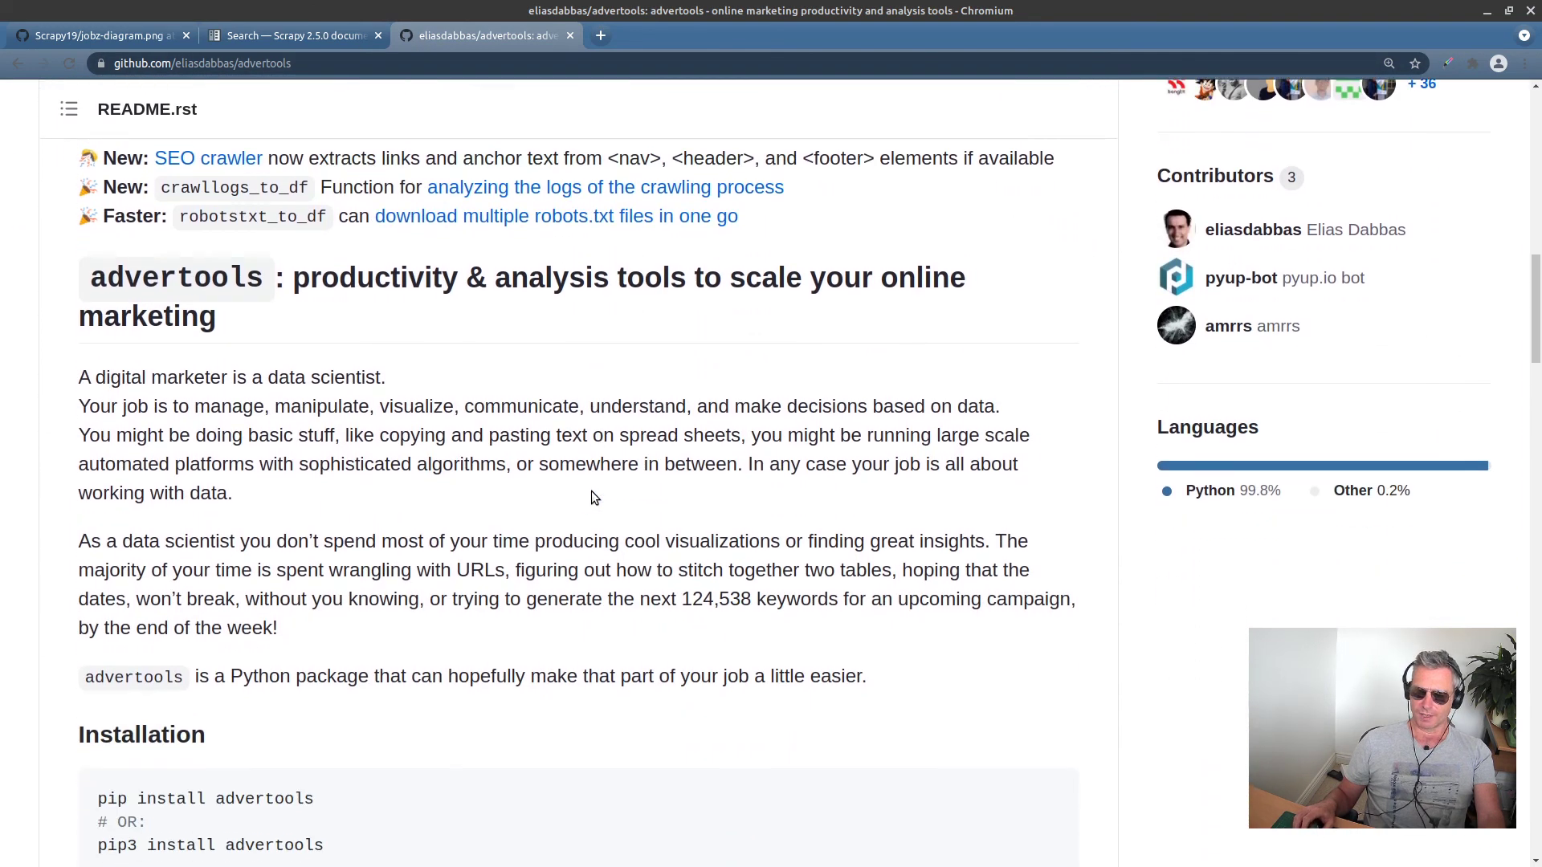
{"action": "scroll", "scroll_direction": "down", "scroll_amount": 3}
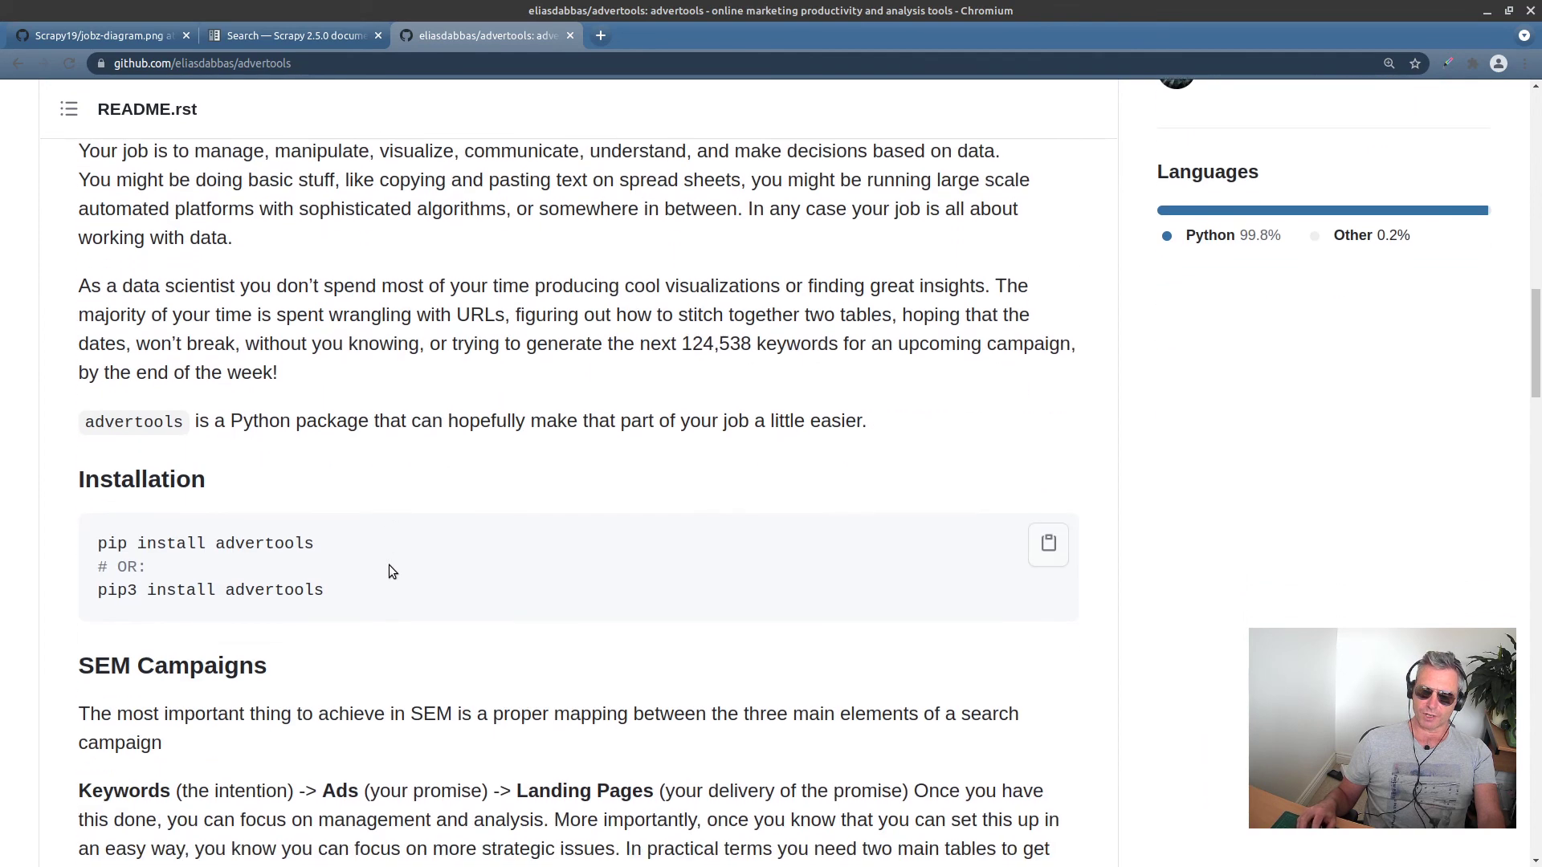
{"action": "scroll", "scroll_direction": "down", "scroll_amount": 3}
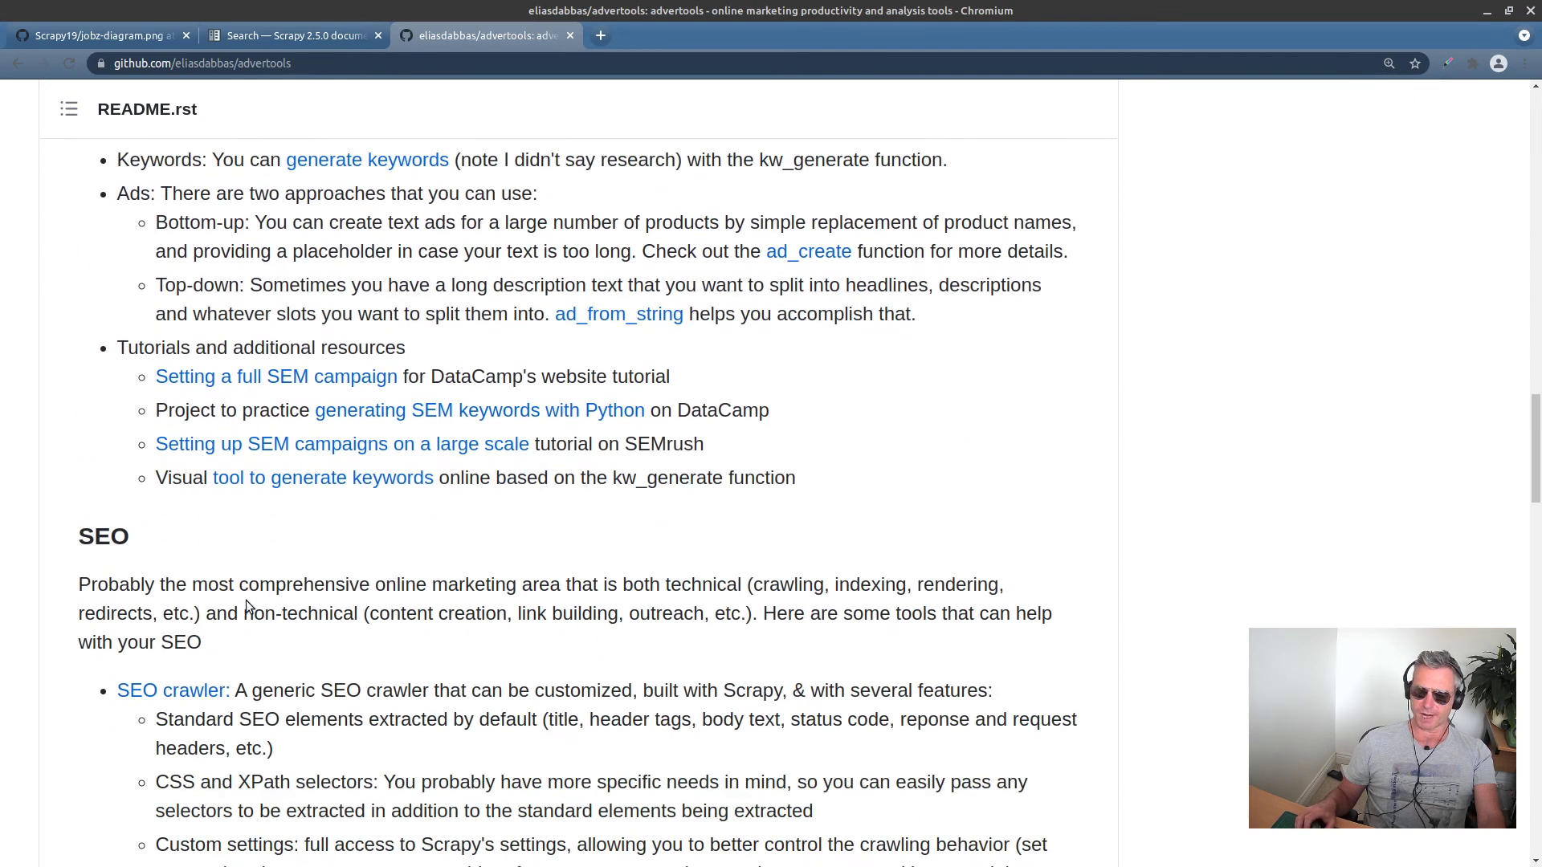